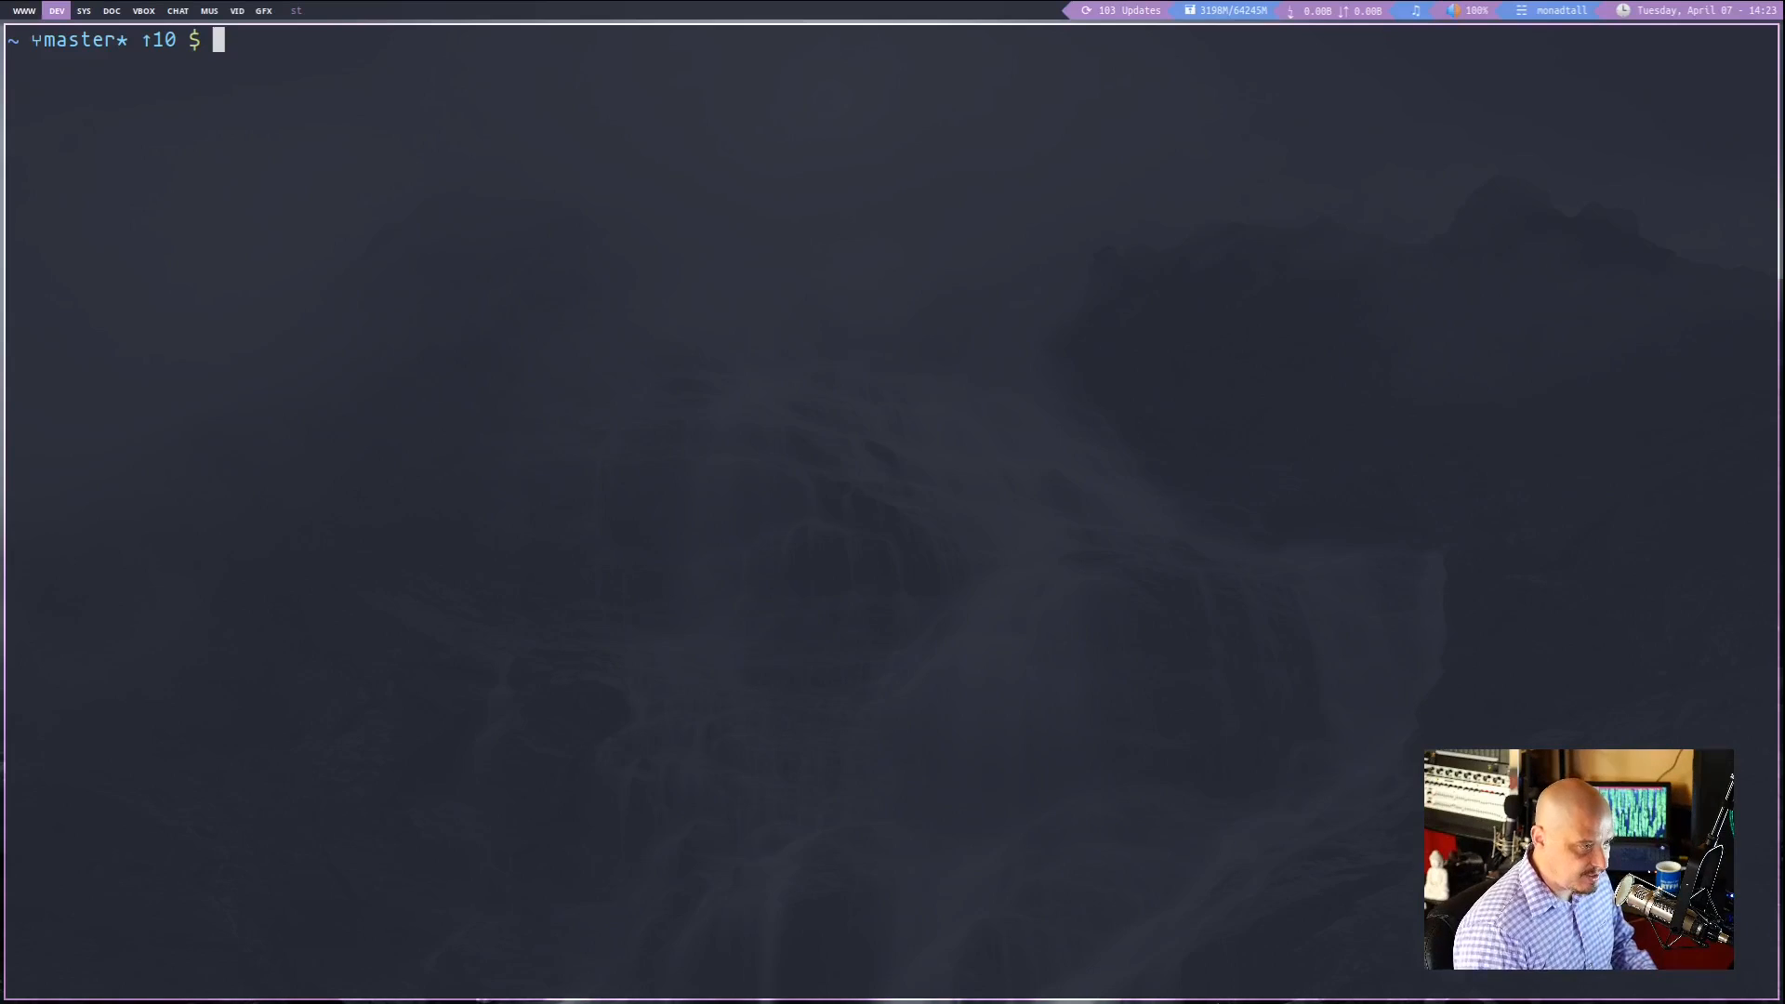
Reinstall the arch-wiki-docs package with sudo pacman -S and confirm the install
text(sudo pa)
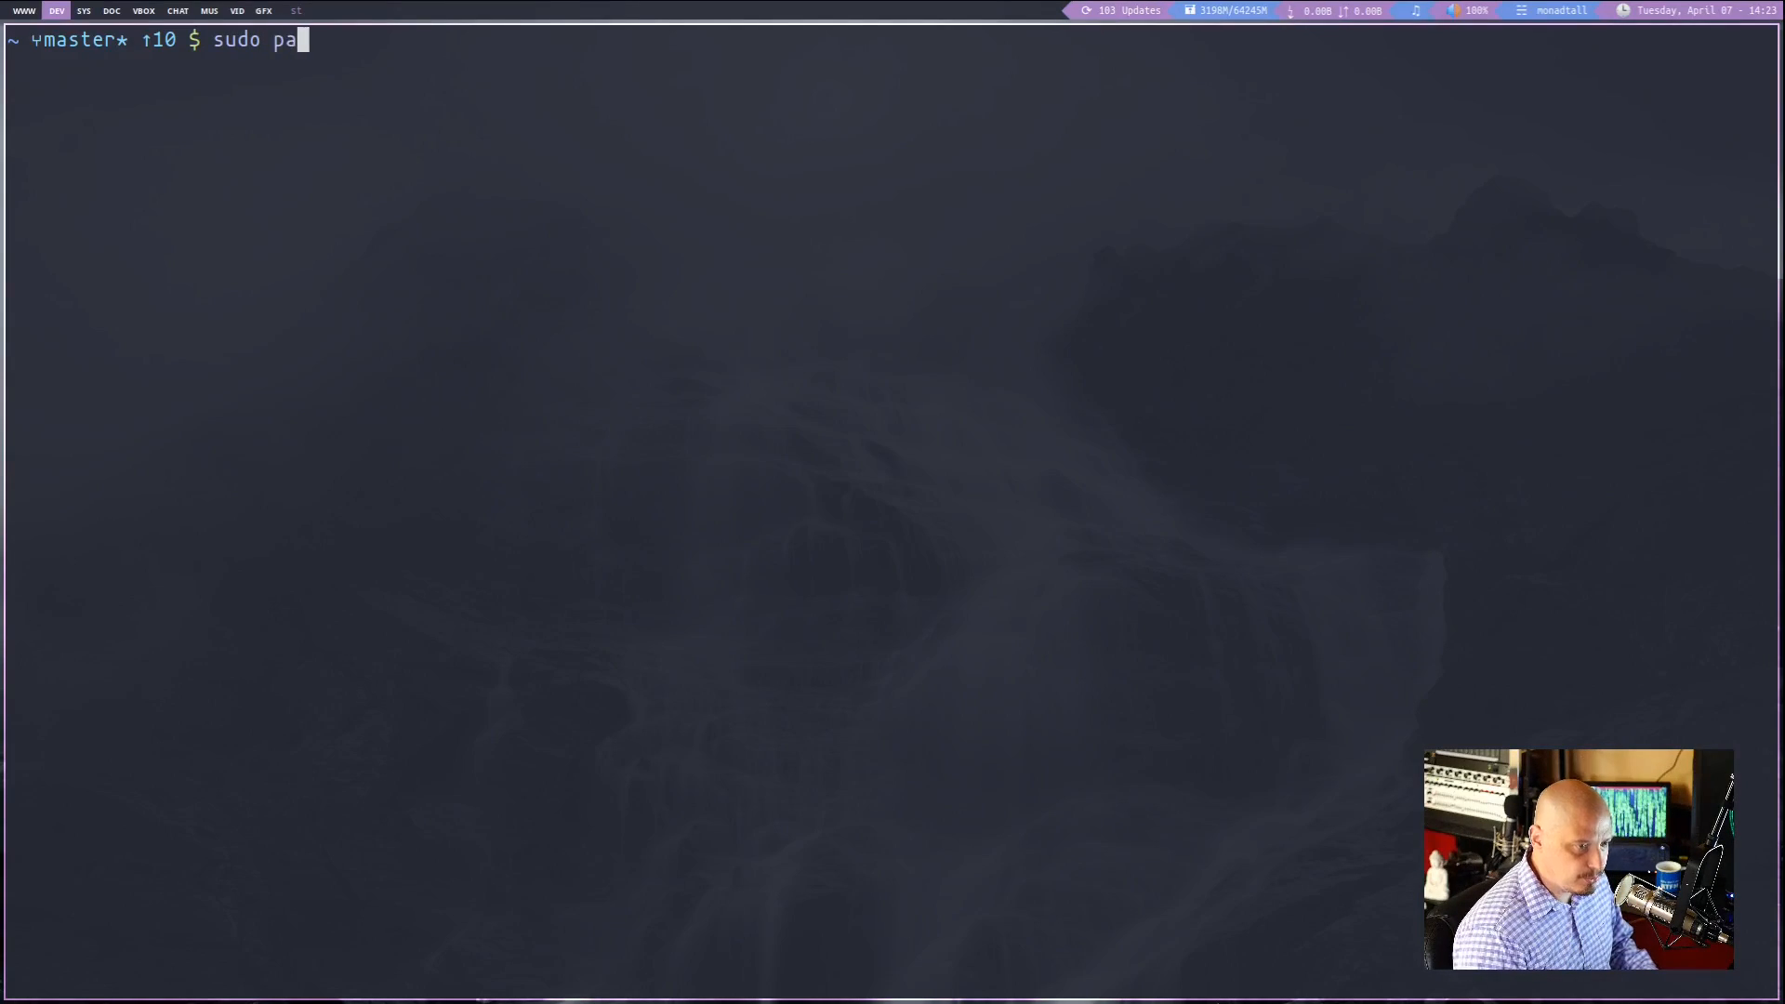
text(cman -S a)
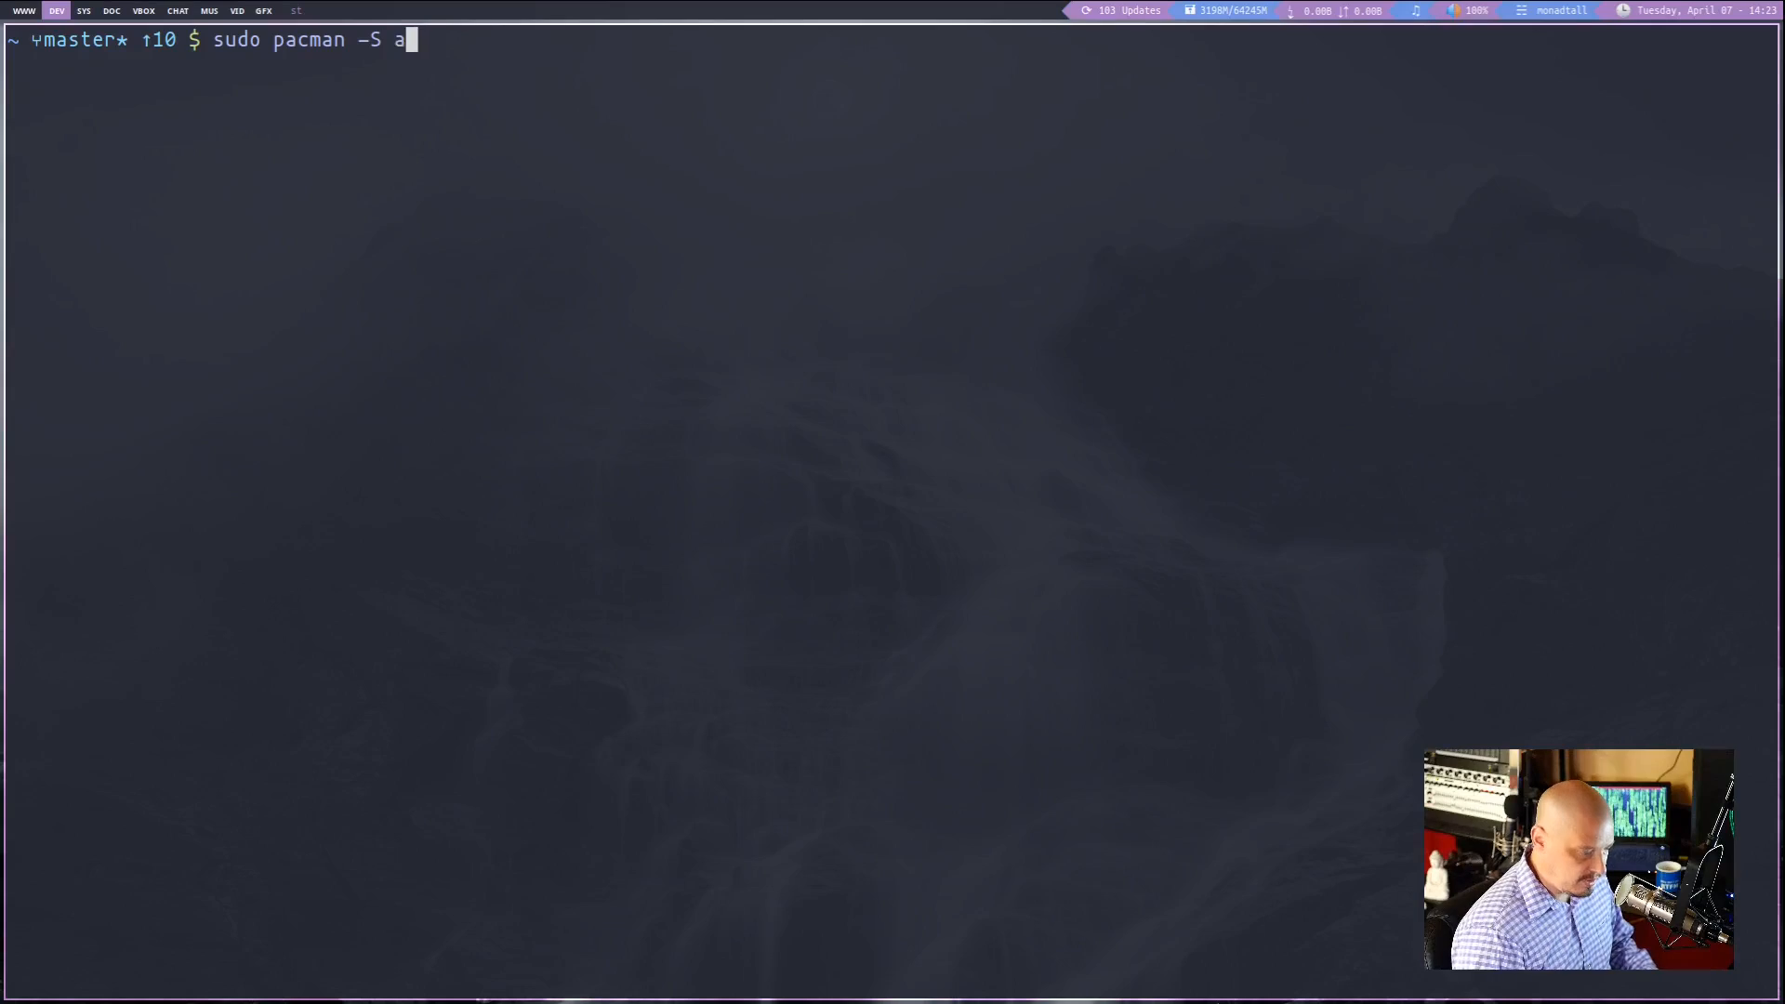
text(rch-wiki-)
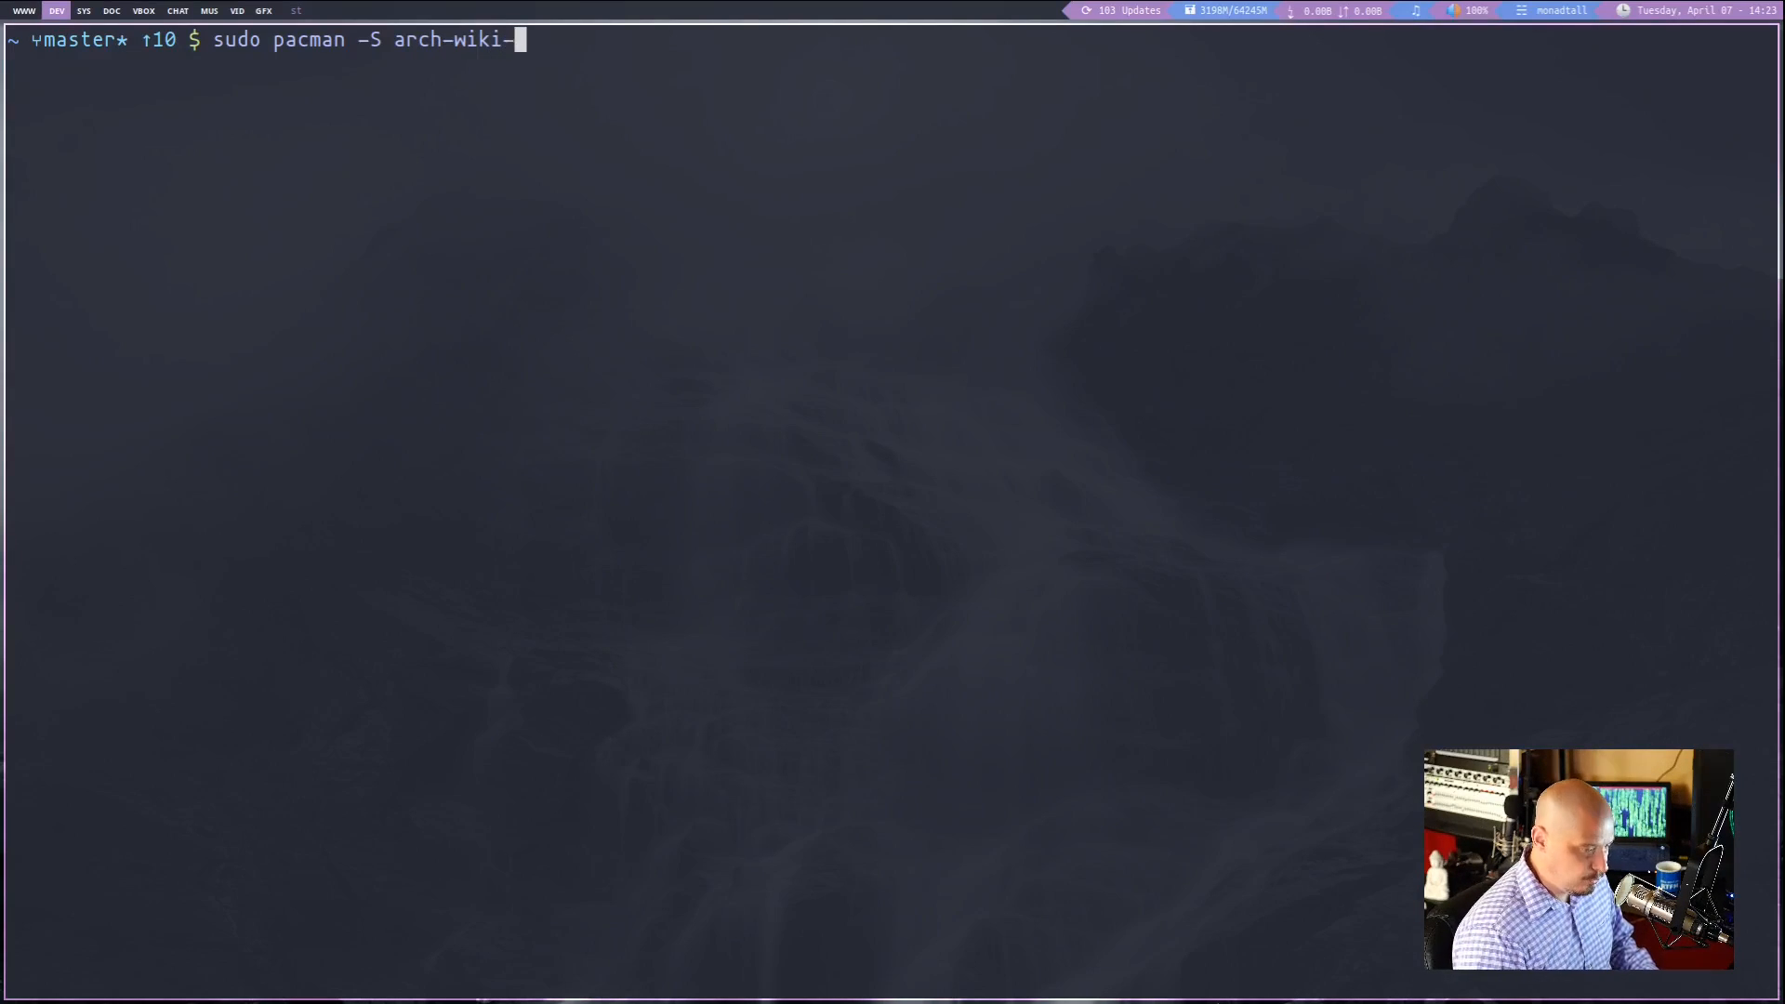
text(docs)
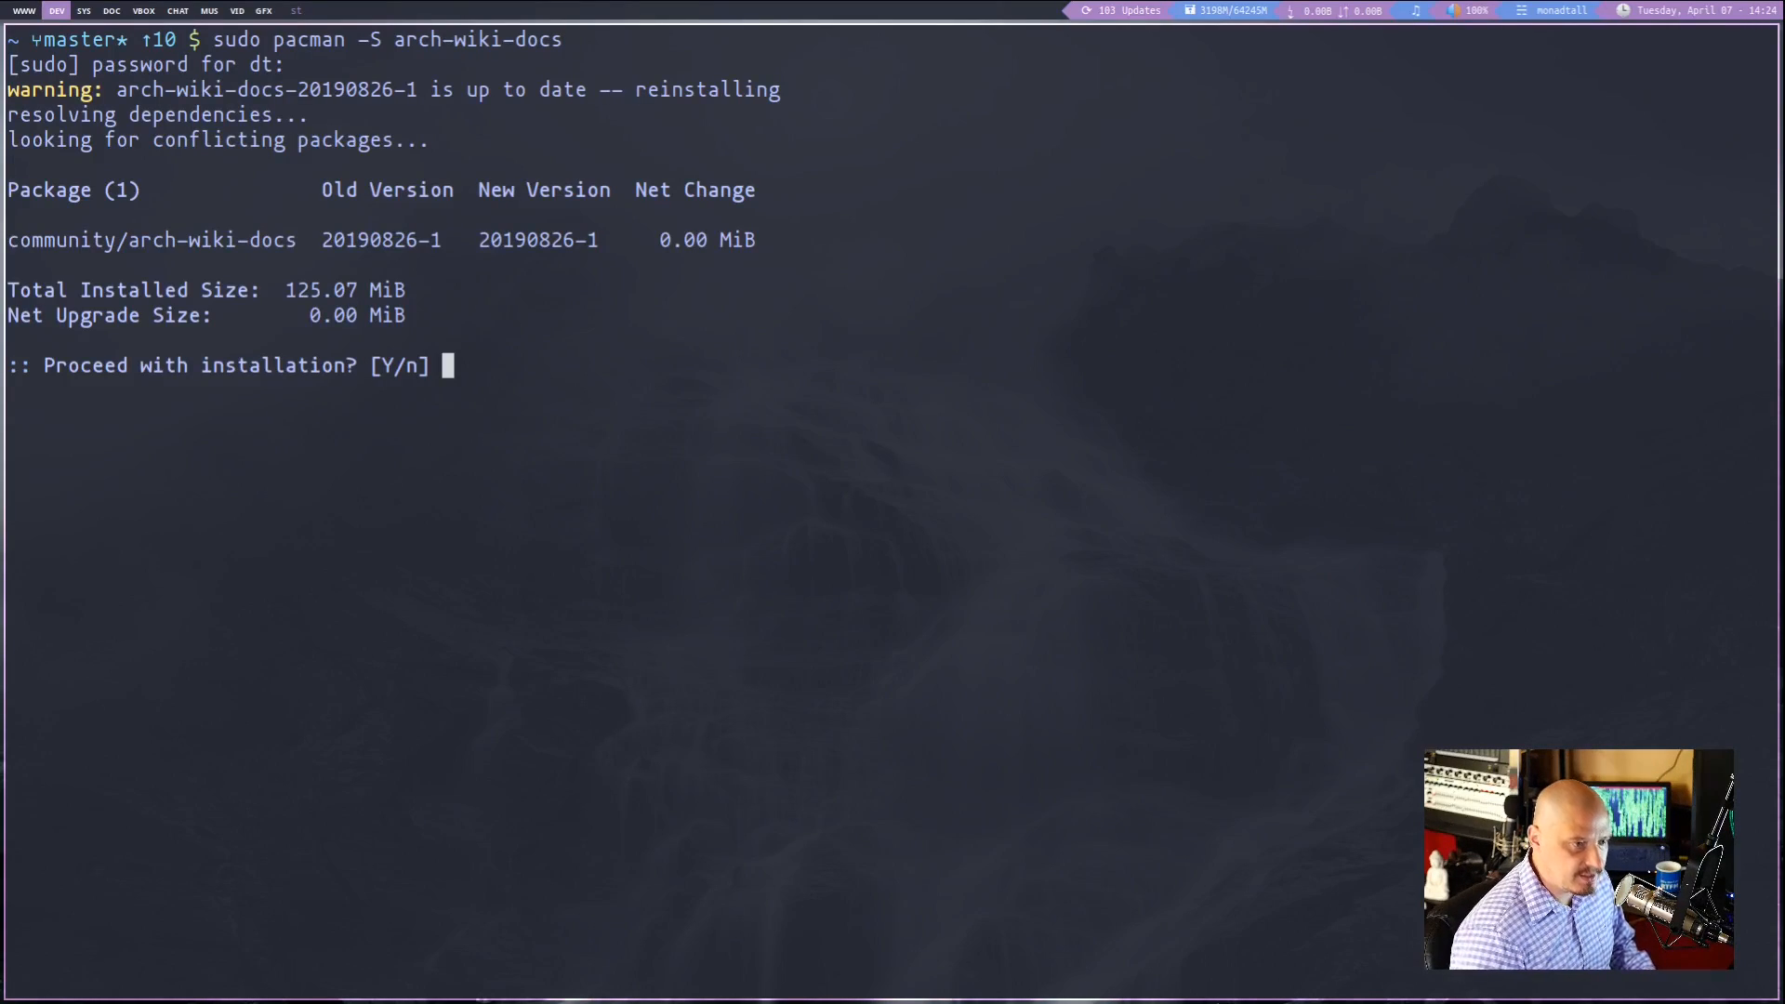
key(Return)
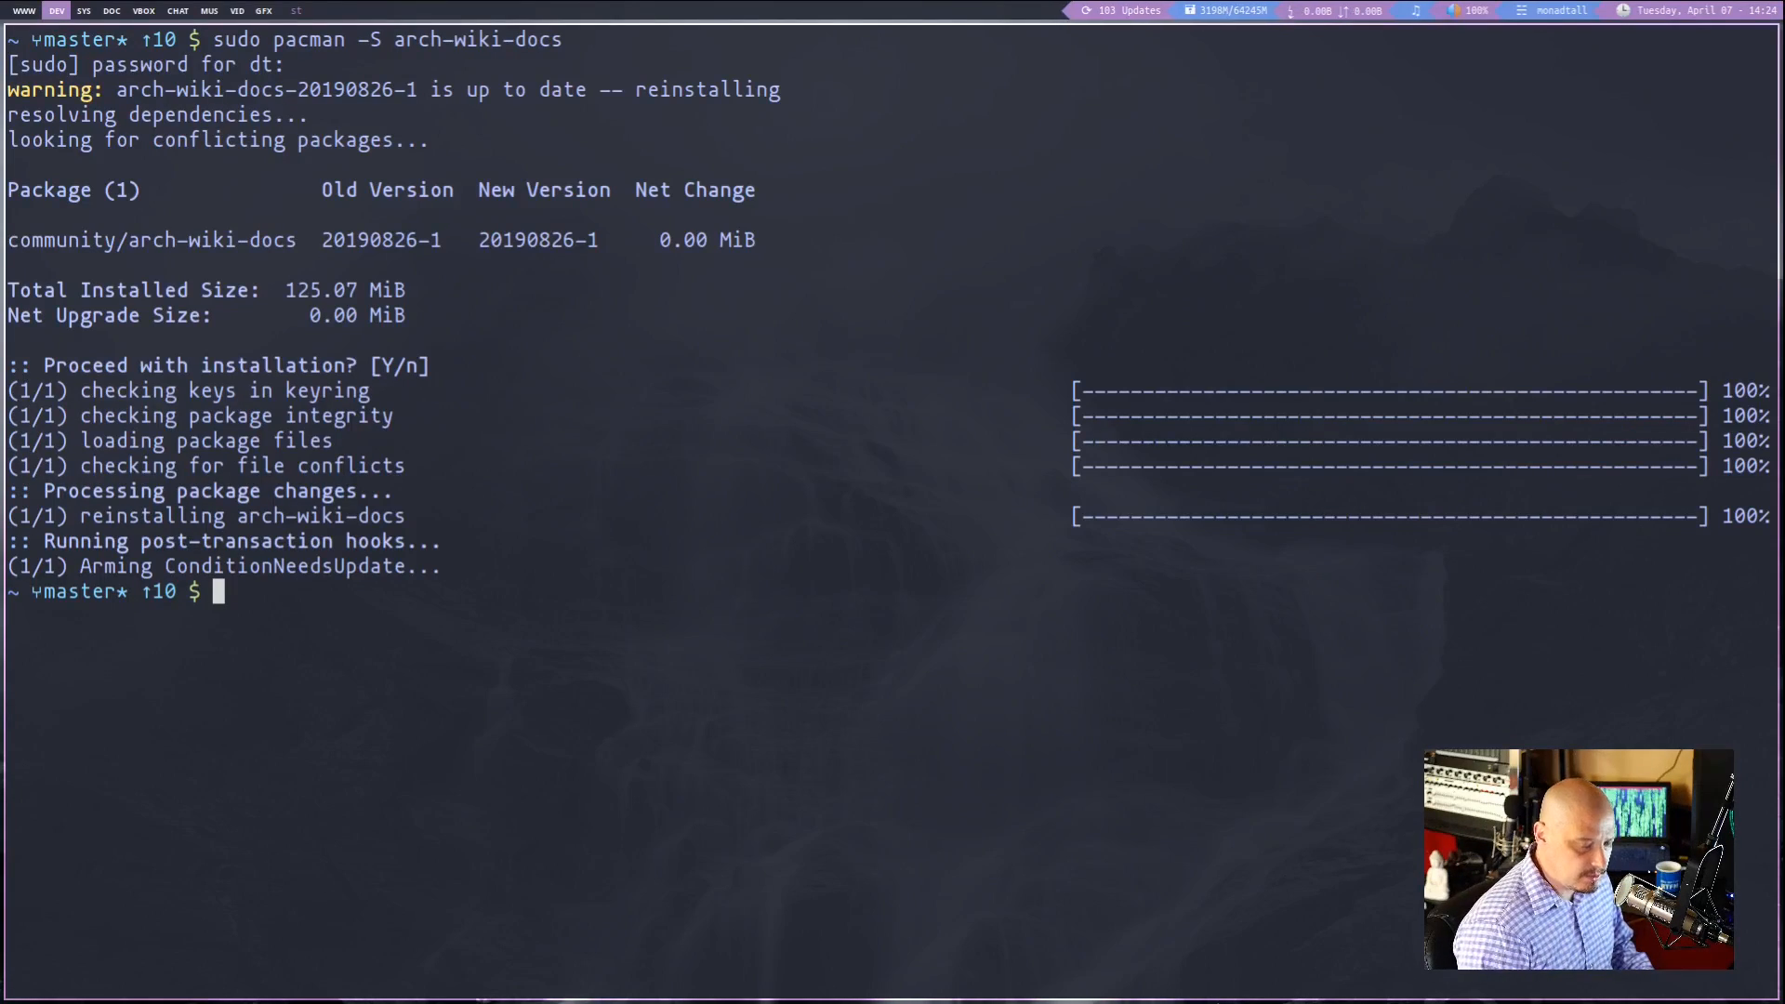
Change into /usr/share/doc/arch-wiki/ to list its html and text folders
text(cd /usr/share/dc)
text(ls)
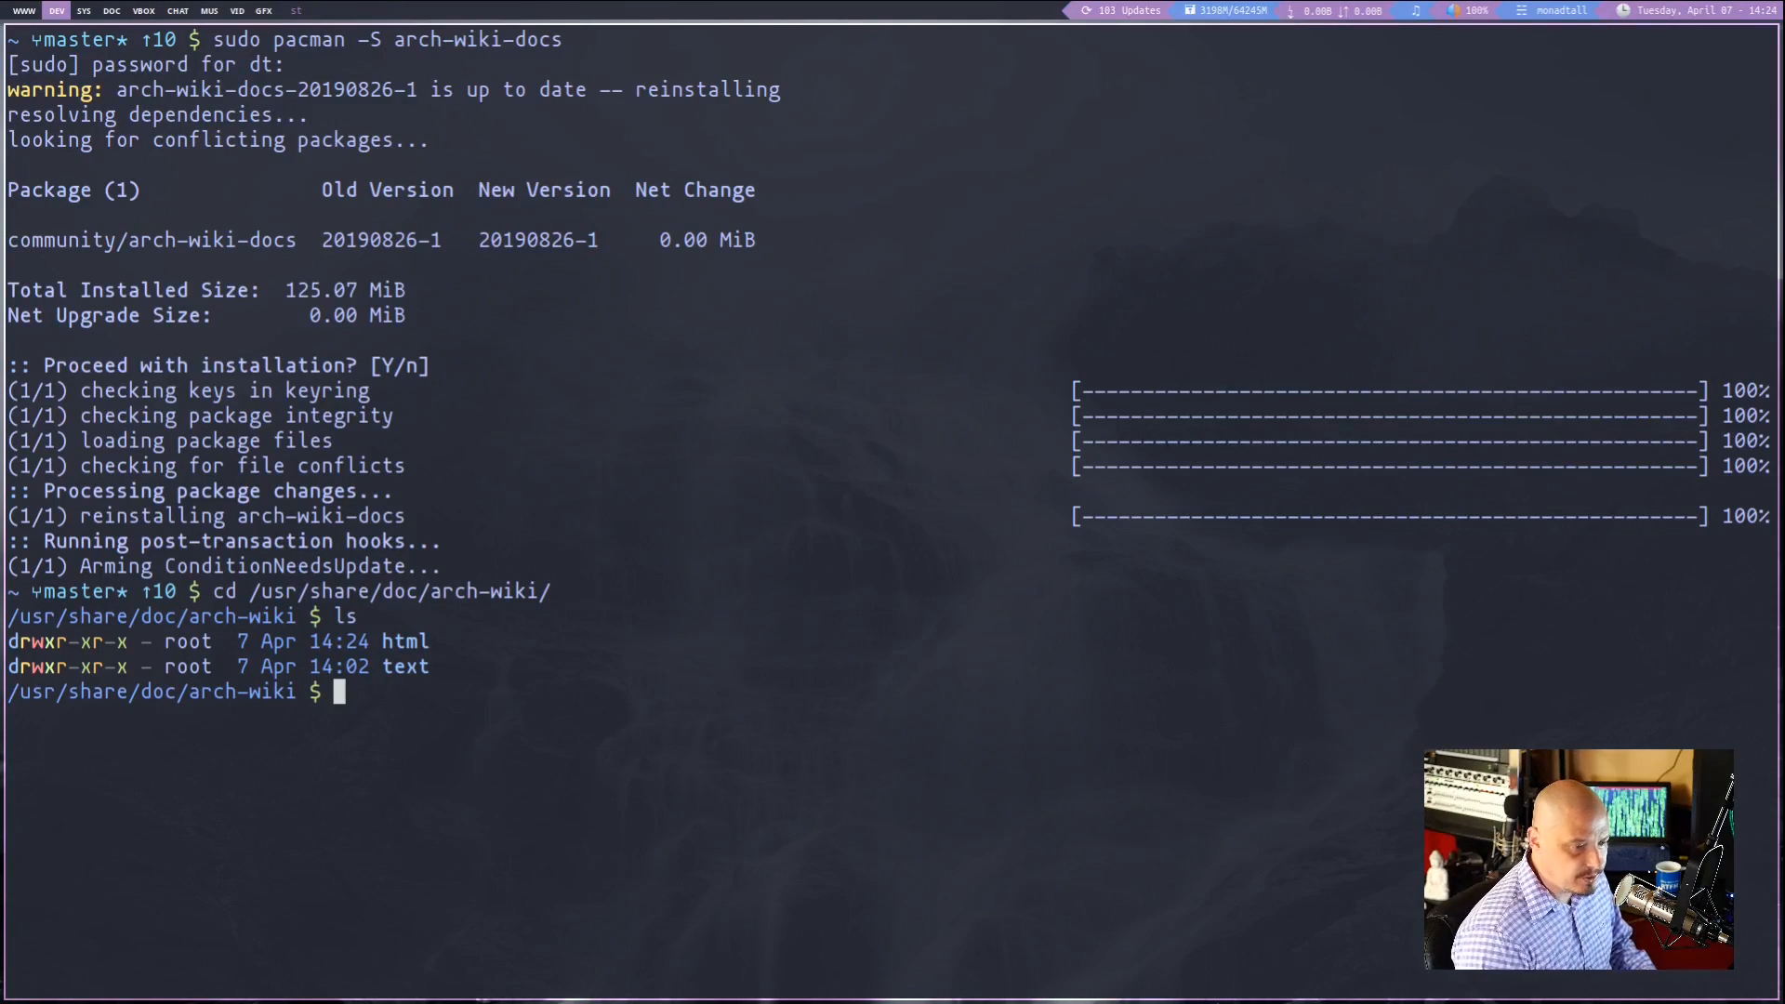
Enter the html/en folder and list the English wiki pages
text(cd html)
text(ls)
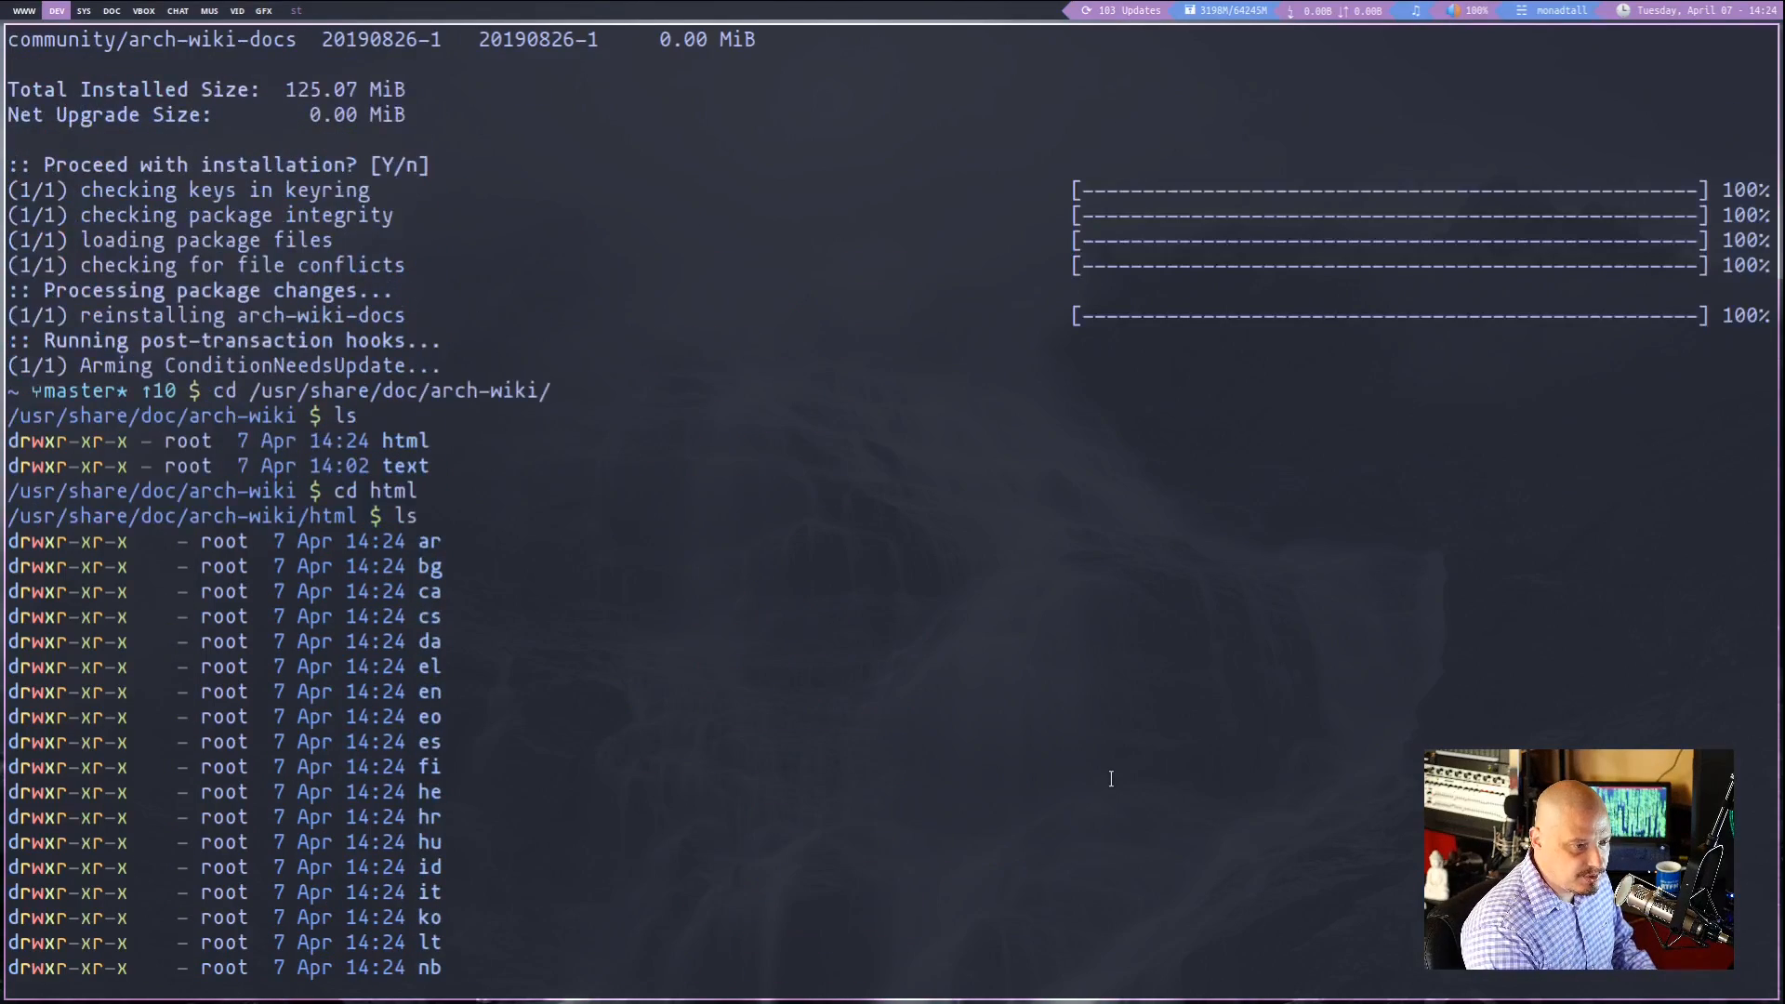
scroll(down, 3)
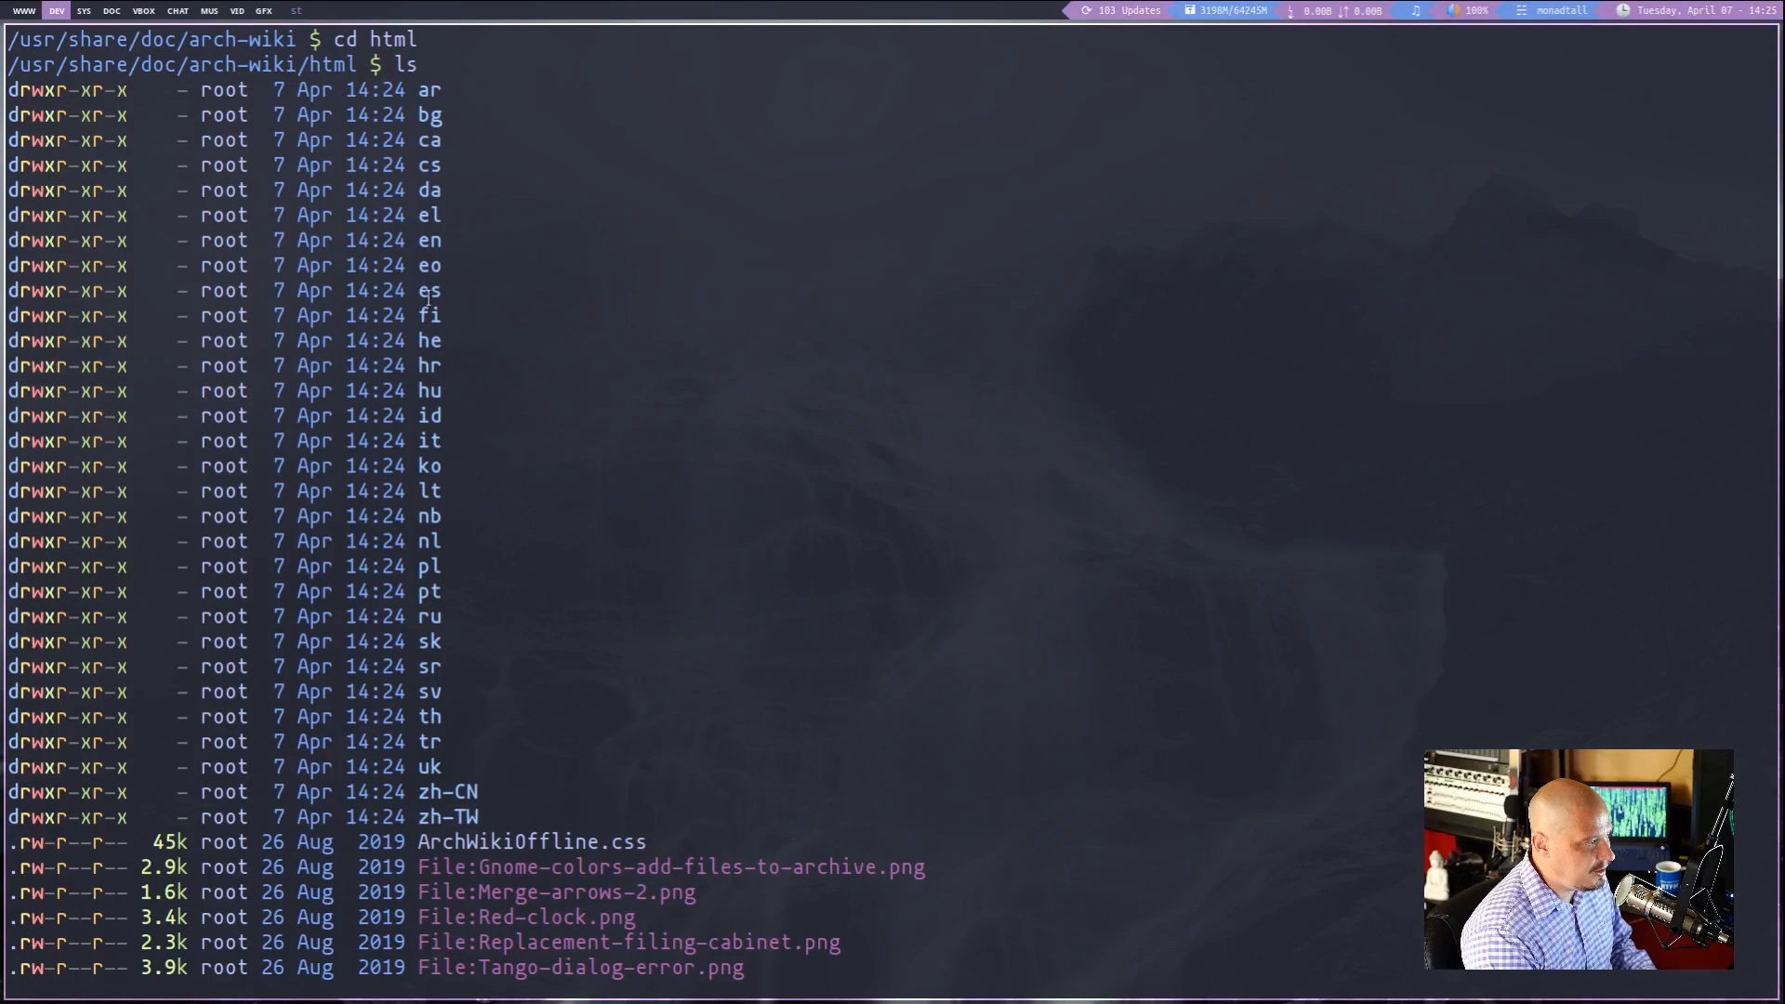
scroll(down, 3)
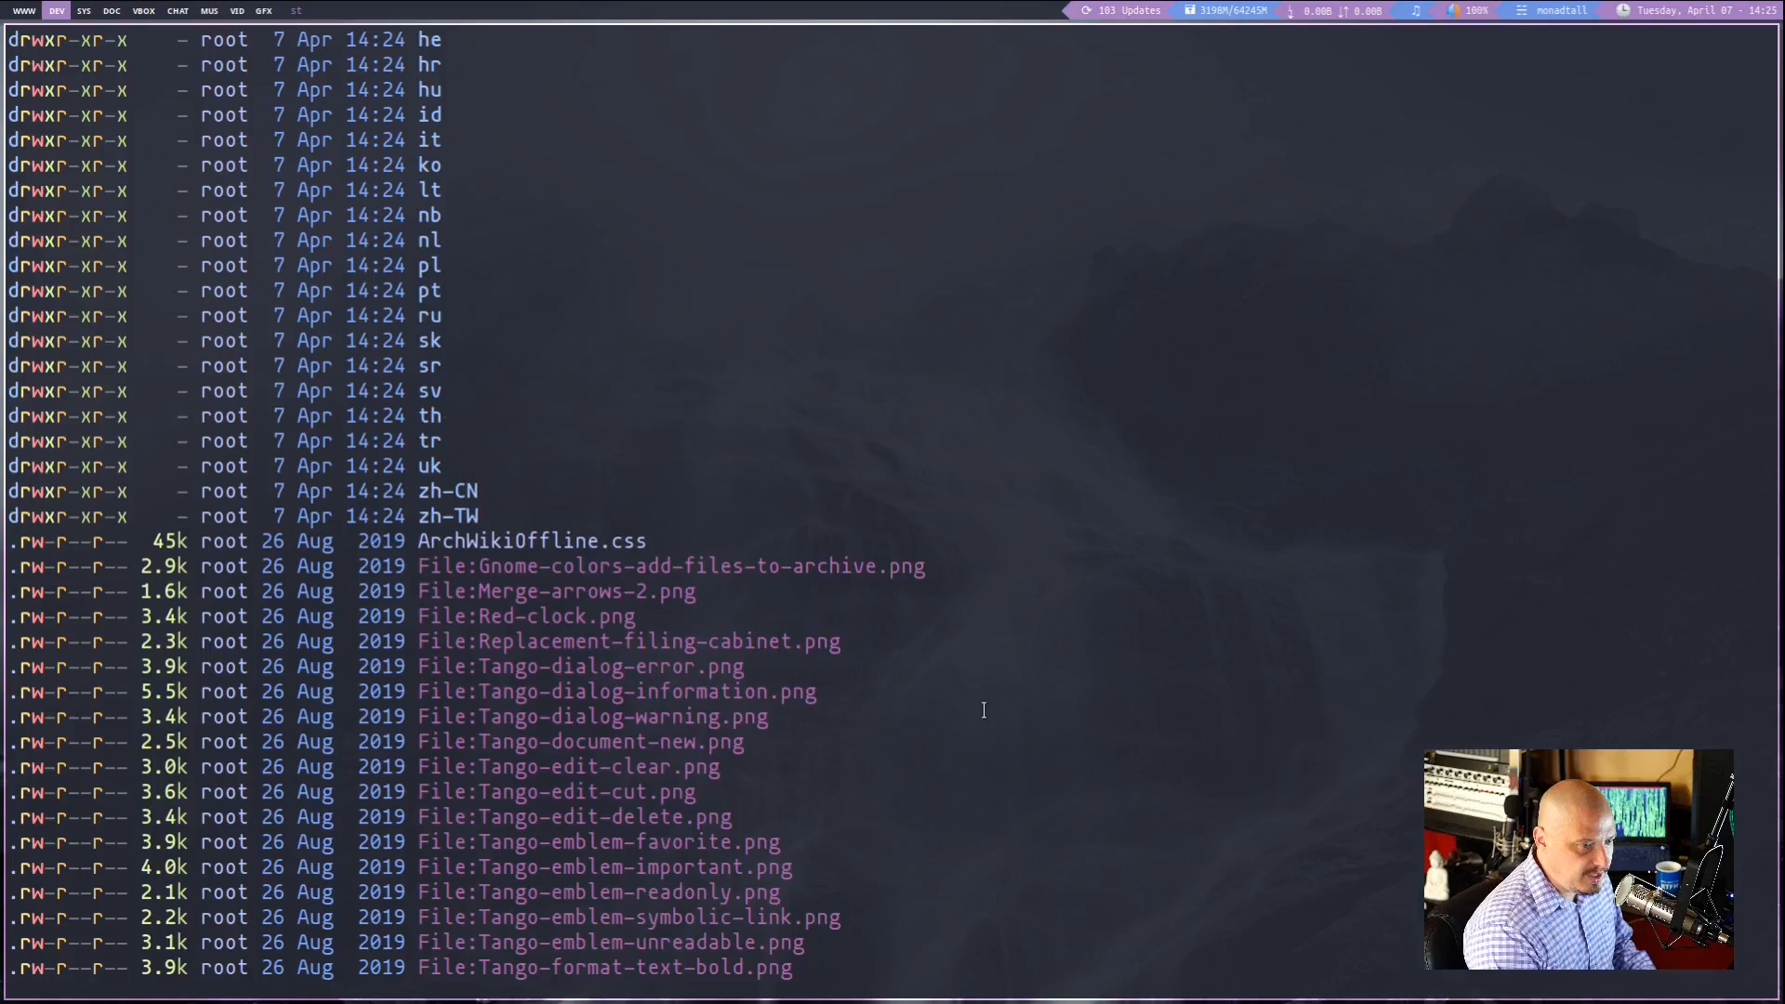
text(cd en)
text(ls)
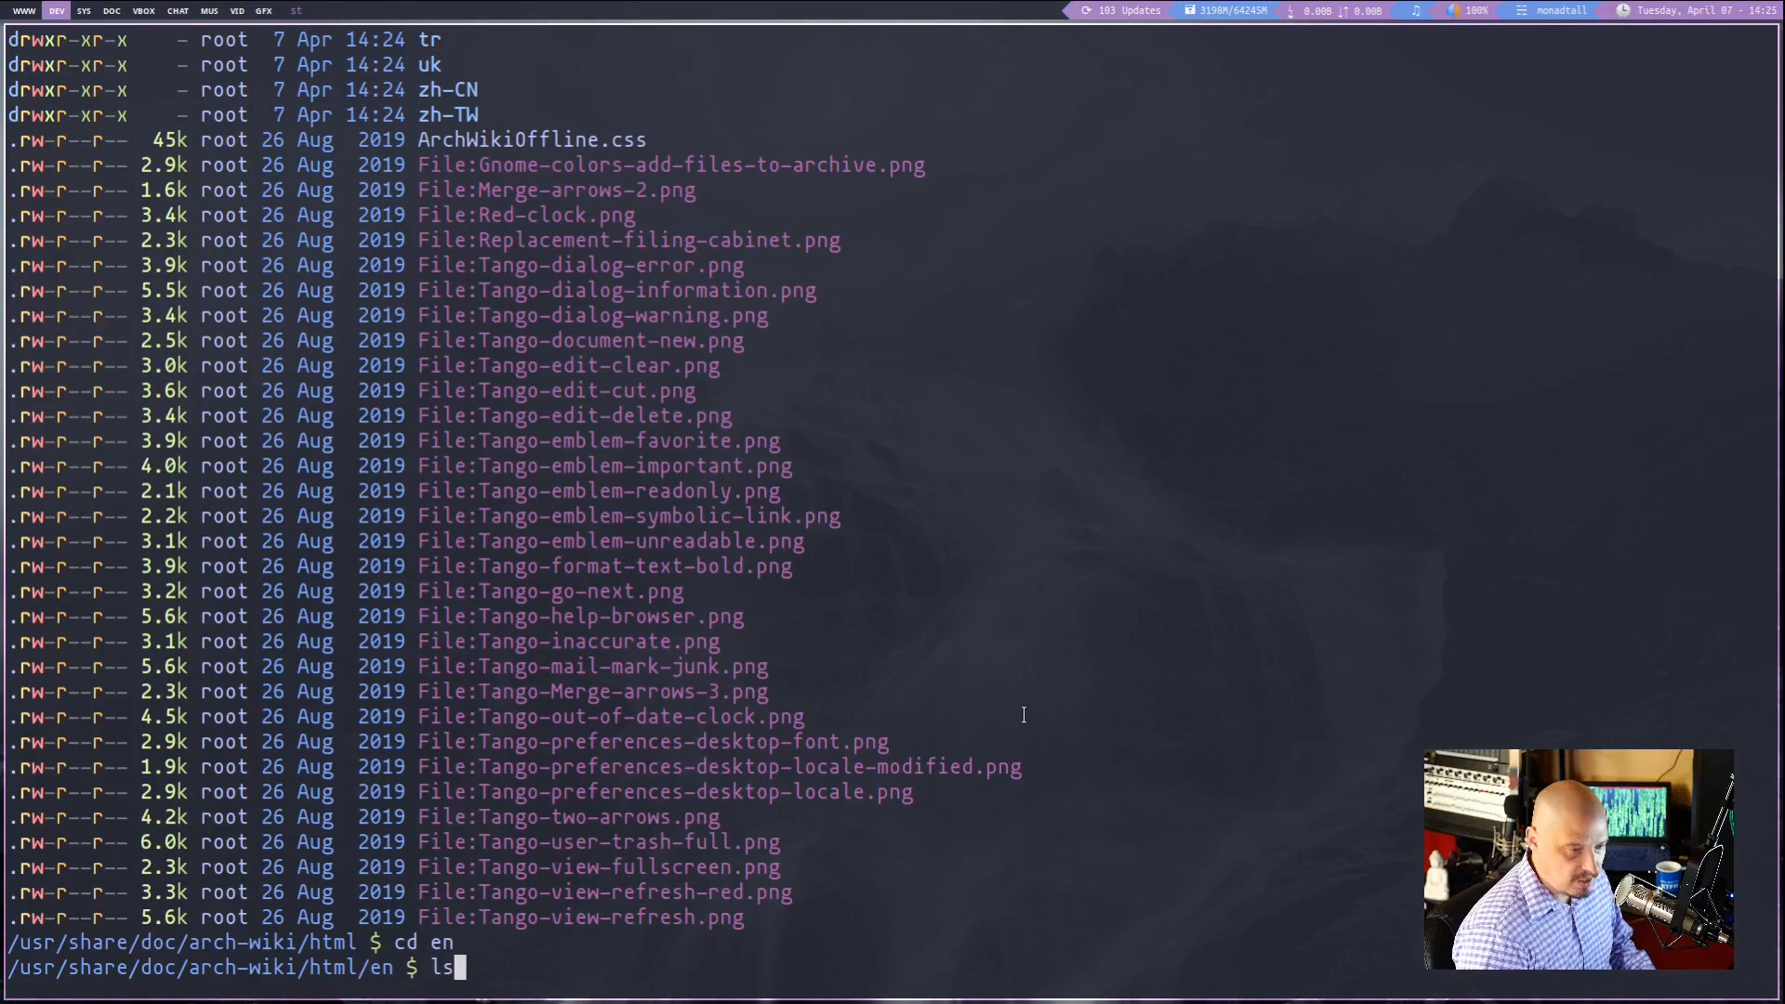
key(Return)
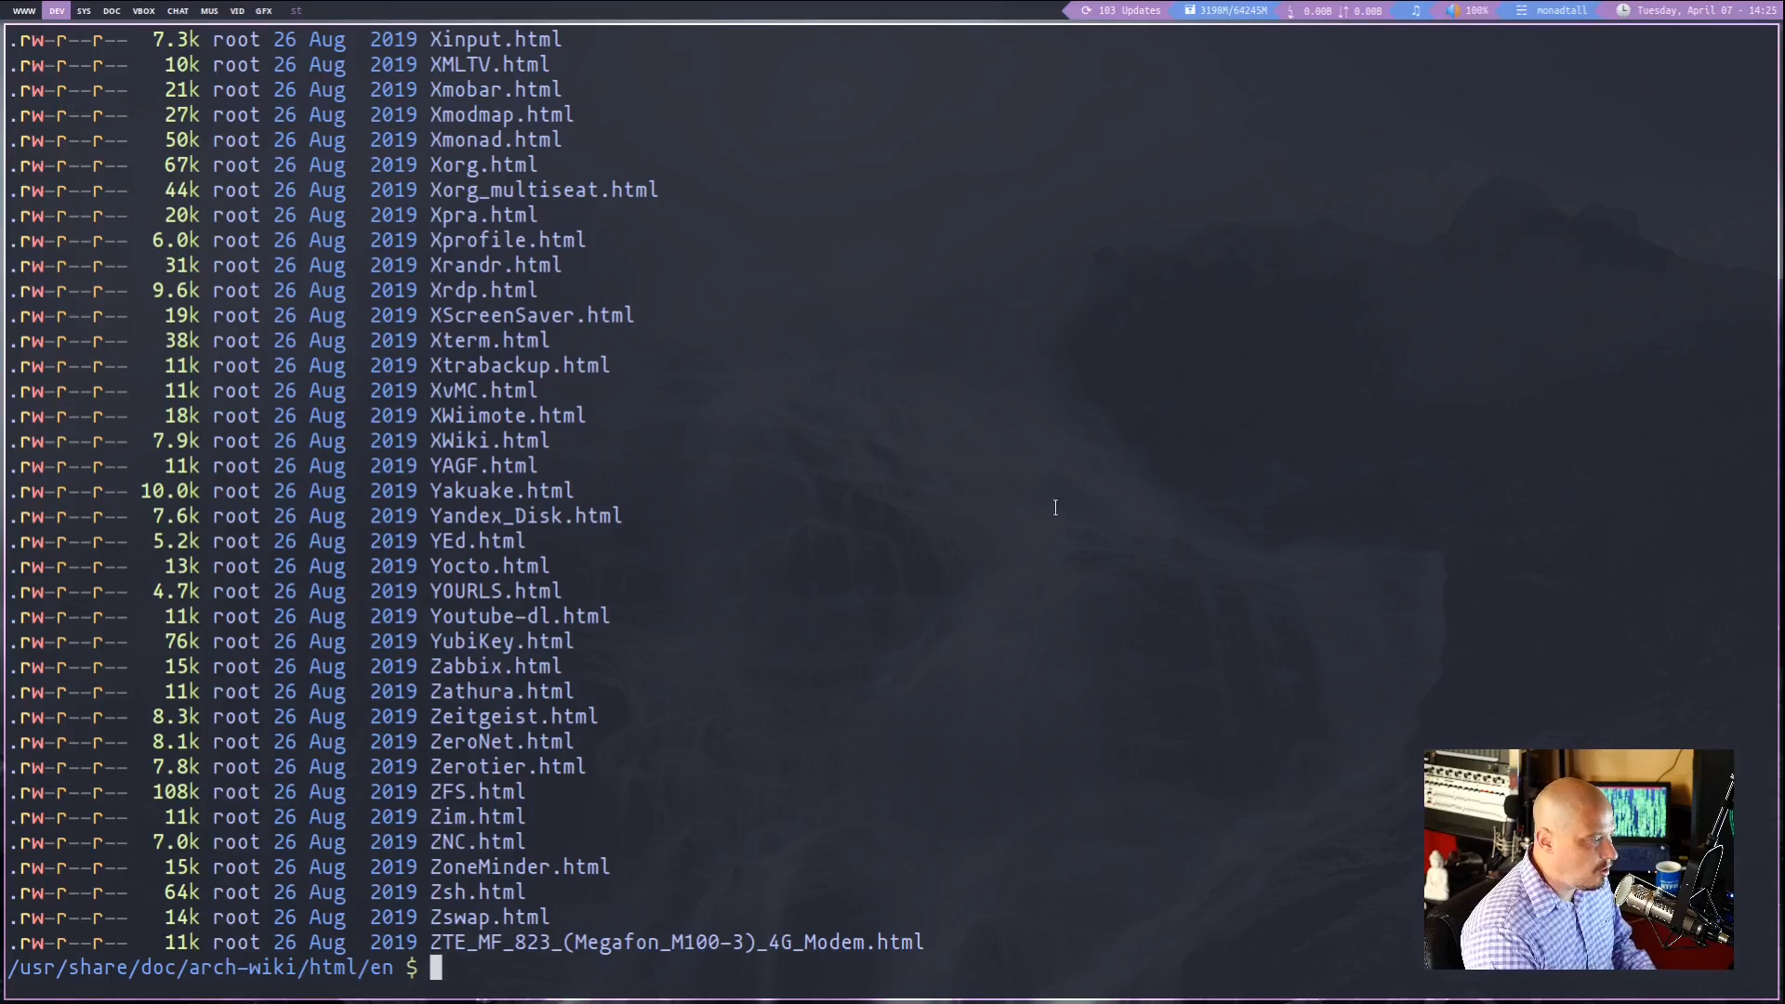
mouse_move(1110, 738)
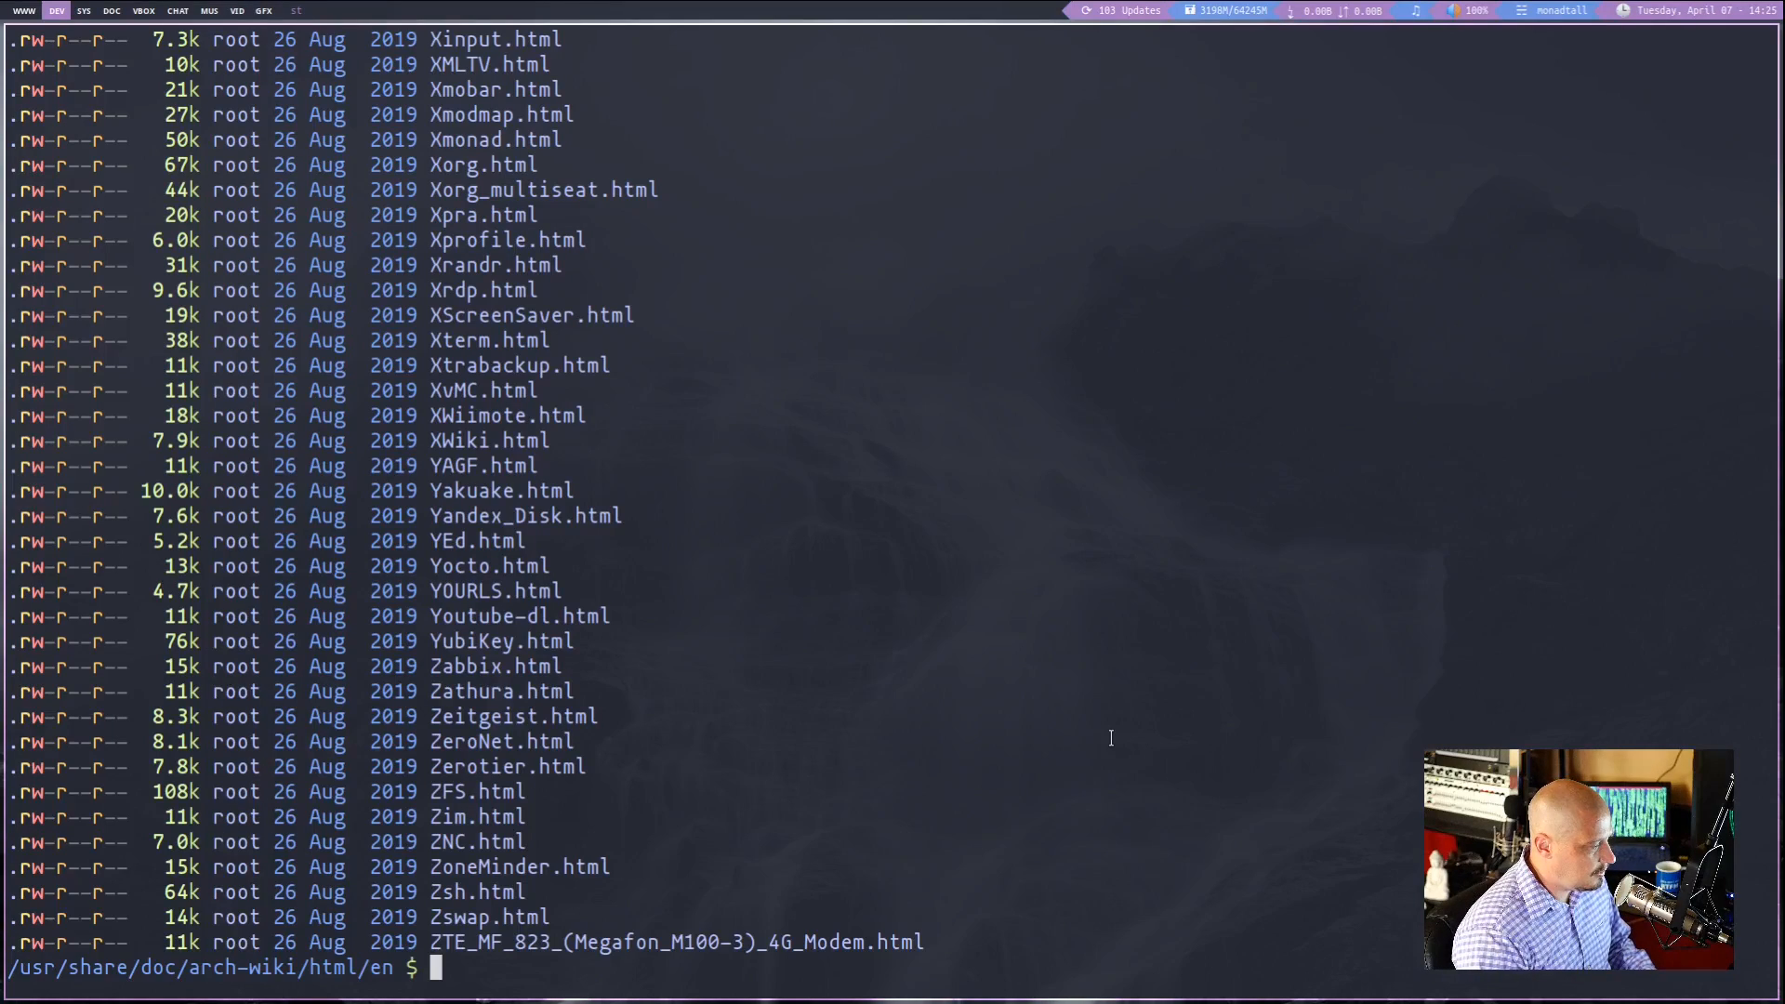
Count the 2336 entries with ls -a | wc -l, then launch Firefox on ZFS.html
text(ls -a |)
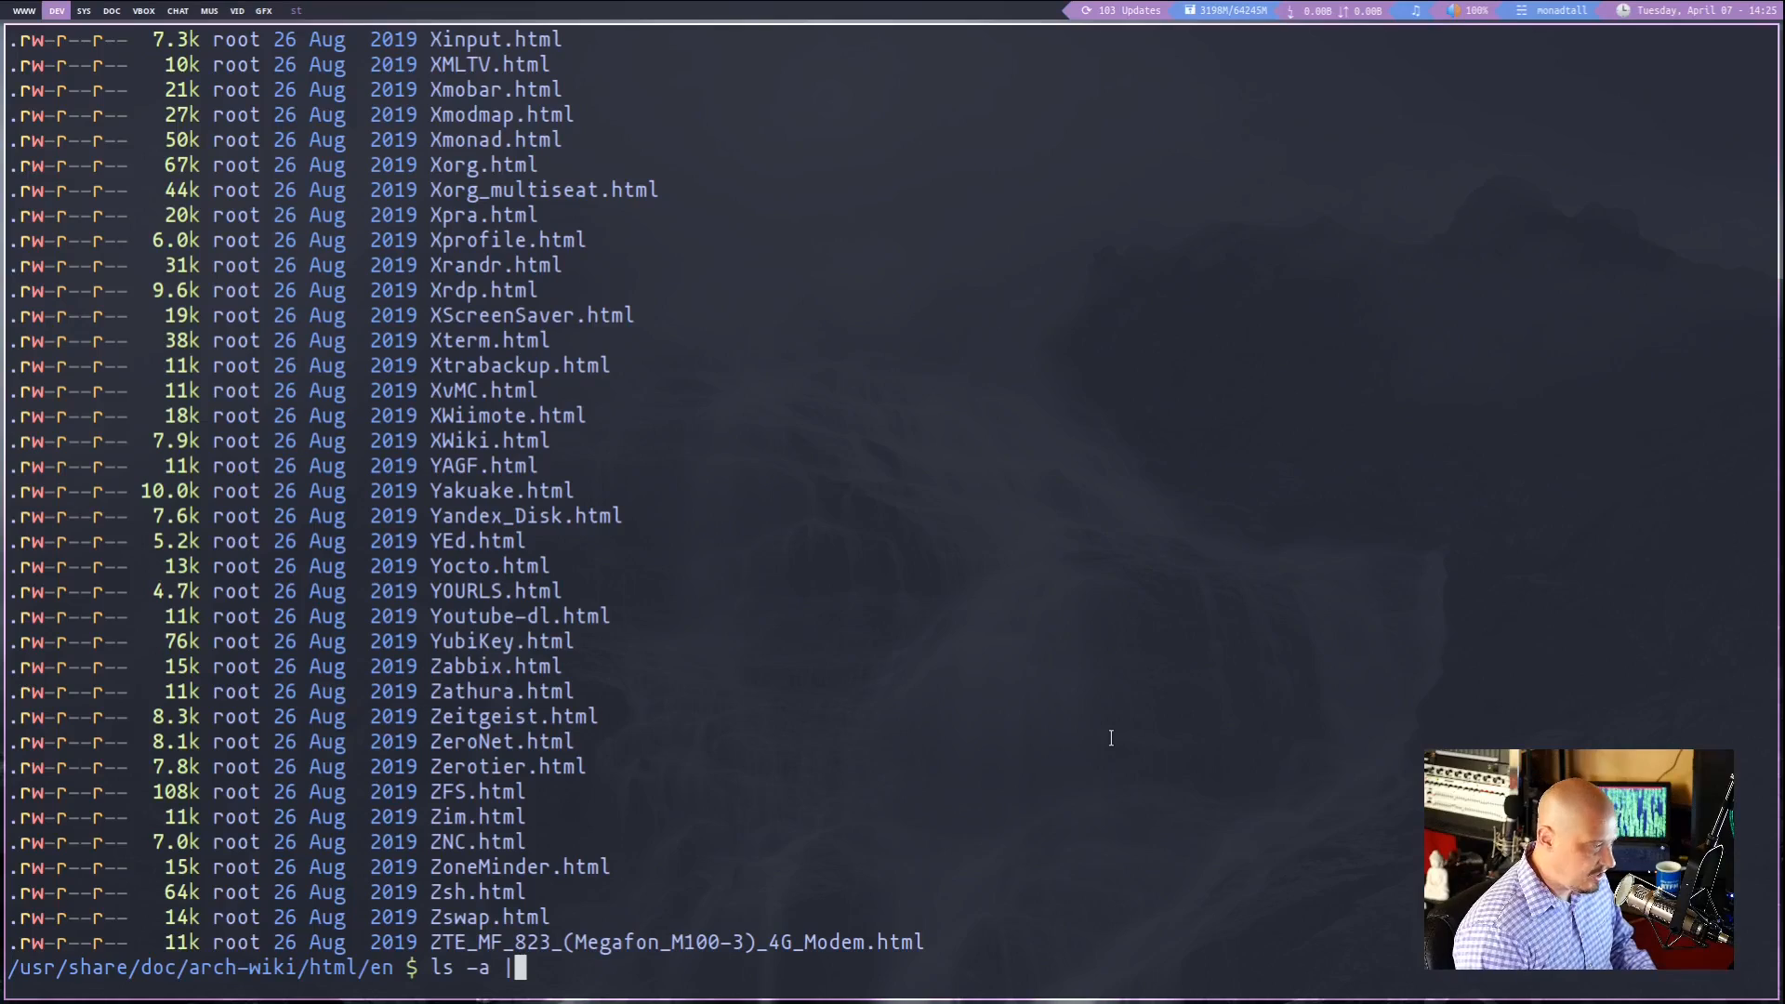
text(wc -l)
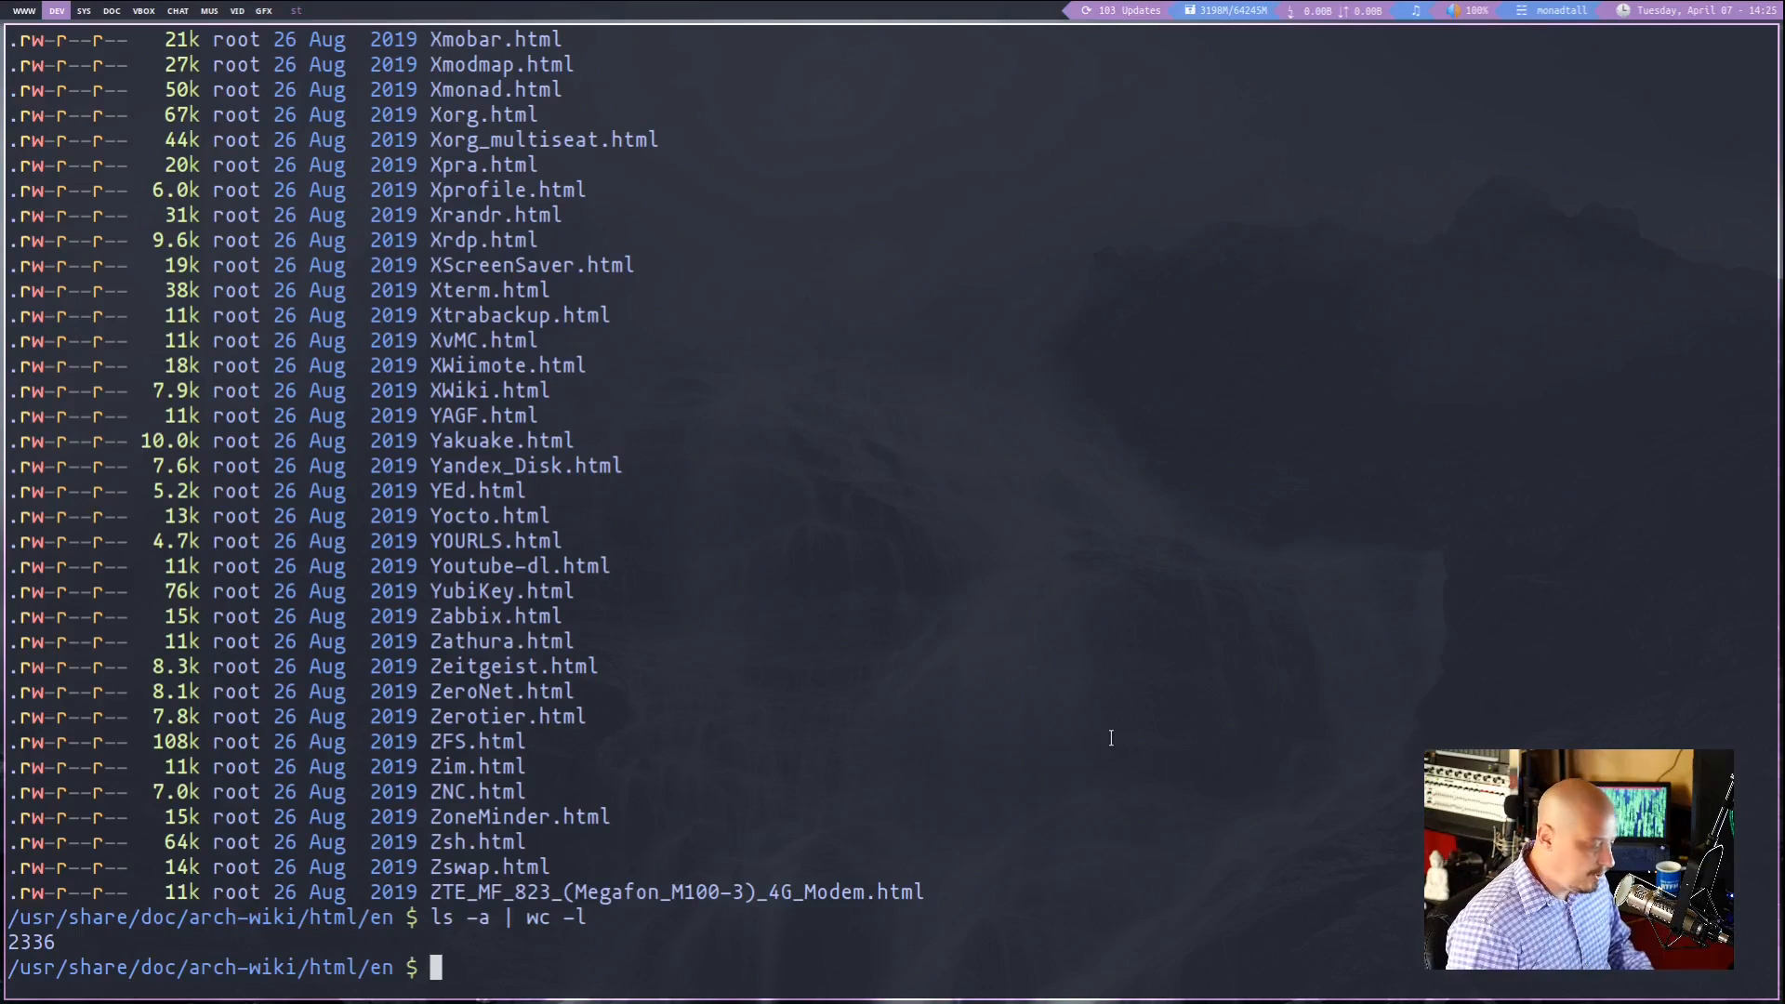
text(firefox)
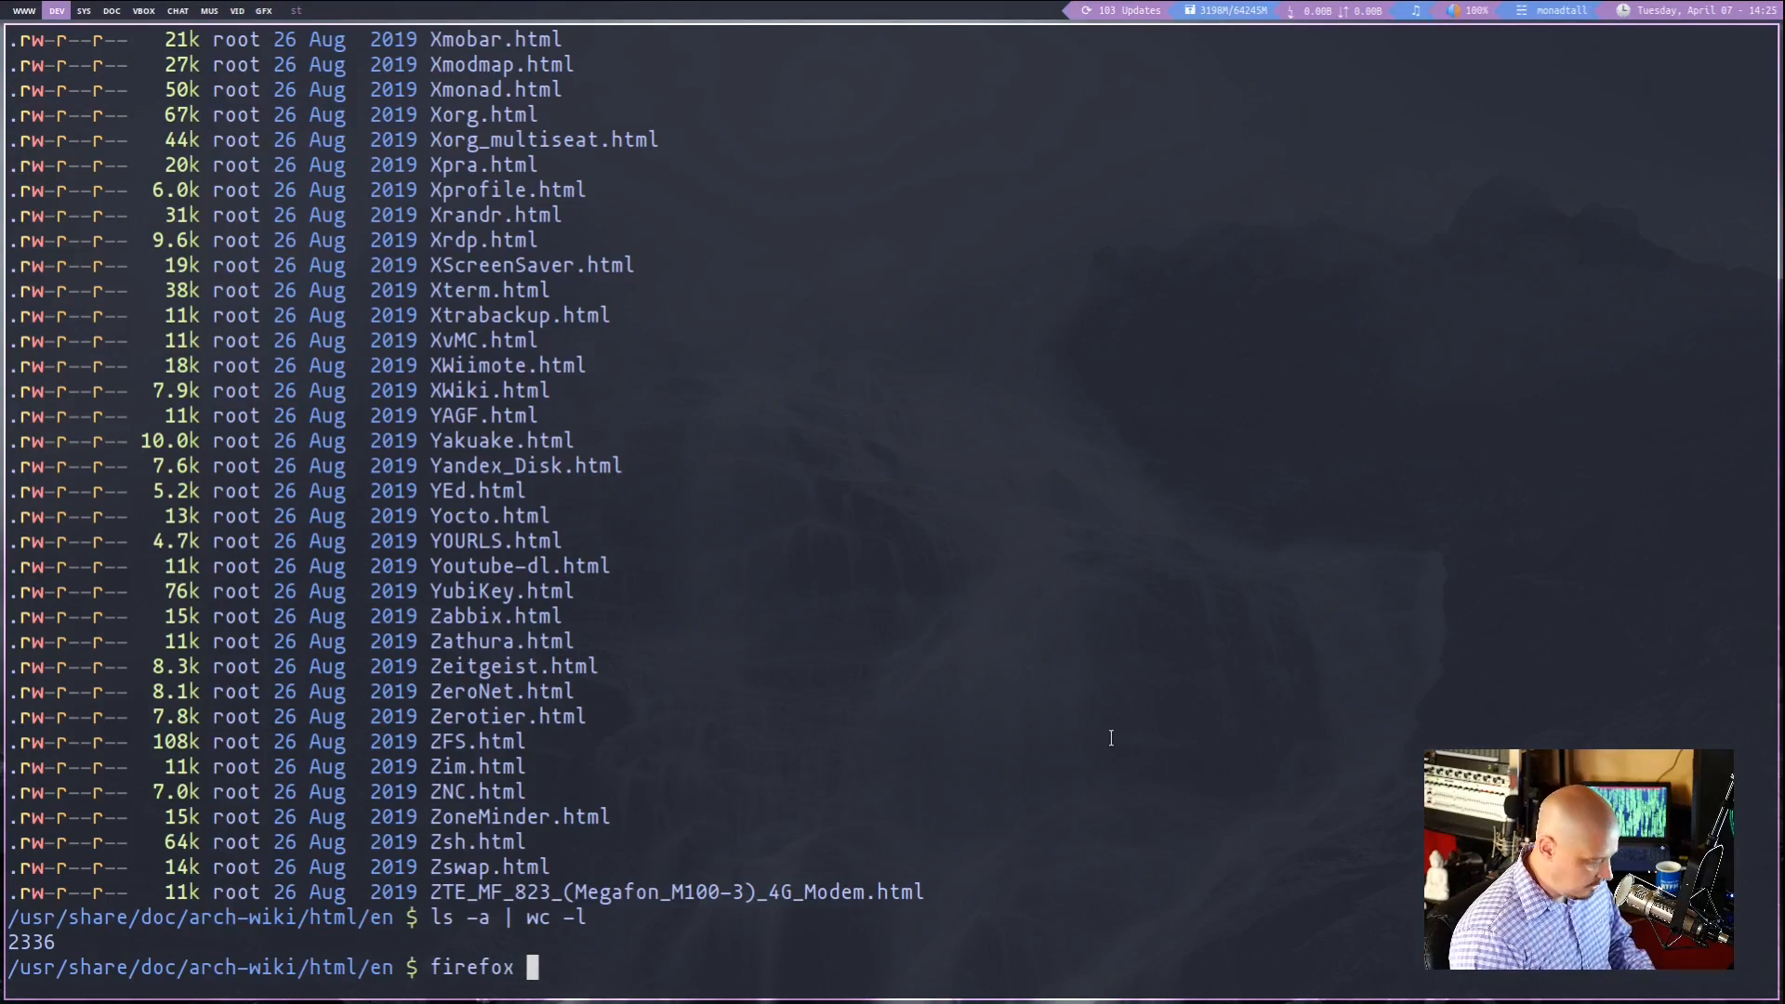
text(ZFS.html)
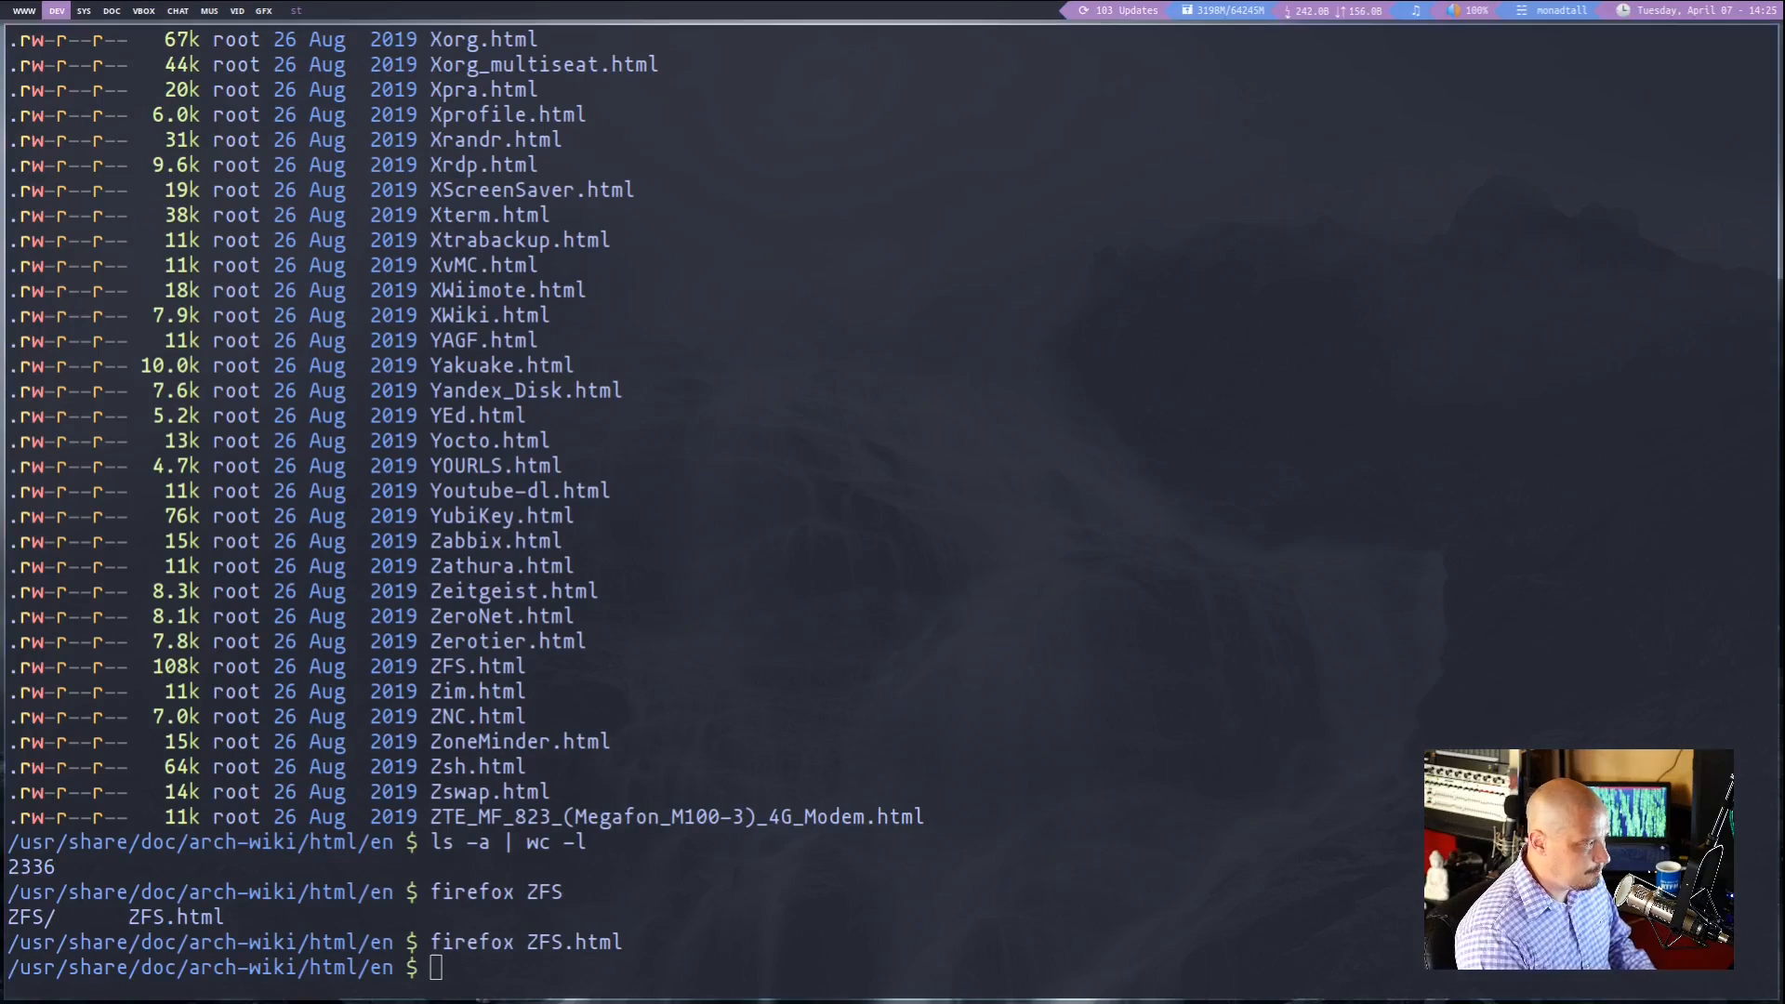
key(Return)
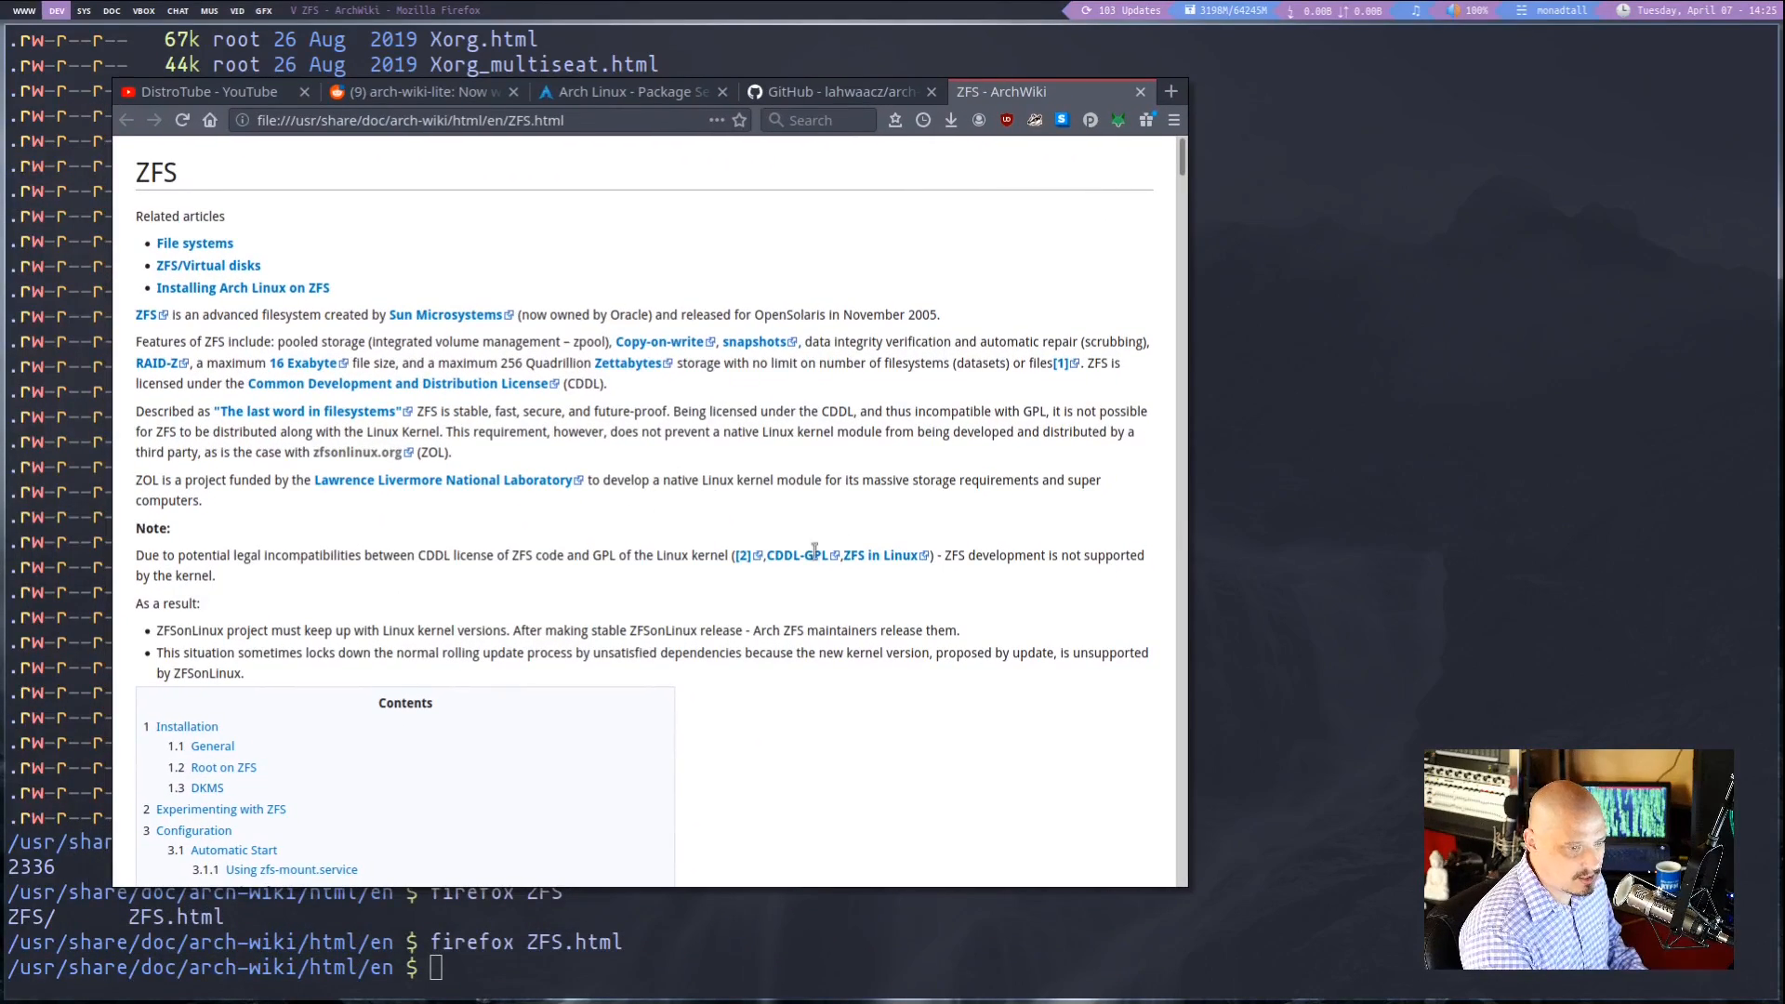
scroll(down, 3)
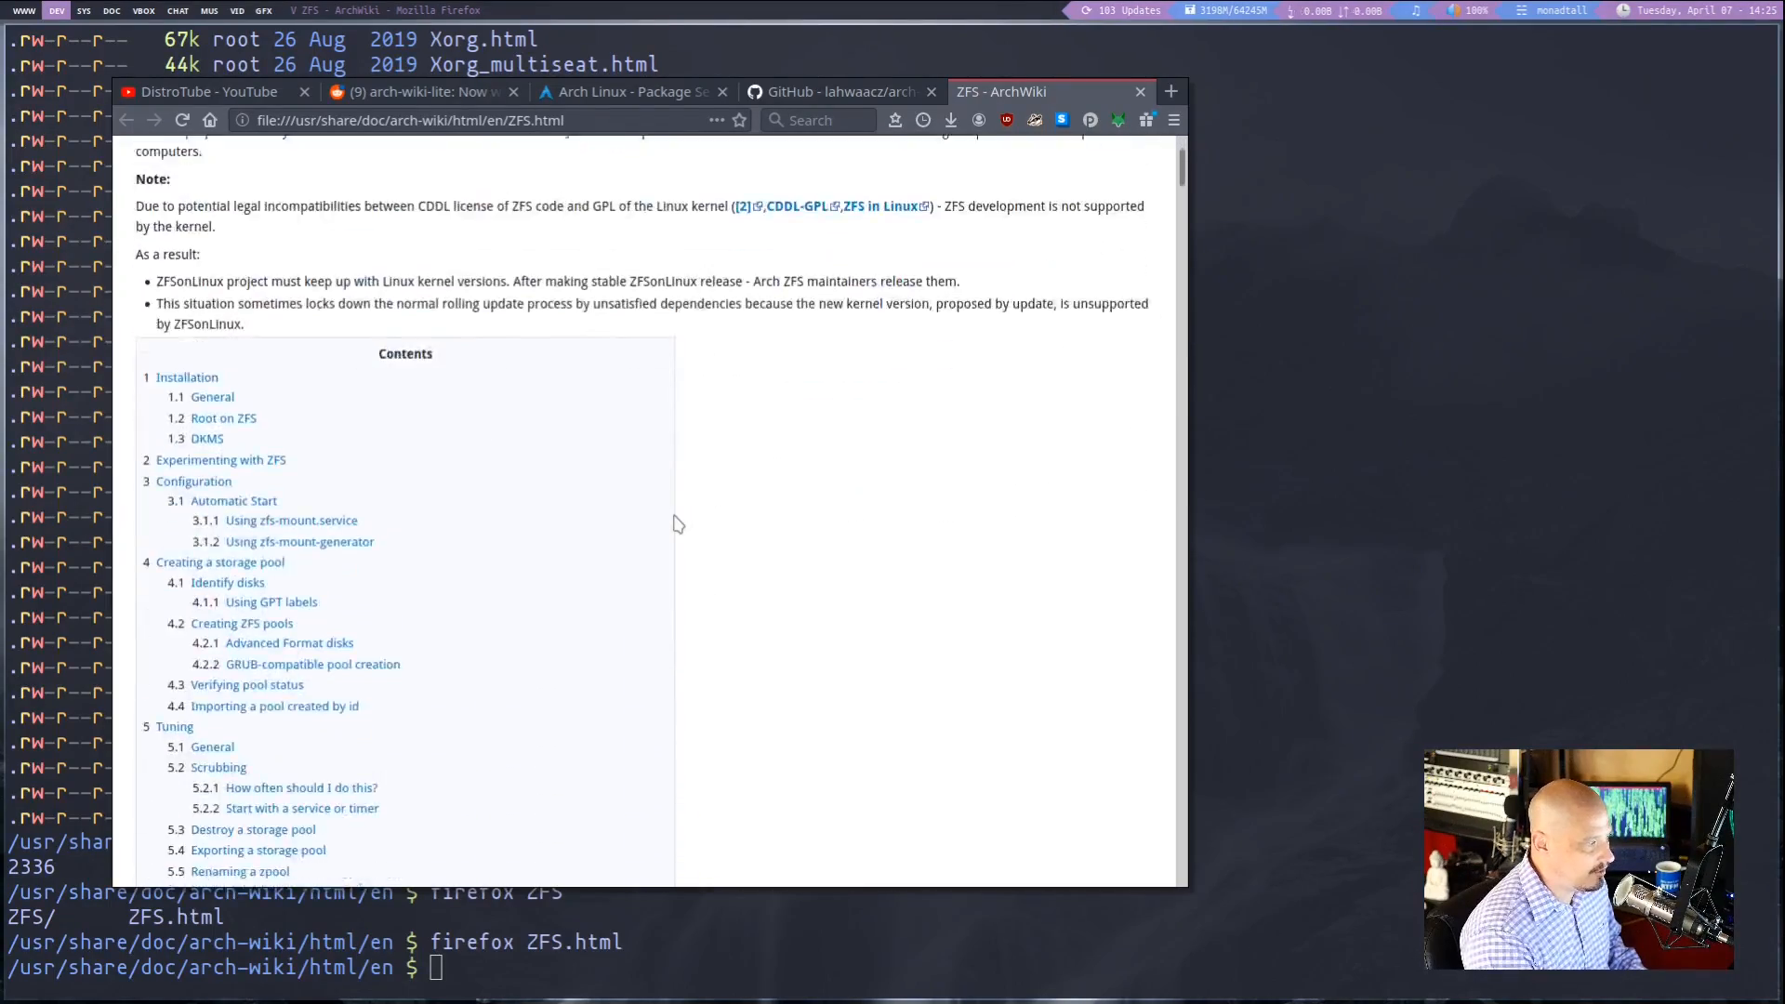
scroll(down, 3)
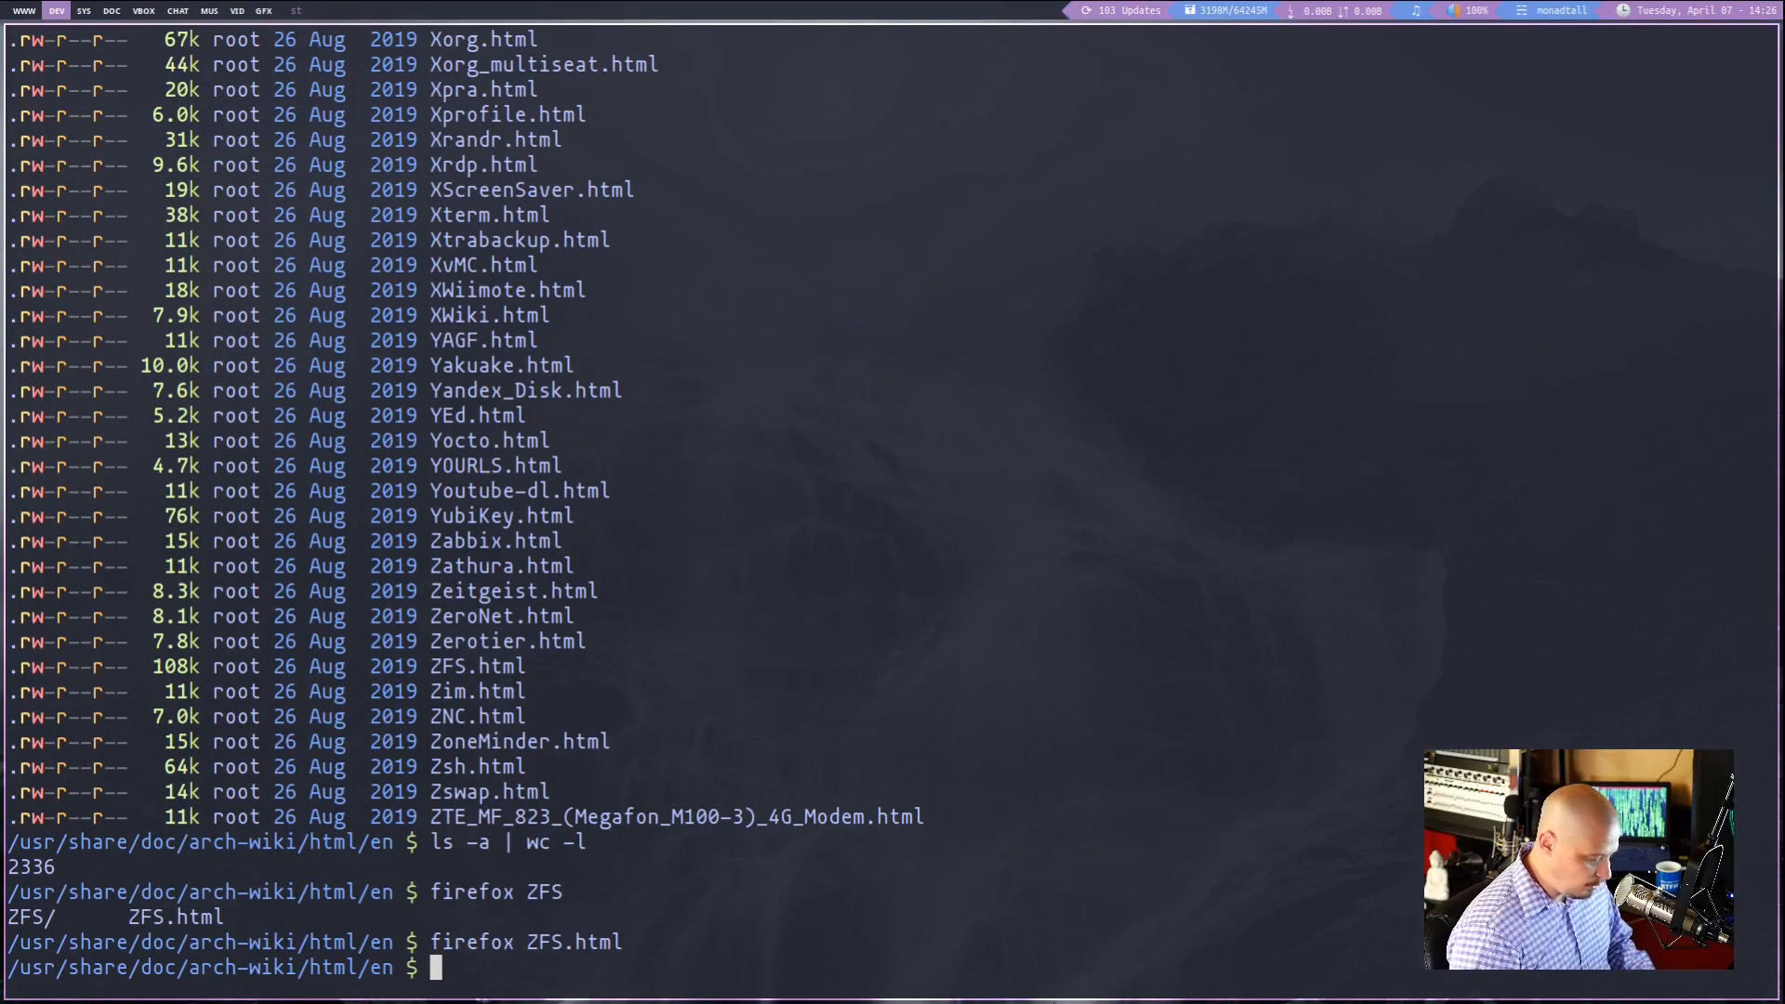
Launch surf on the offline Zswap.html page
text(surf)
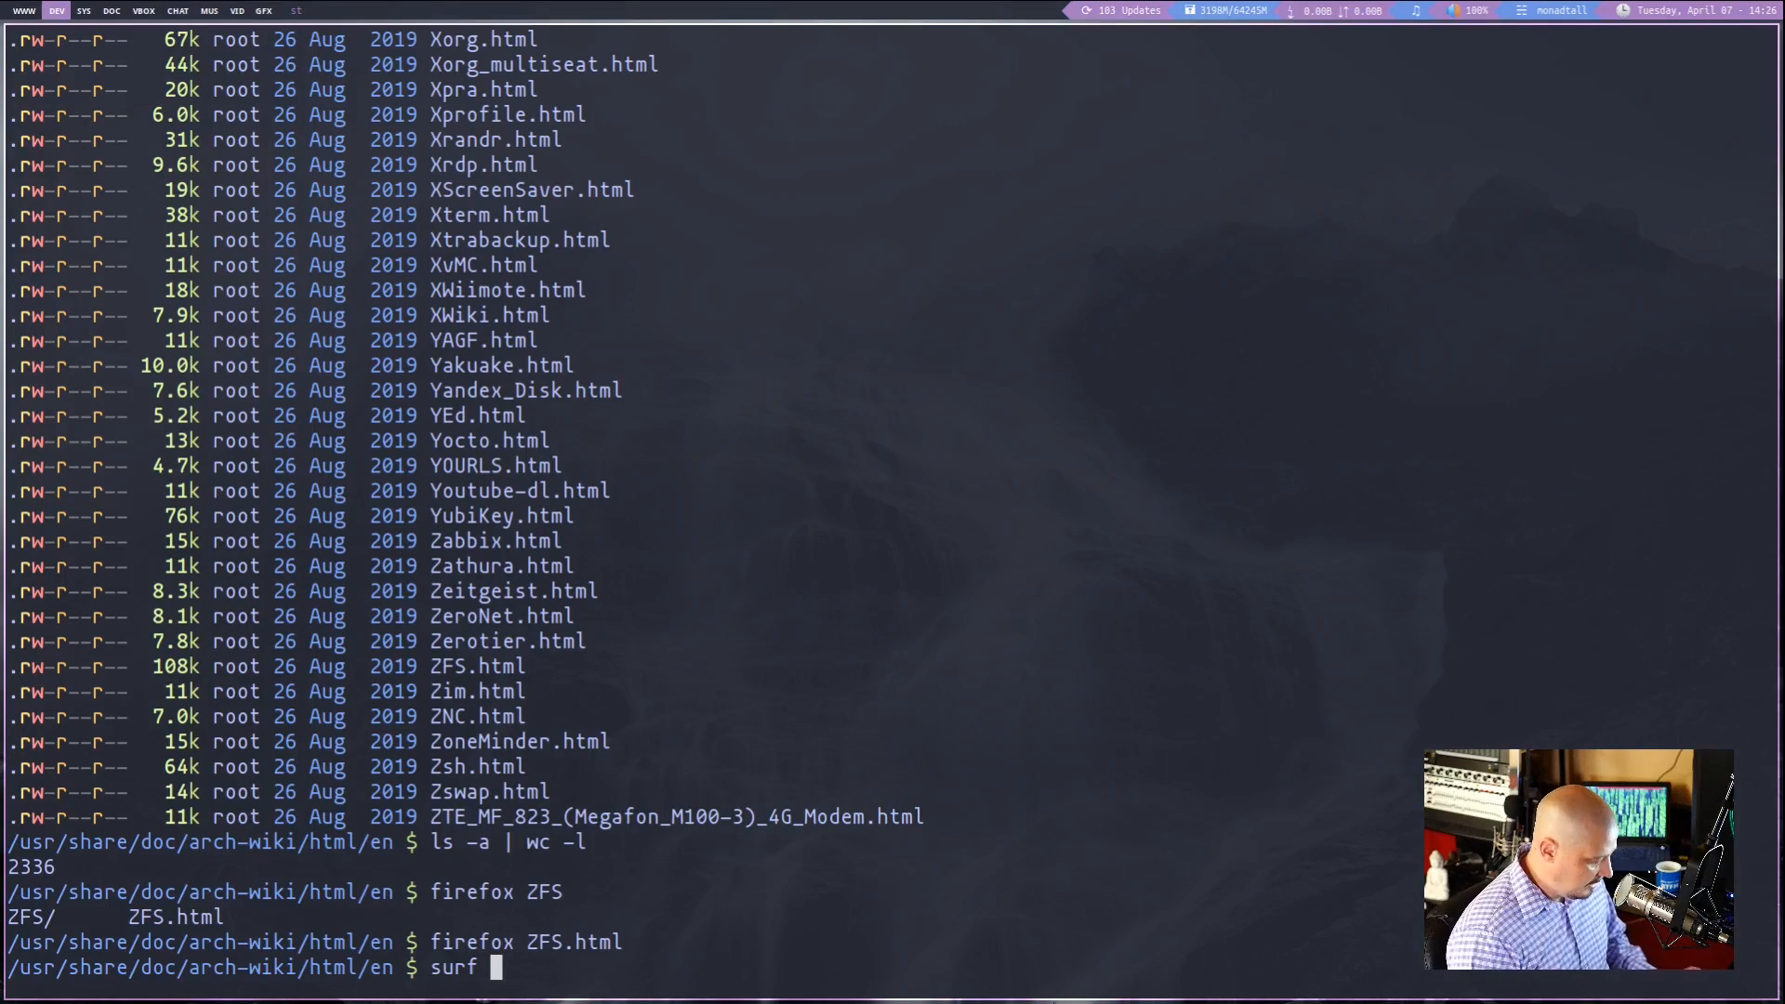
text(Zswap.html)
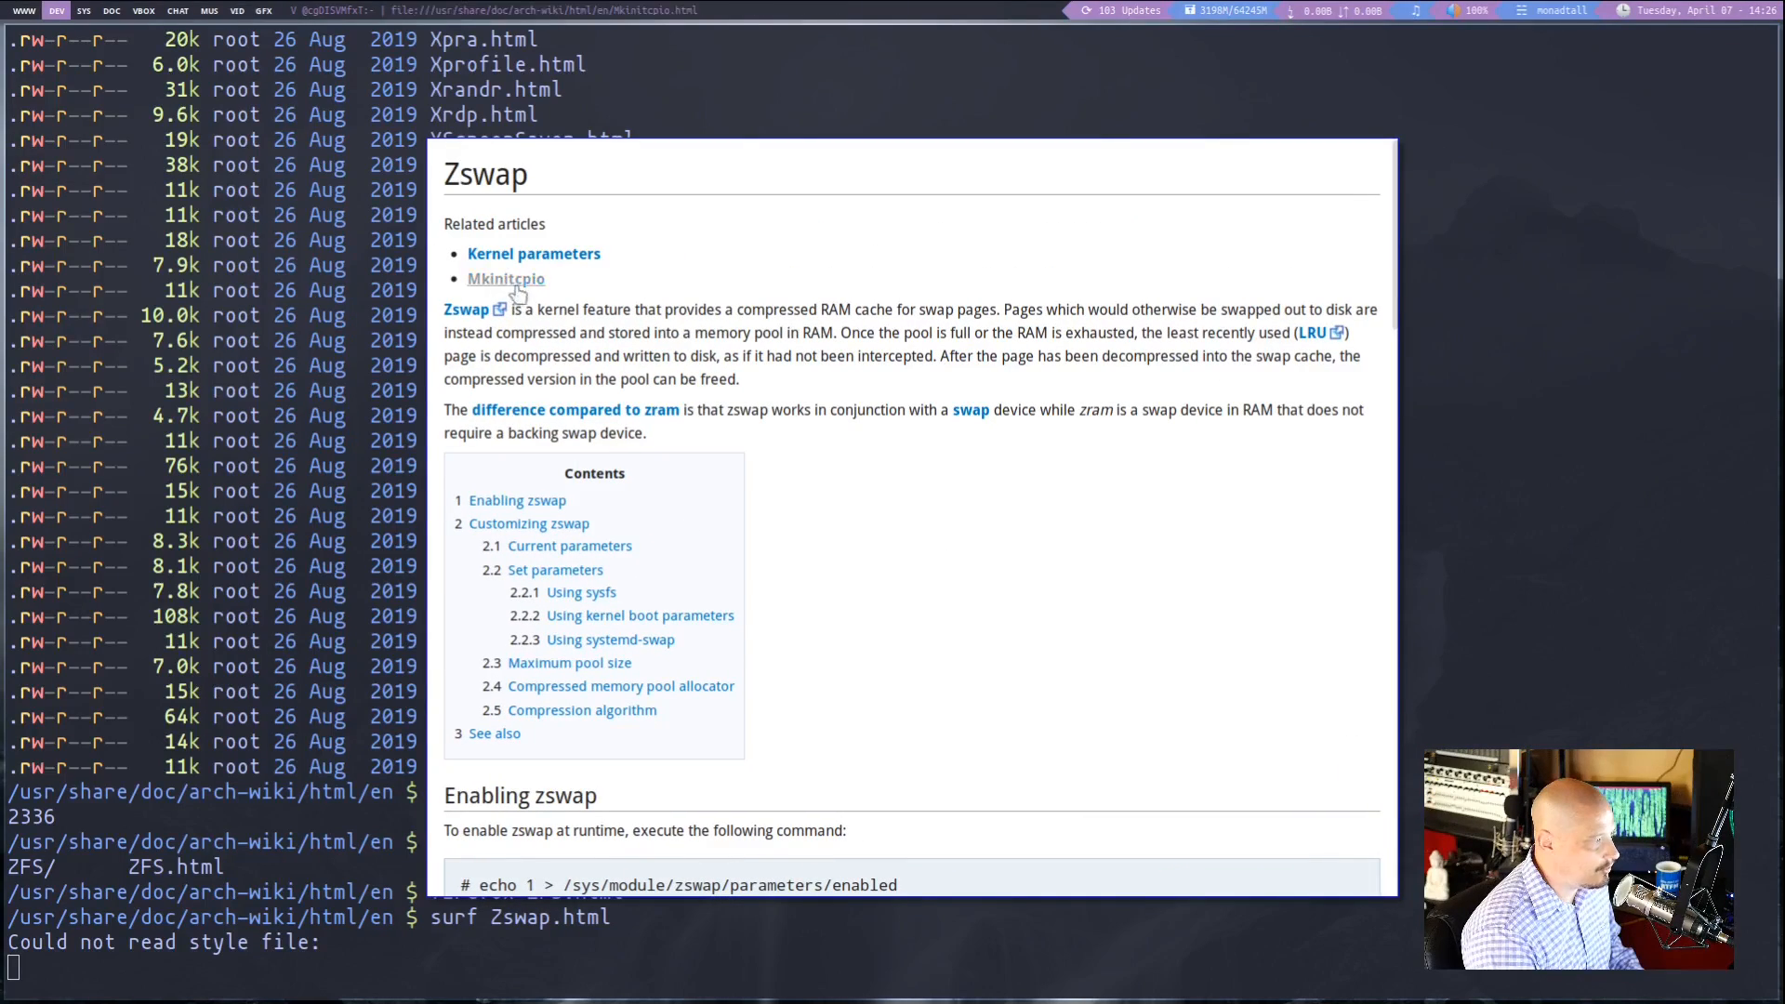
mouse_move(506, 282)
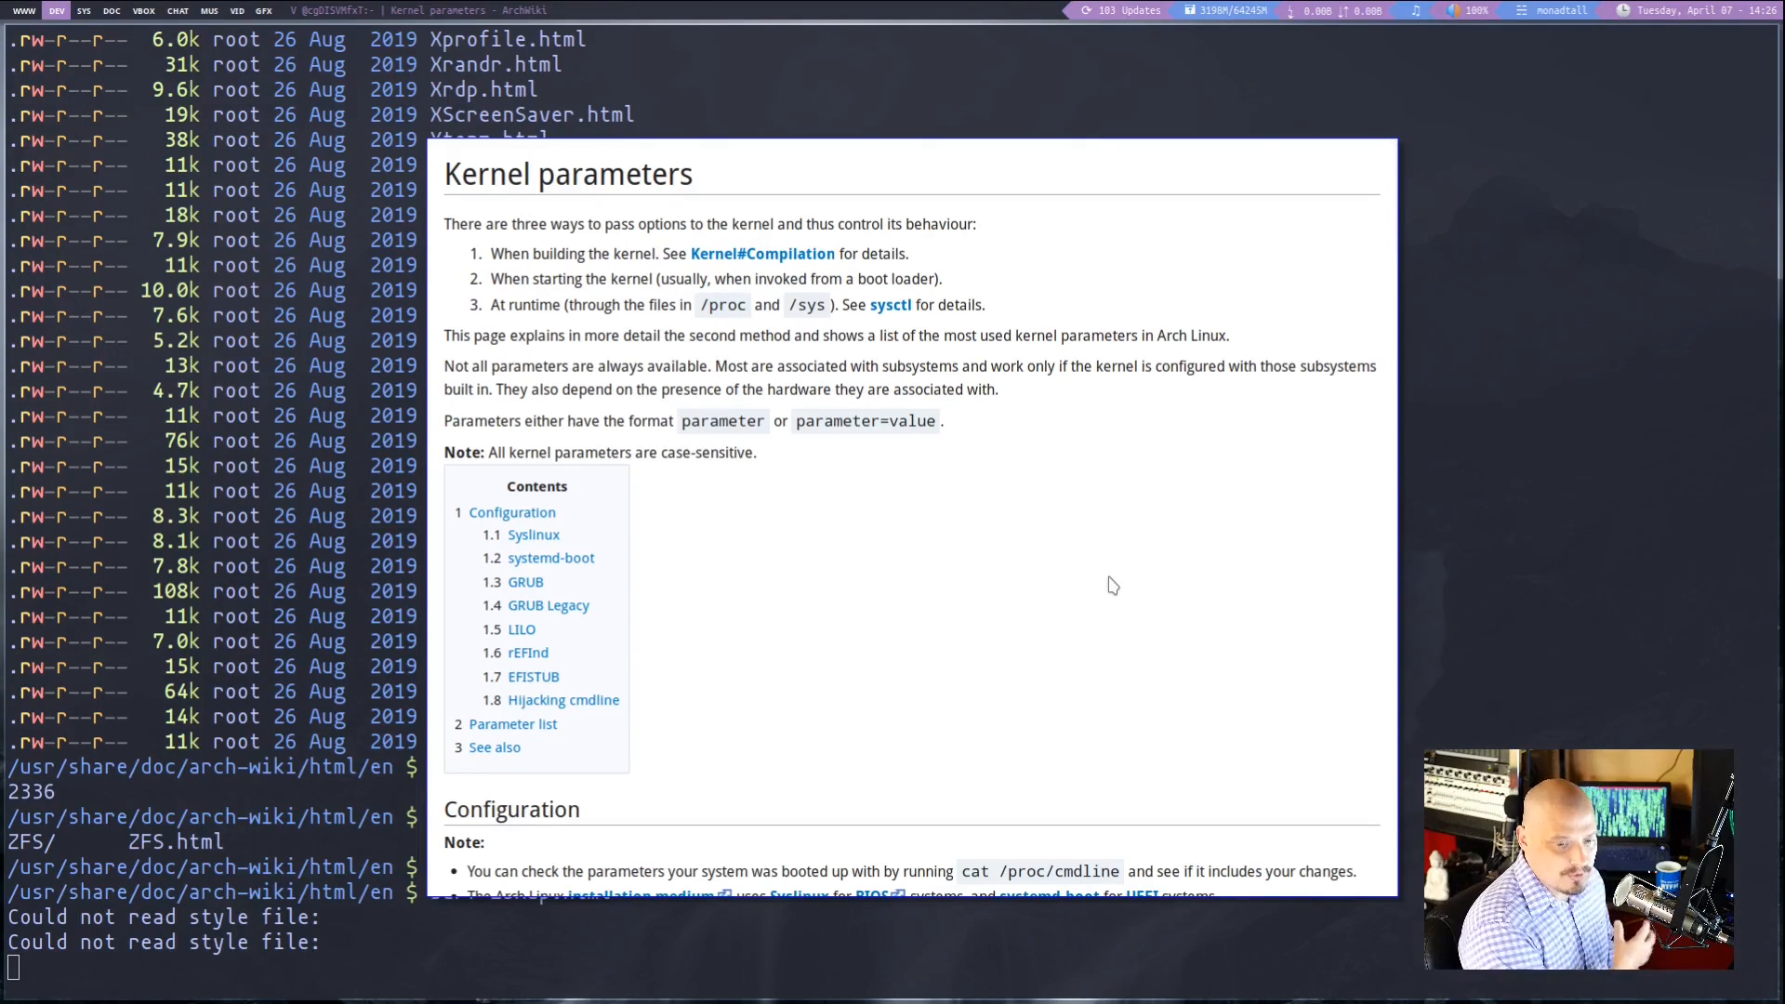
Read down through the Kernel parameters article in surf
scroll(down, 3)
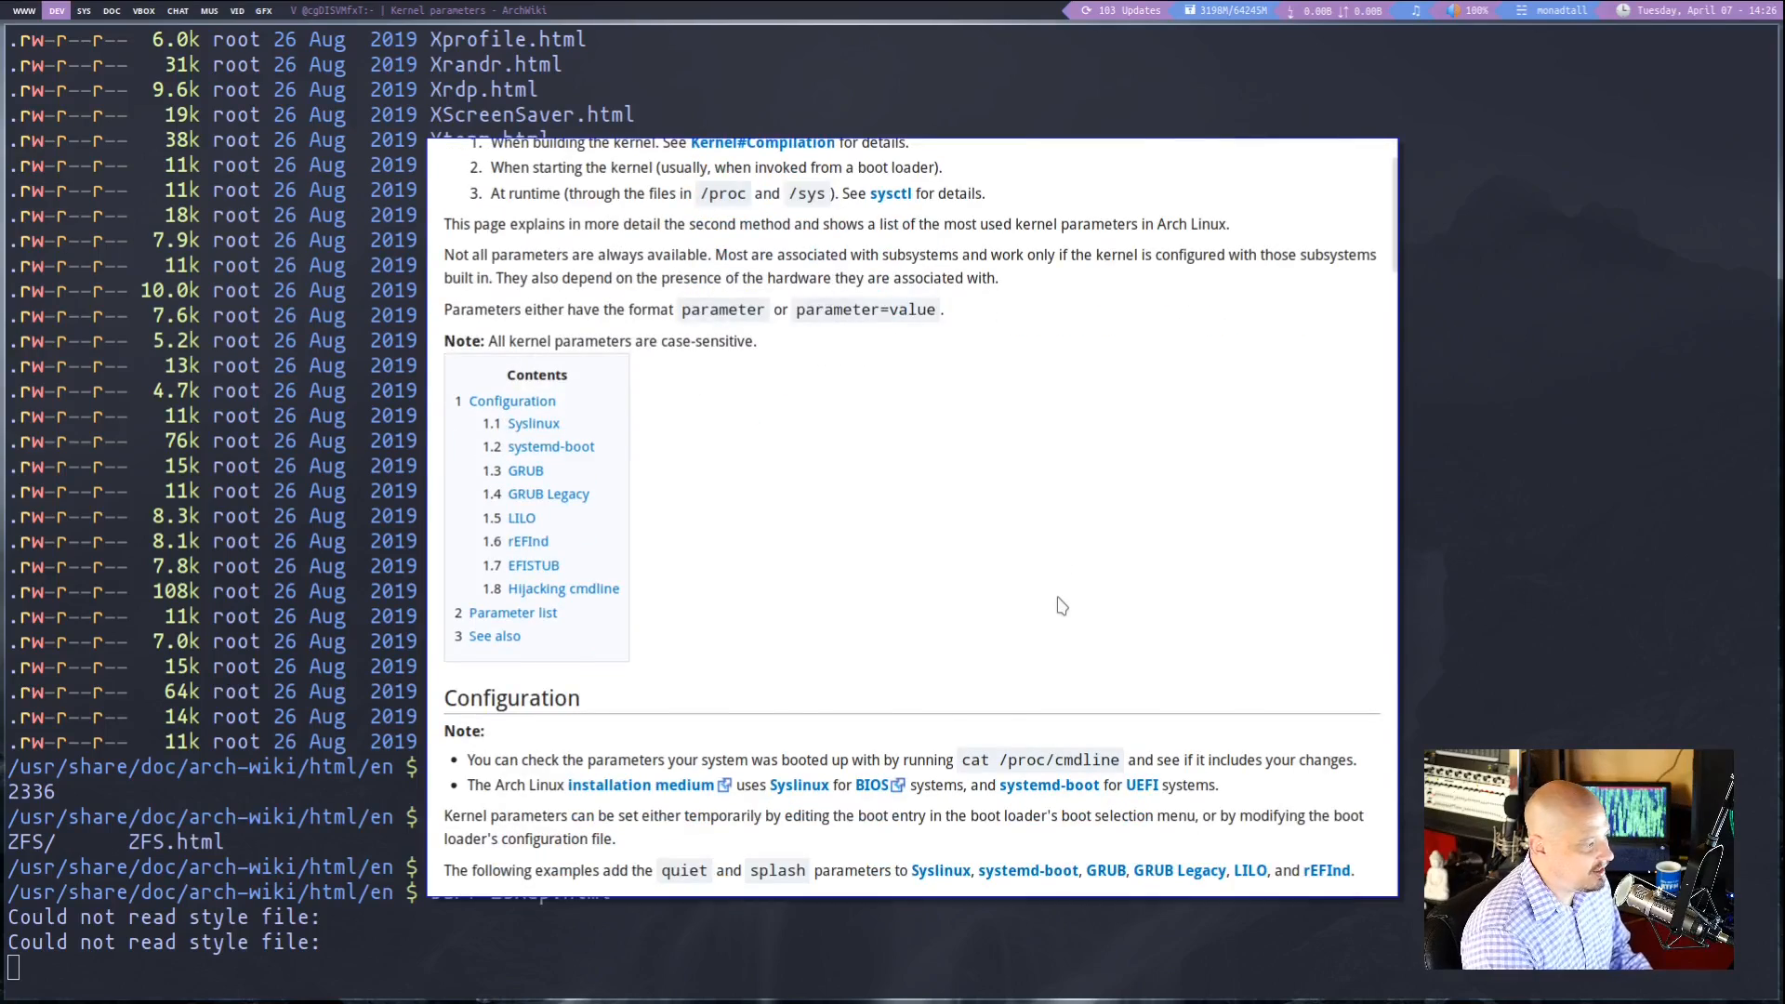
scroll(down, 3)
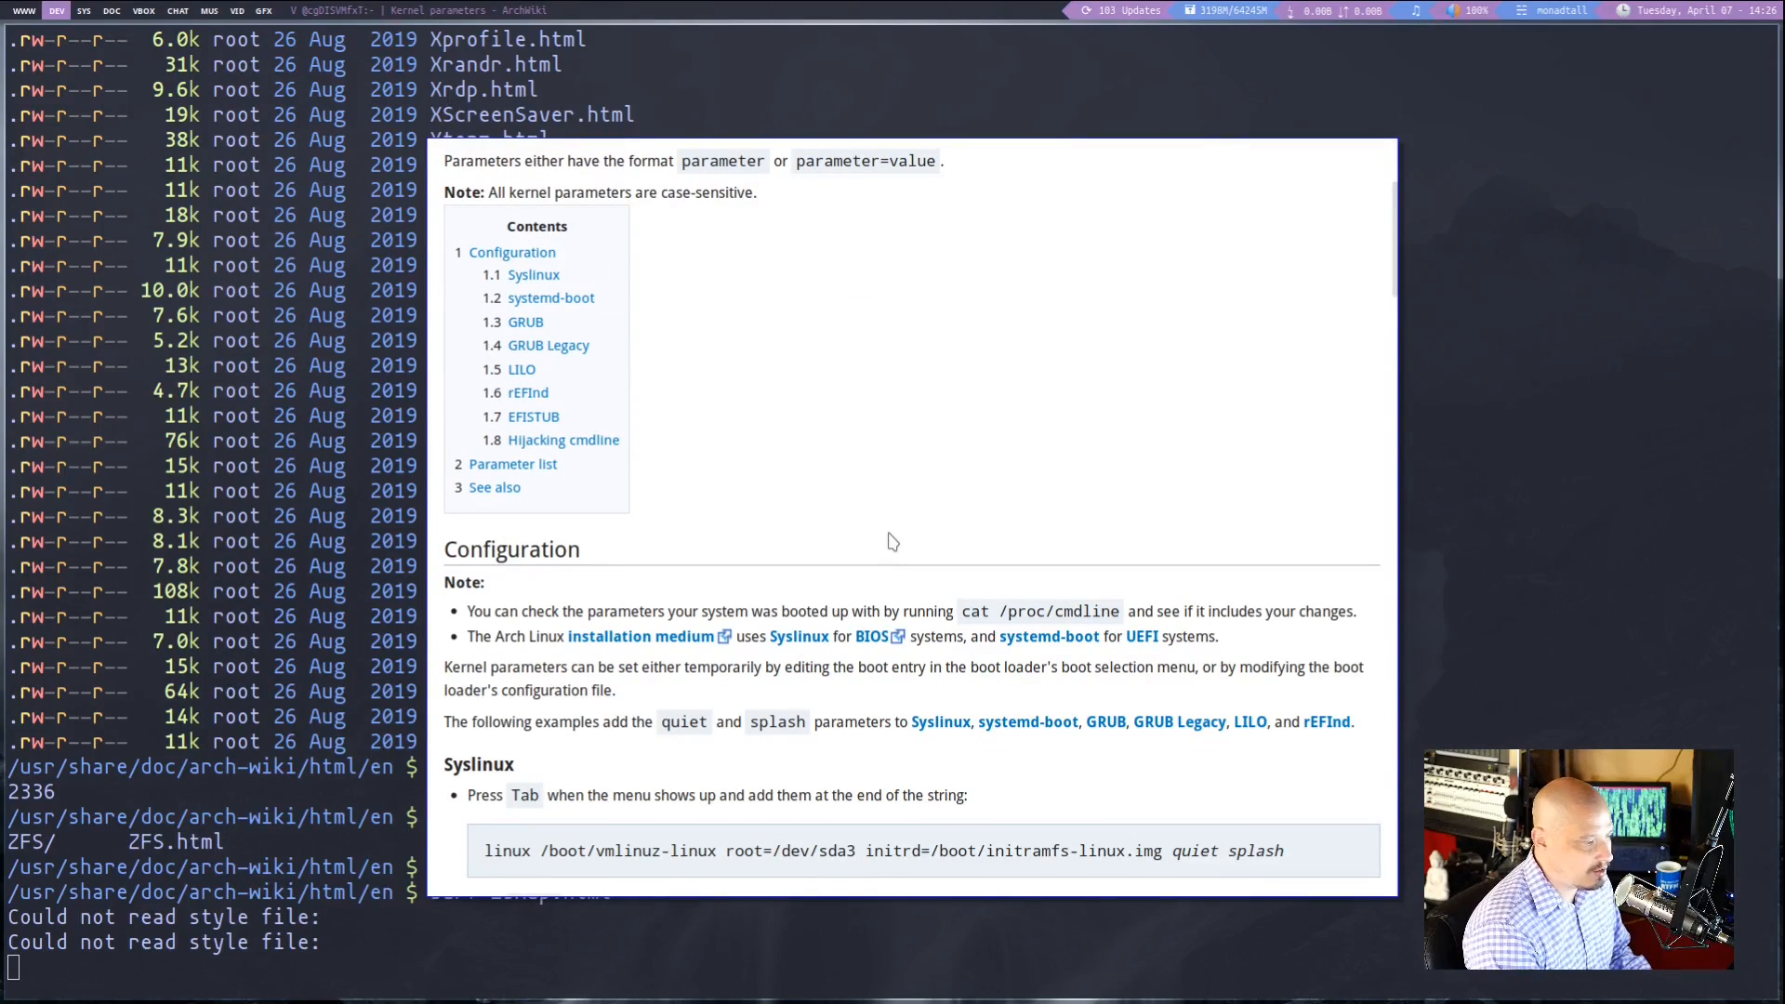
scroll(down, 3)
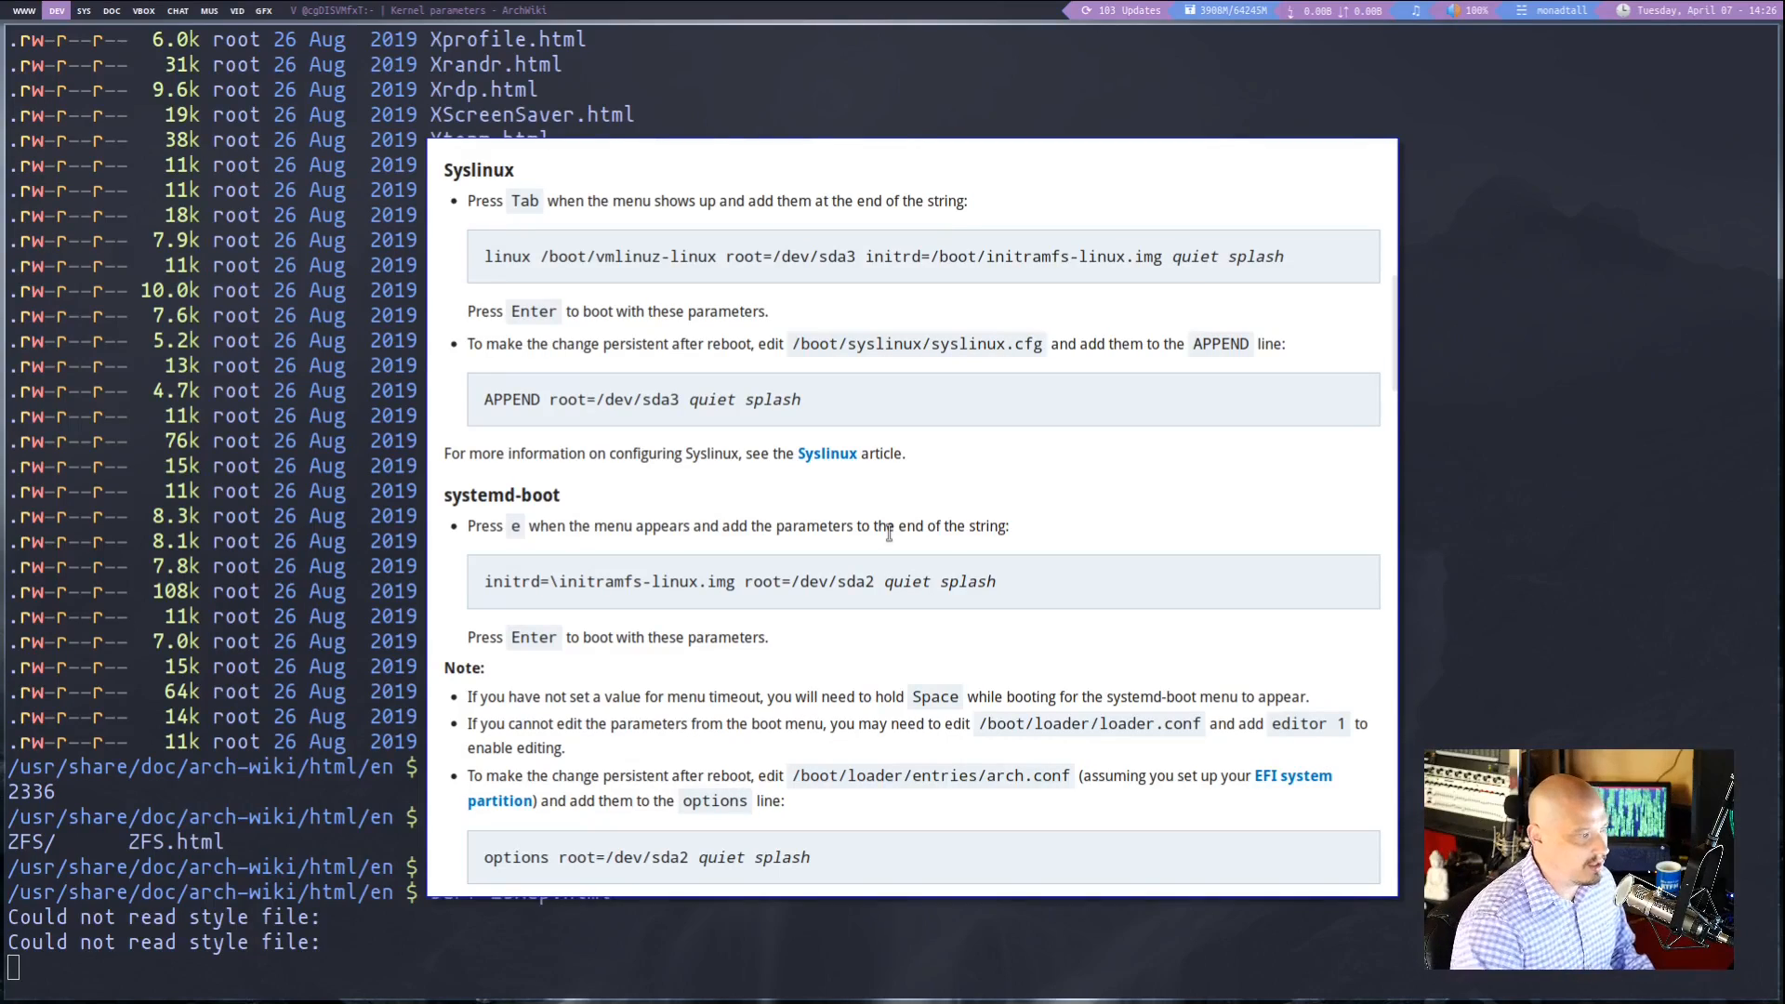
scroll(down, 3)
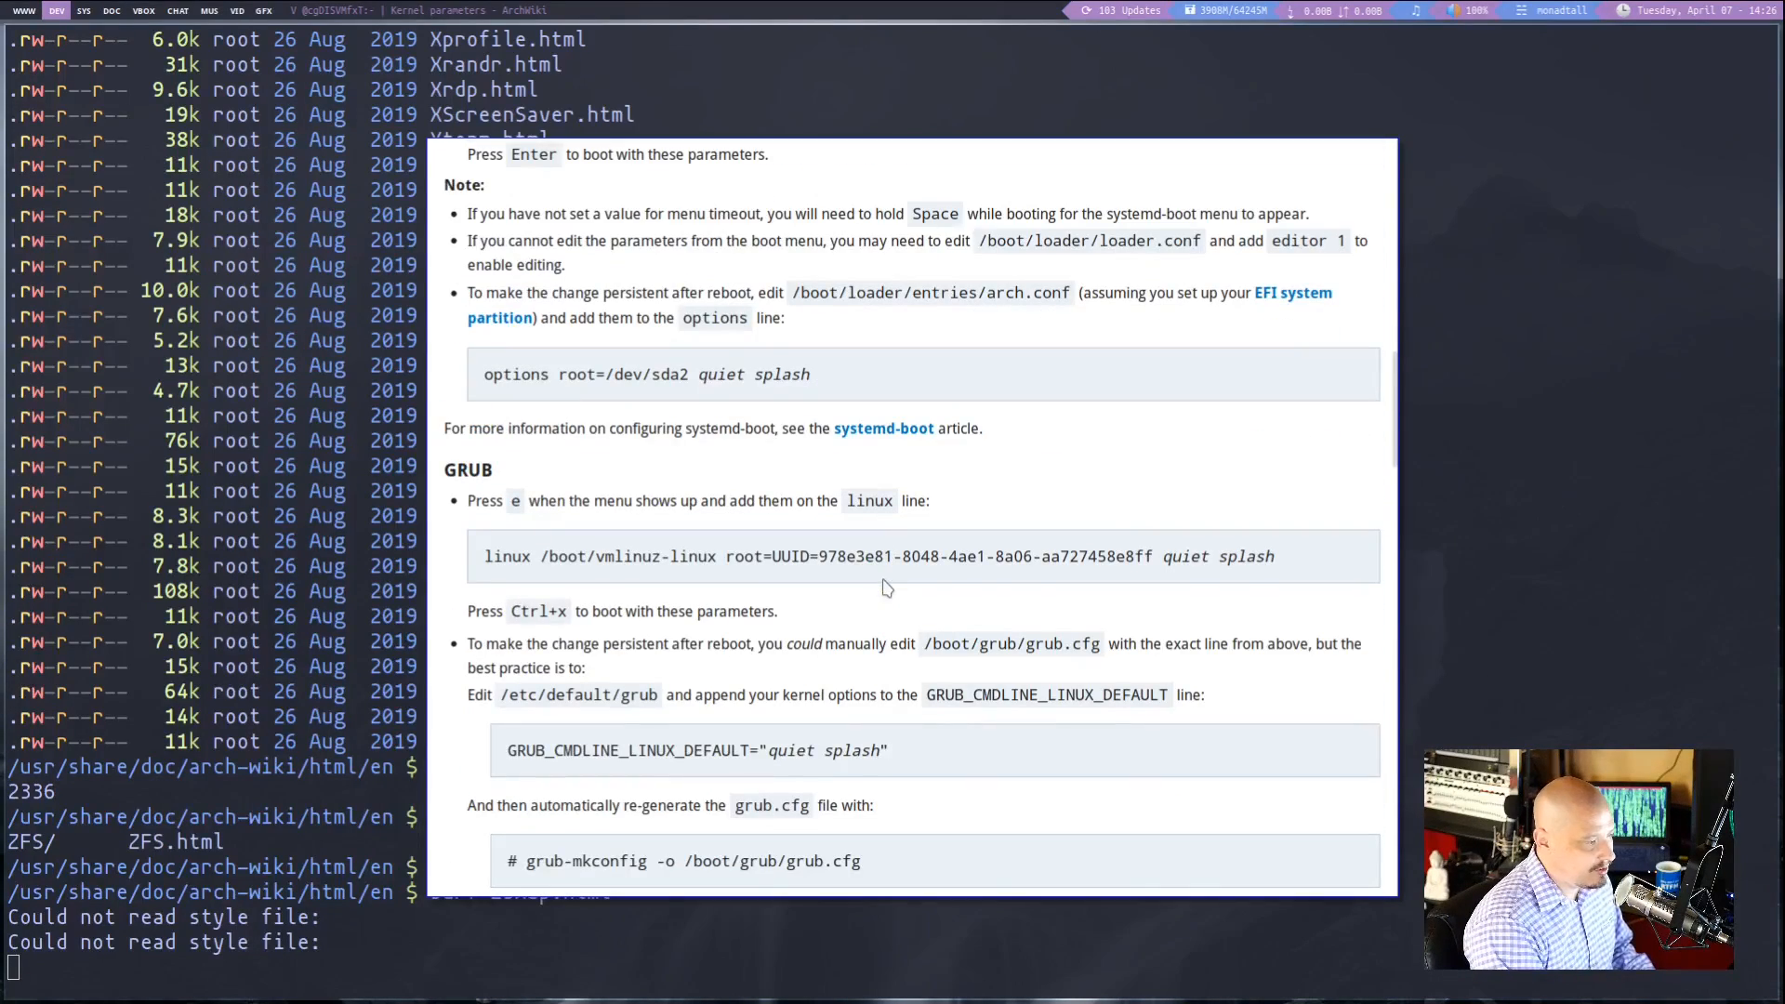
scroll(down, 3)
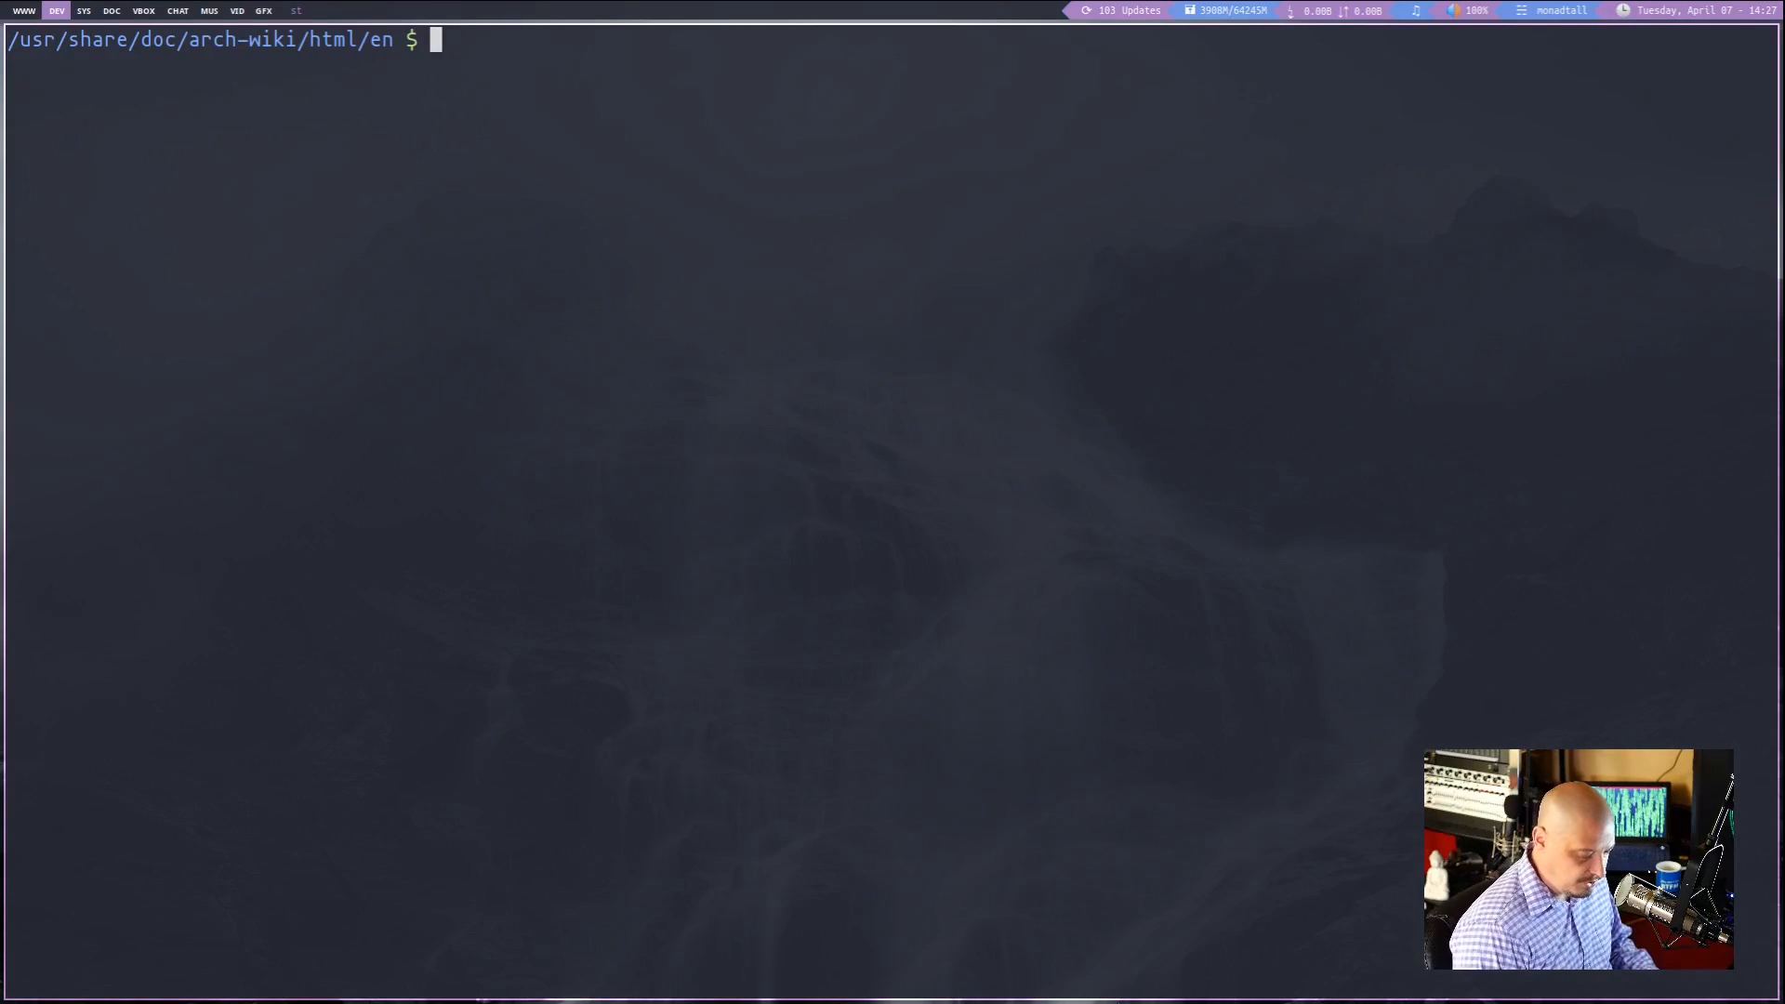
Reinstall the arch-wiki-lite package with sudo pacman -S
text(sudo a)
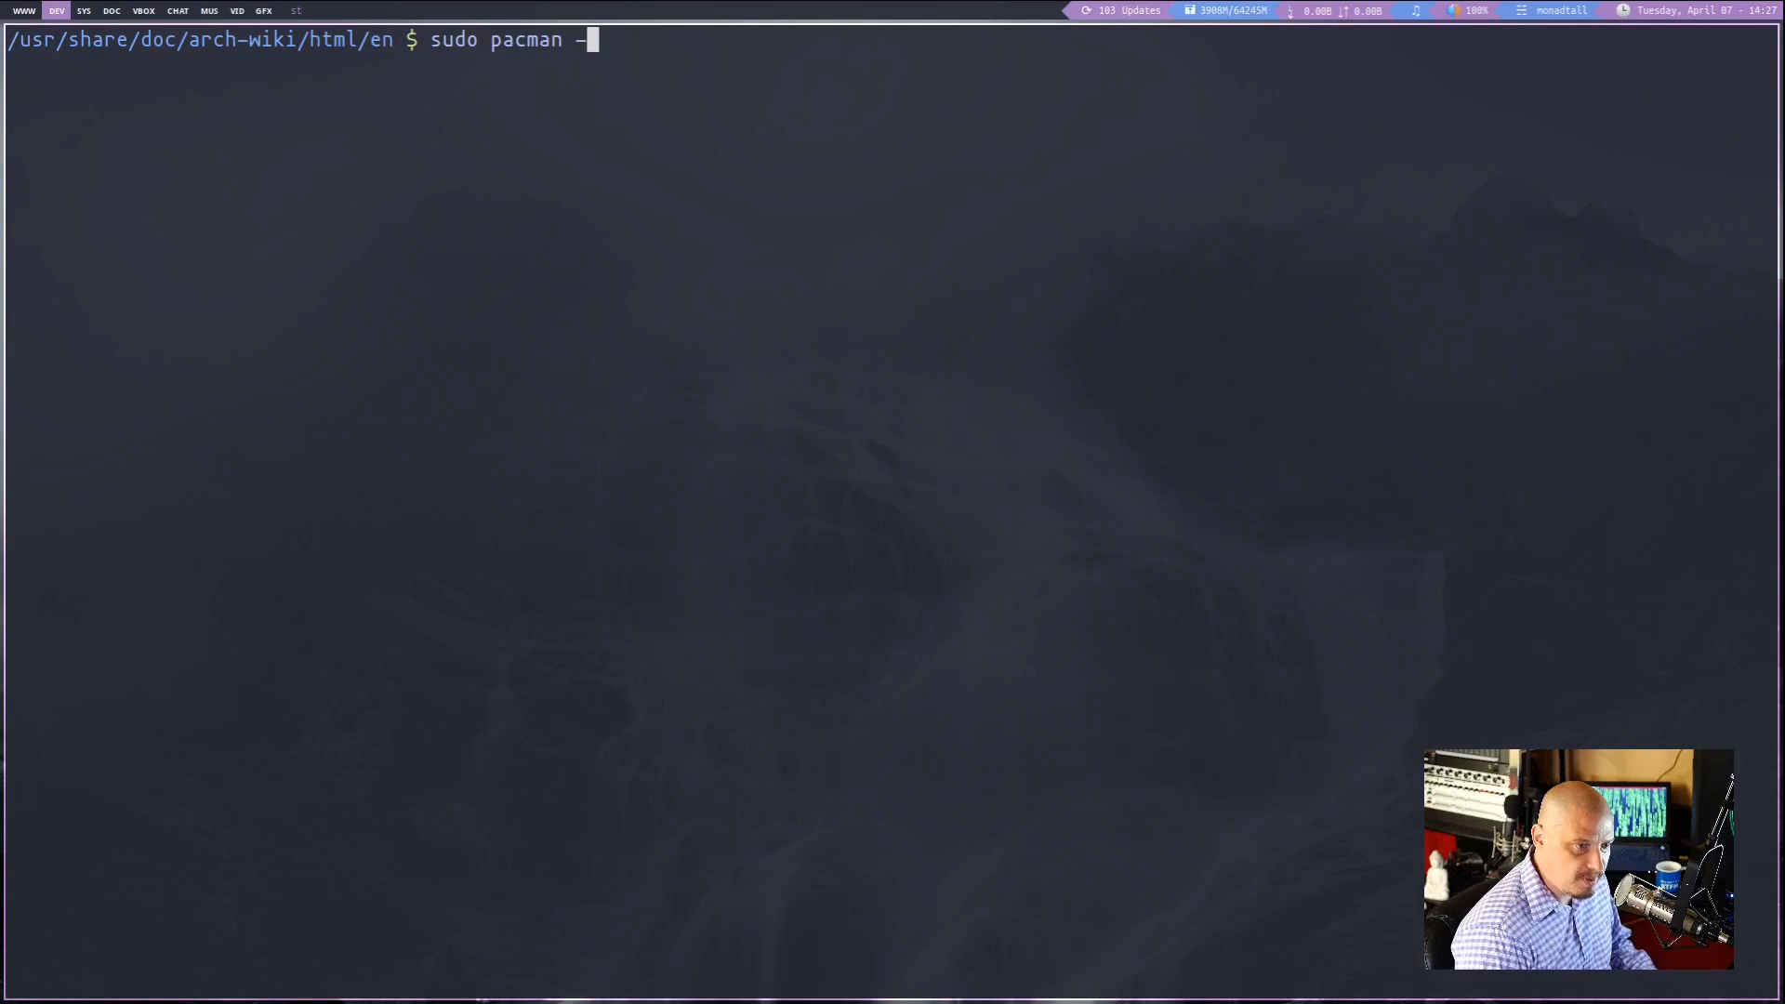
text(S arch-)
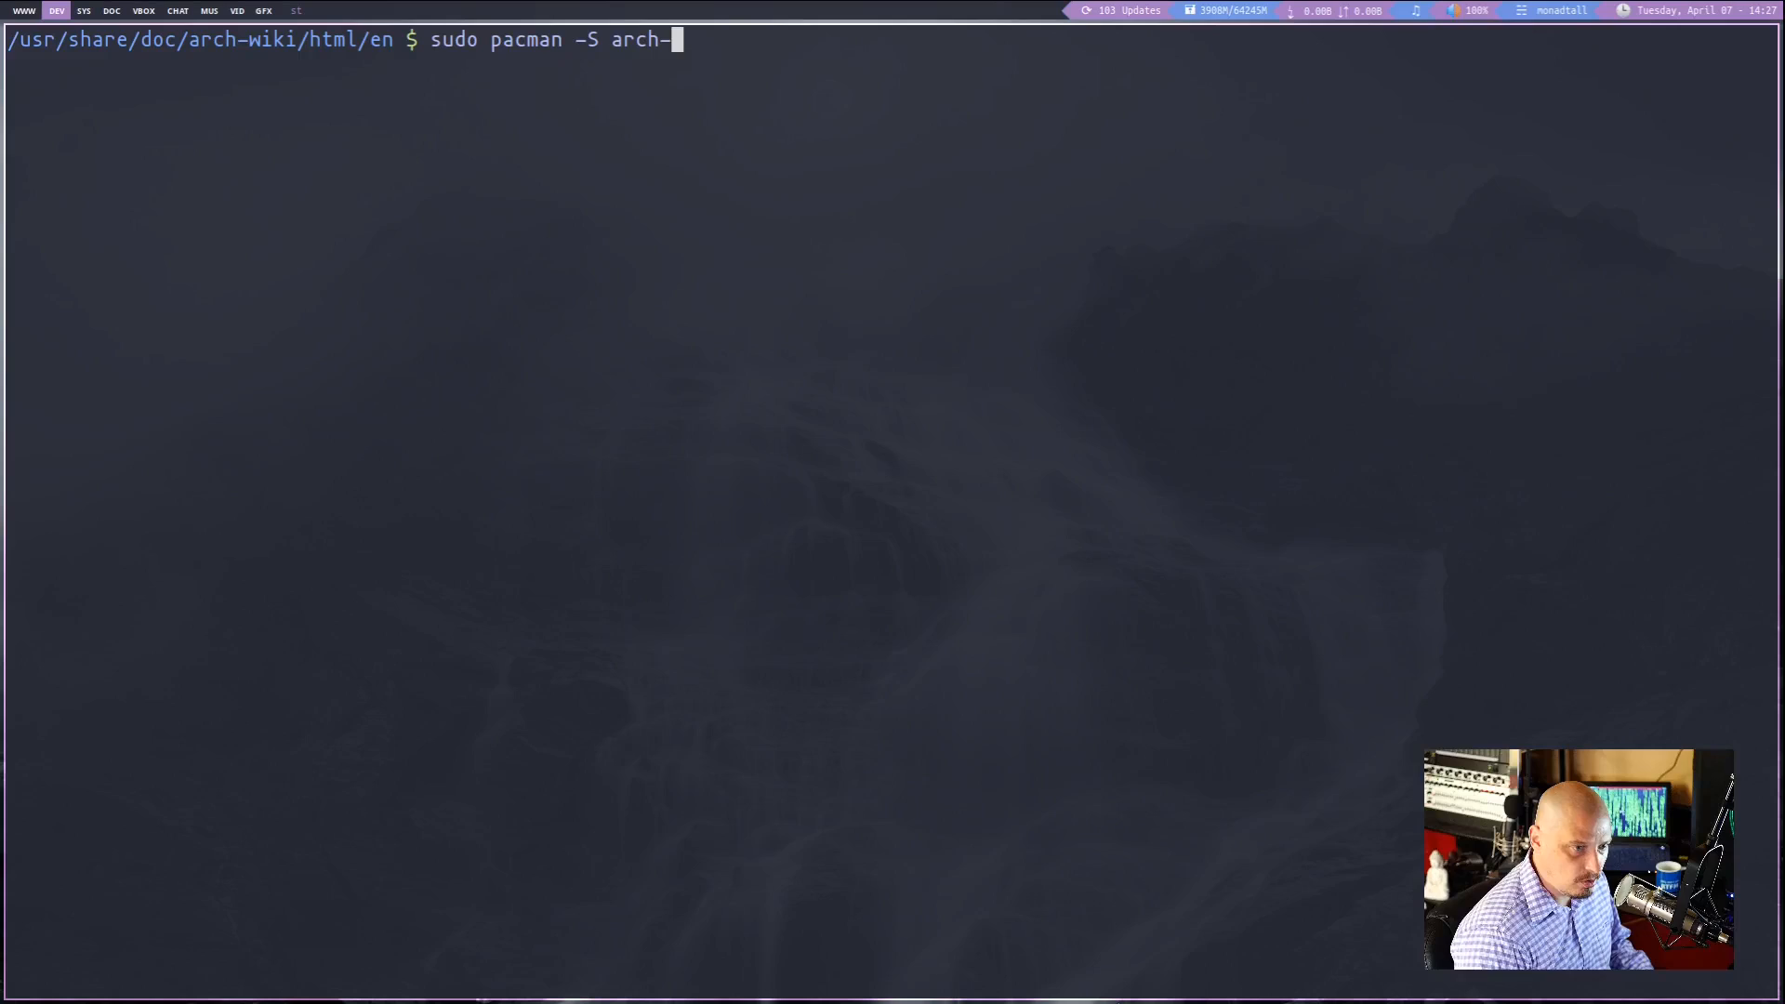
text(wiki-l)
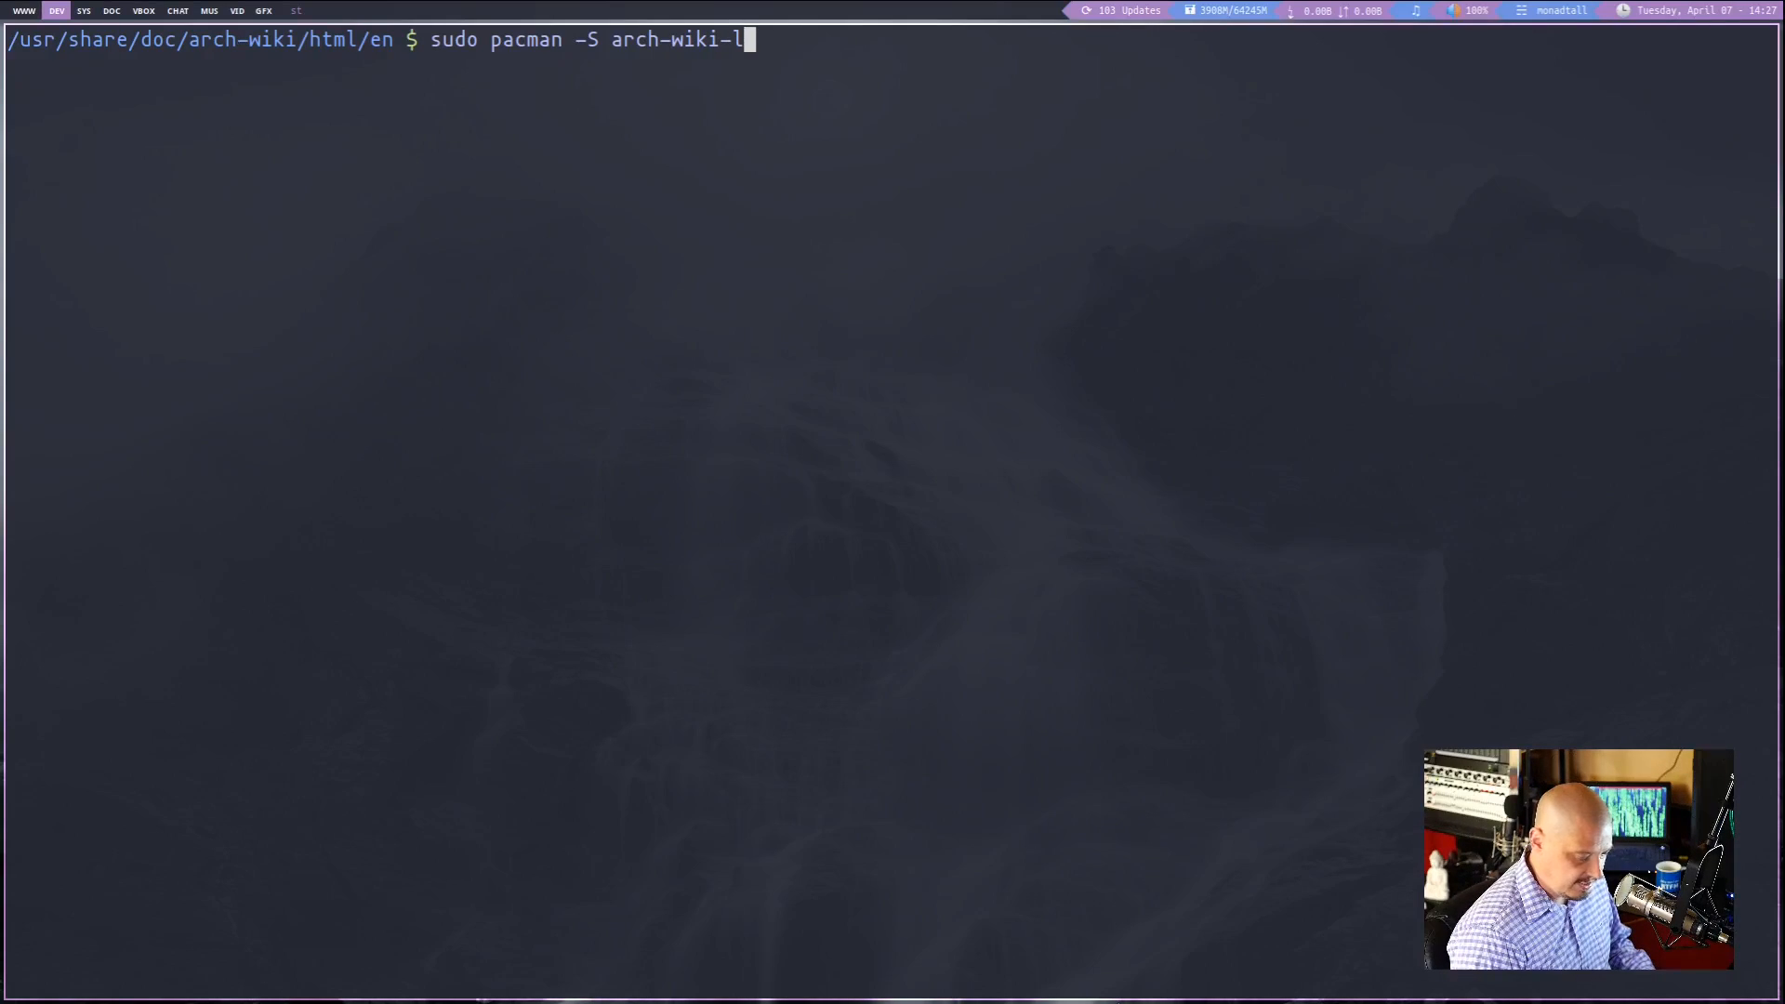
text(ite)
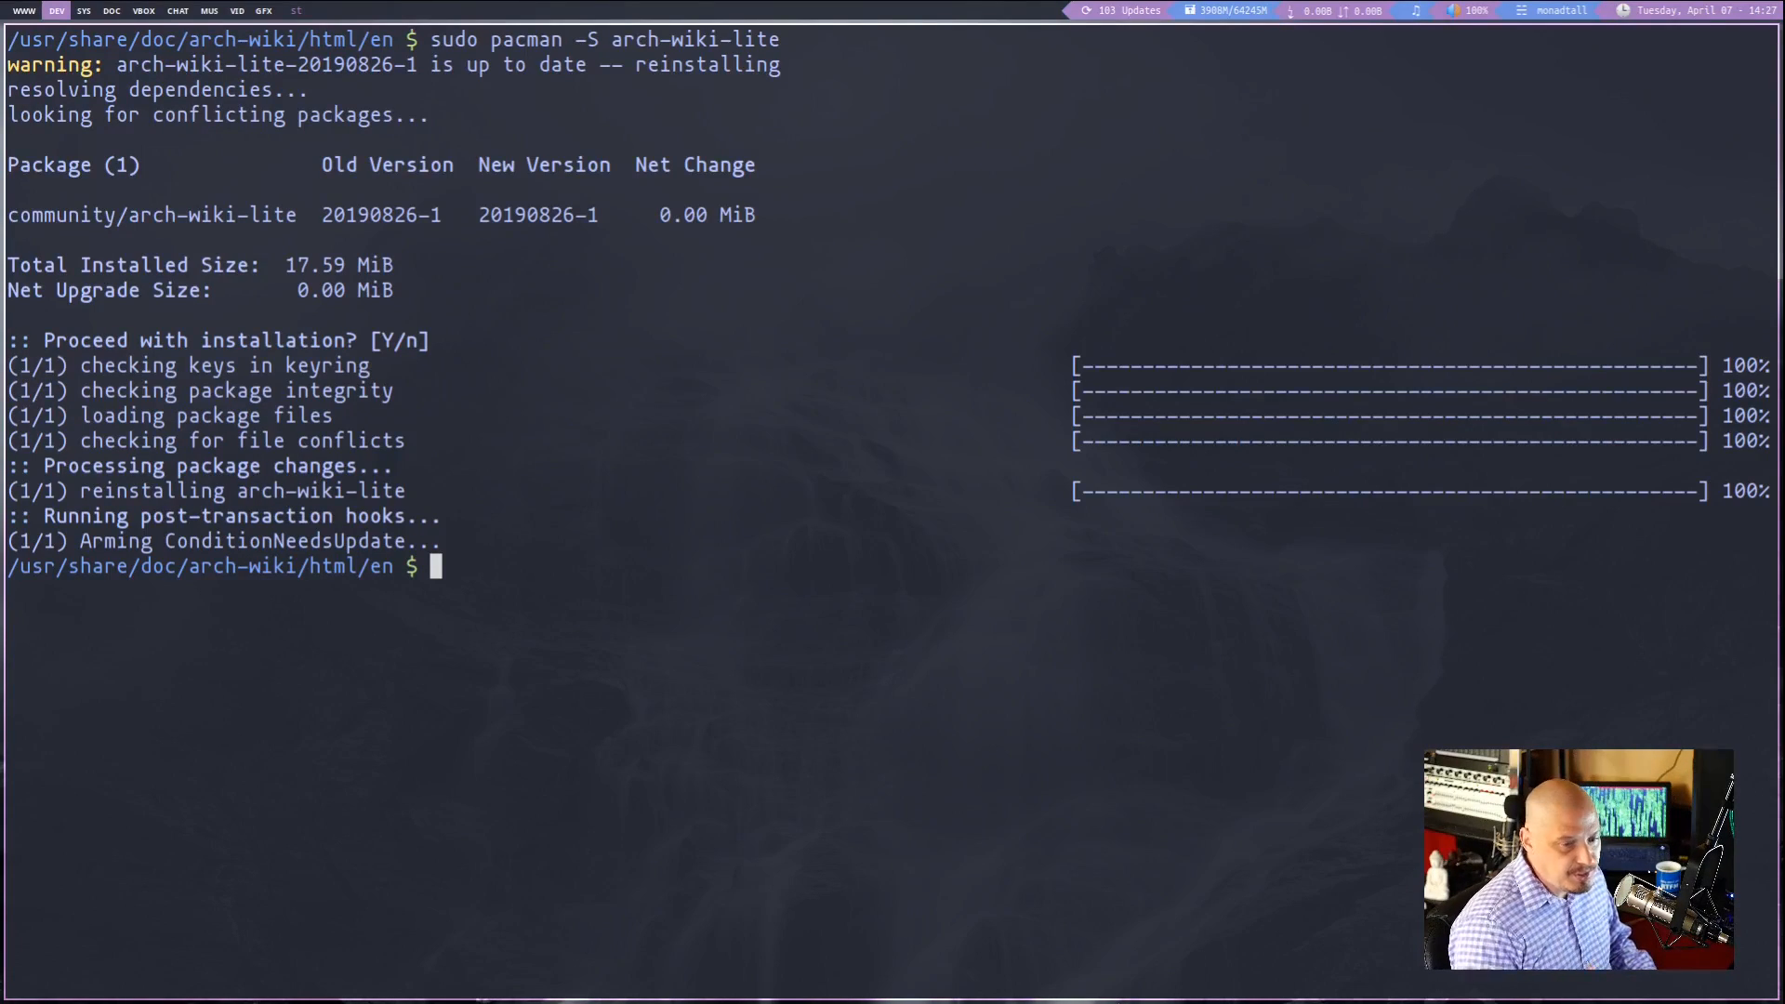
Run wiki-search xmonad to bring up the list of matching pages
text(wiki)
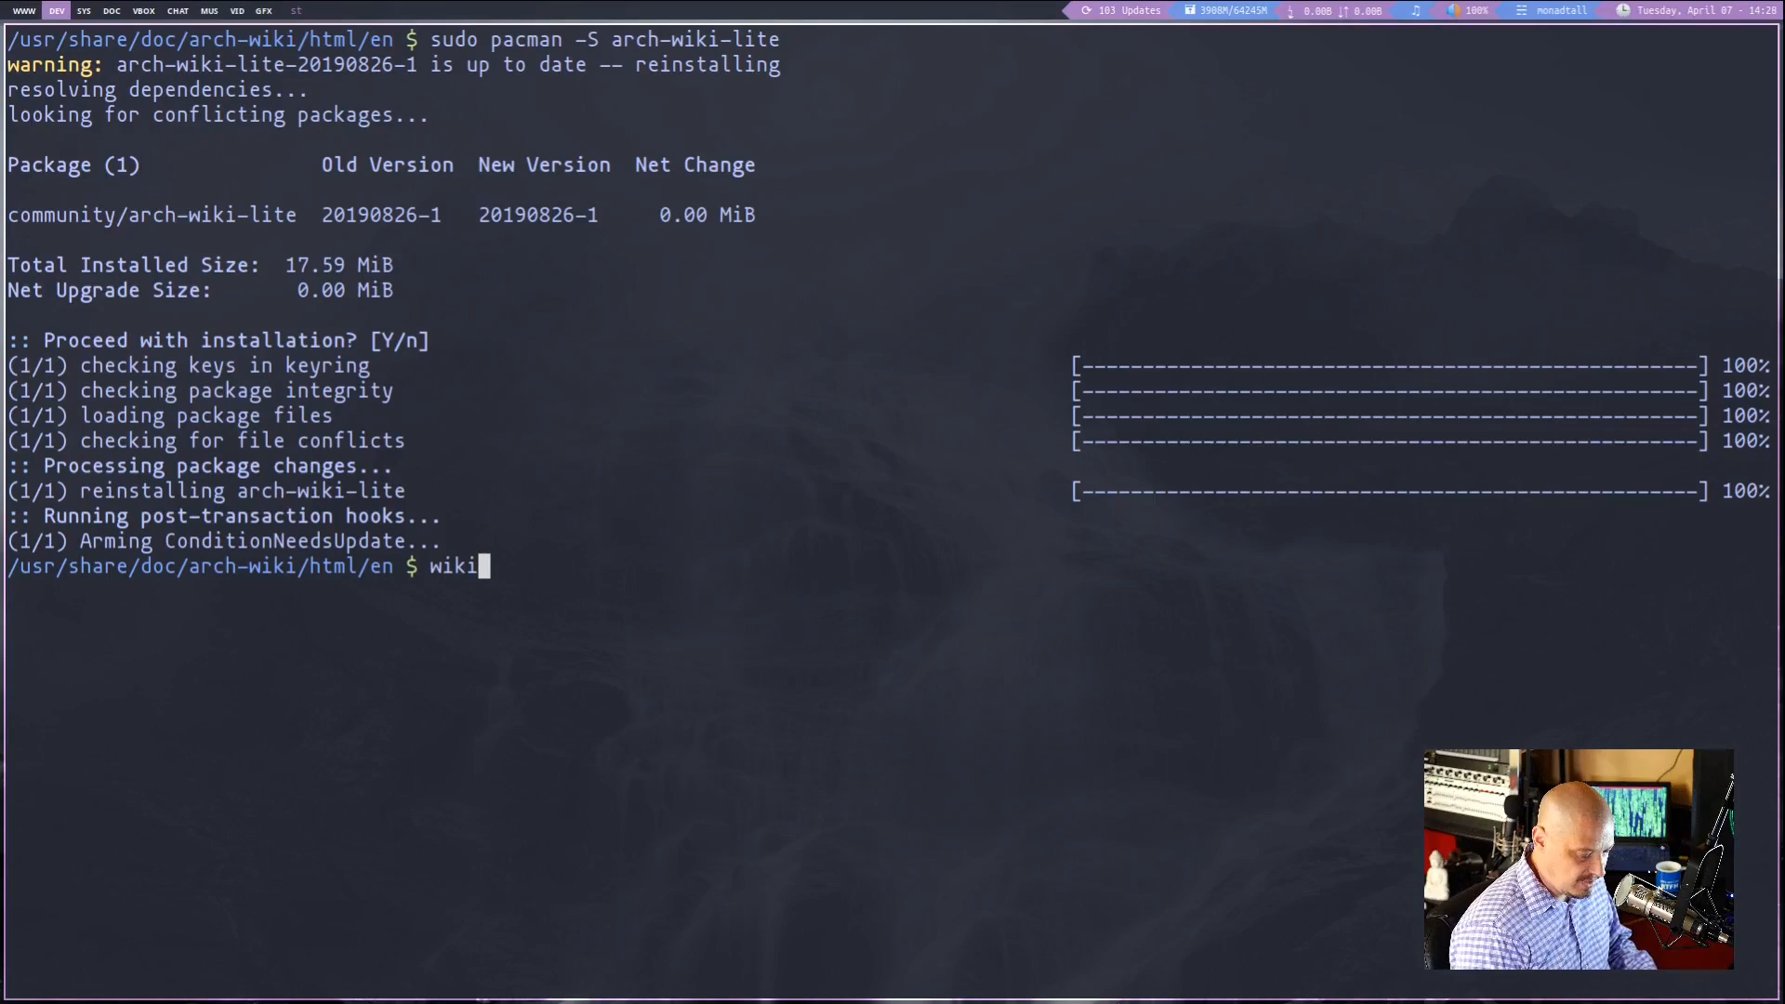
text(-search)
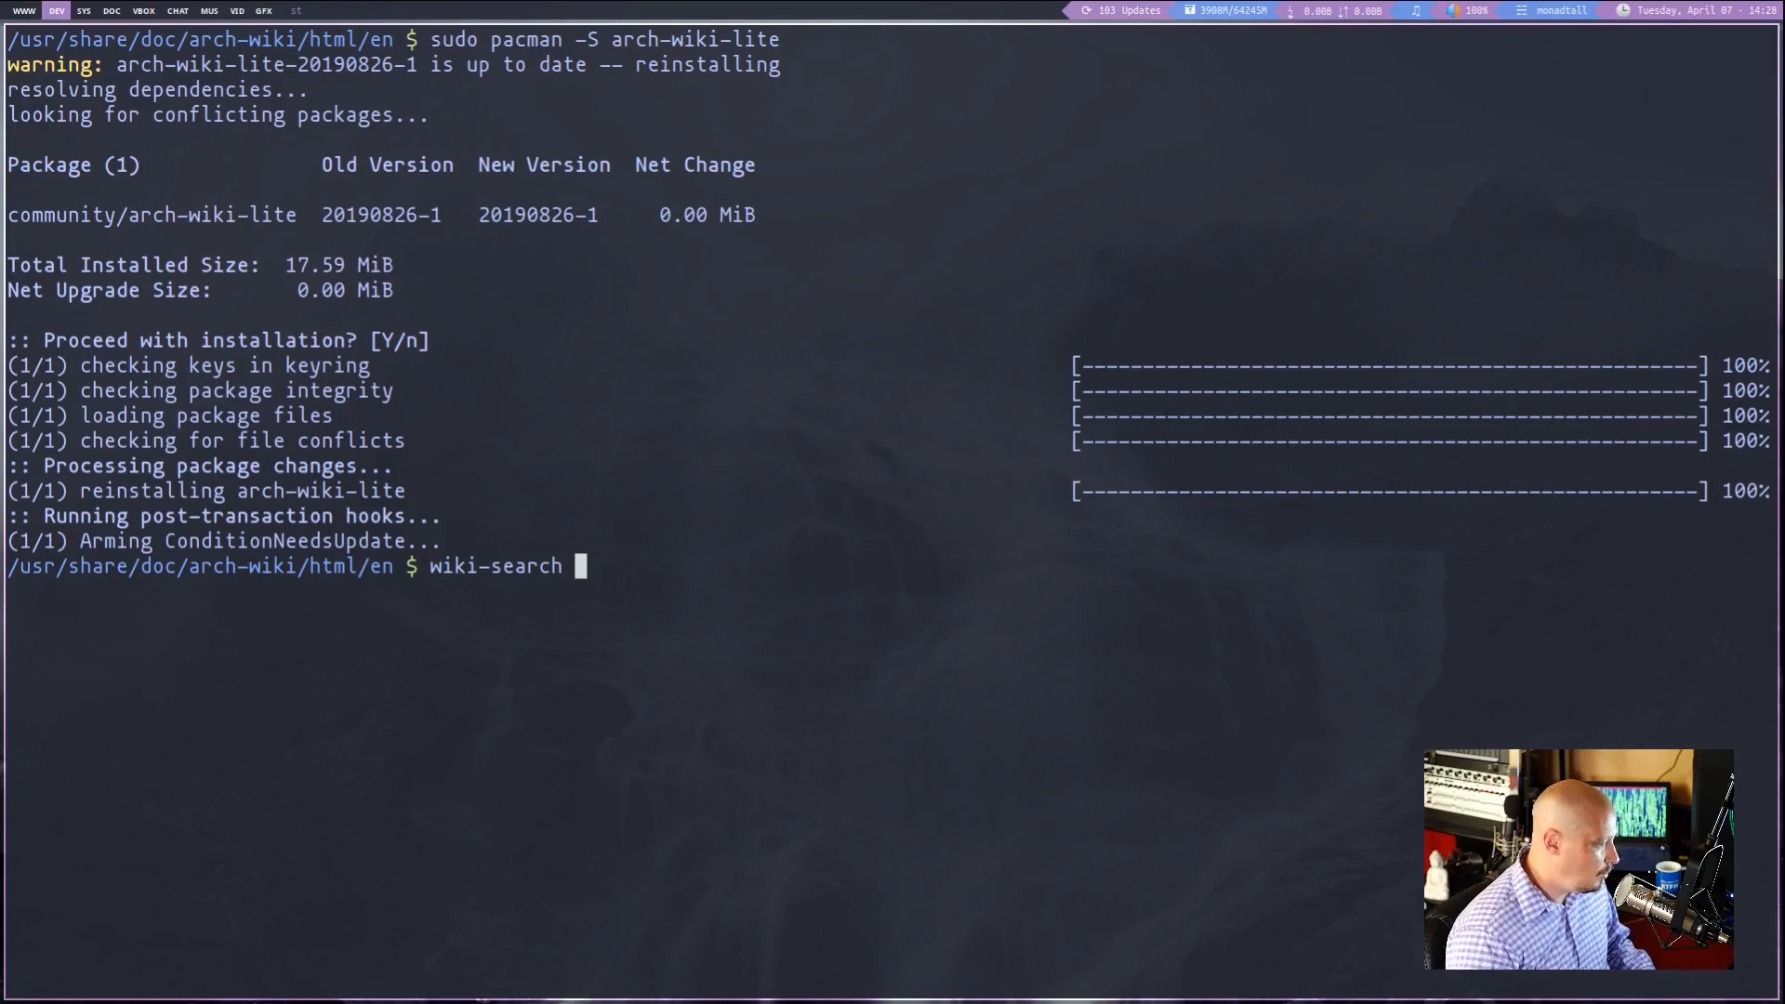
text(xmonad)
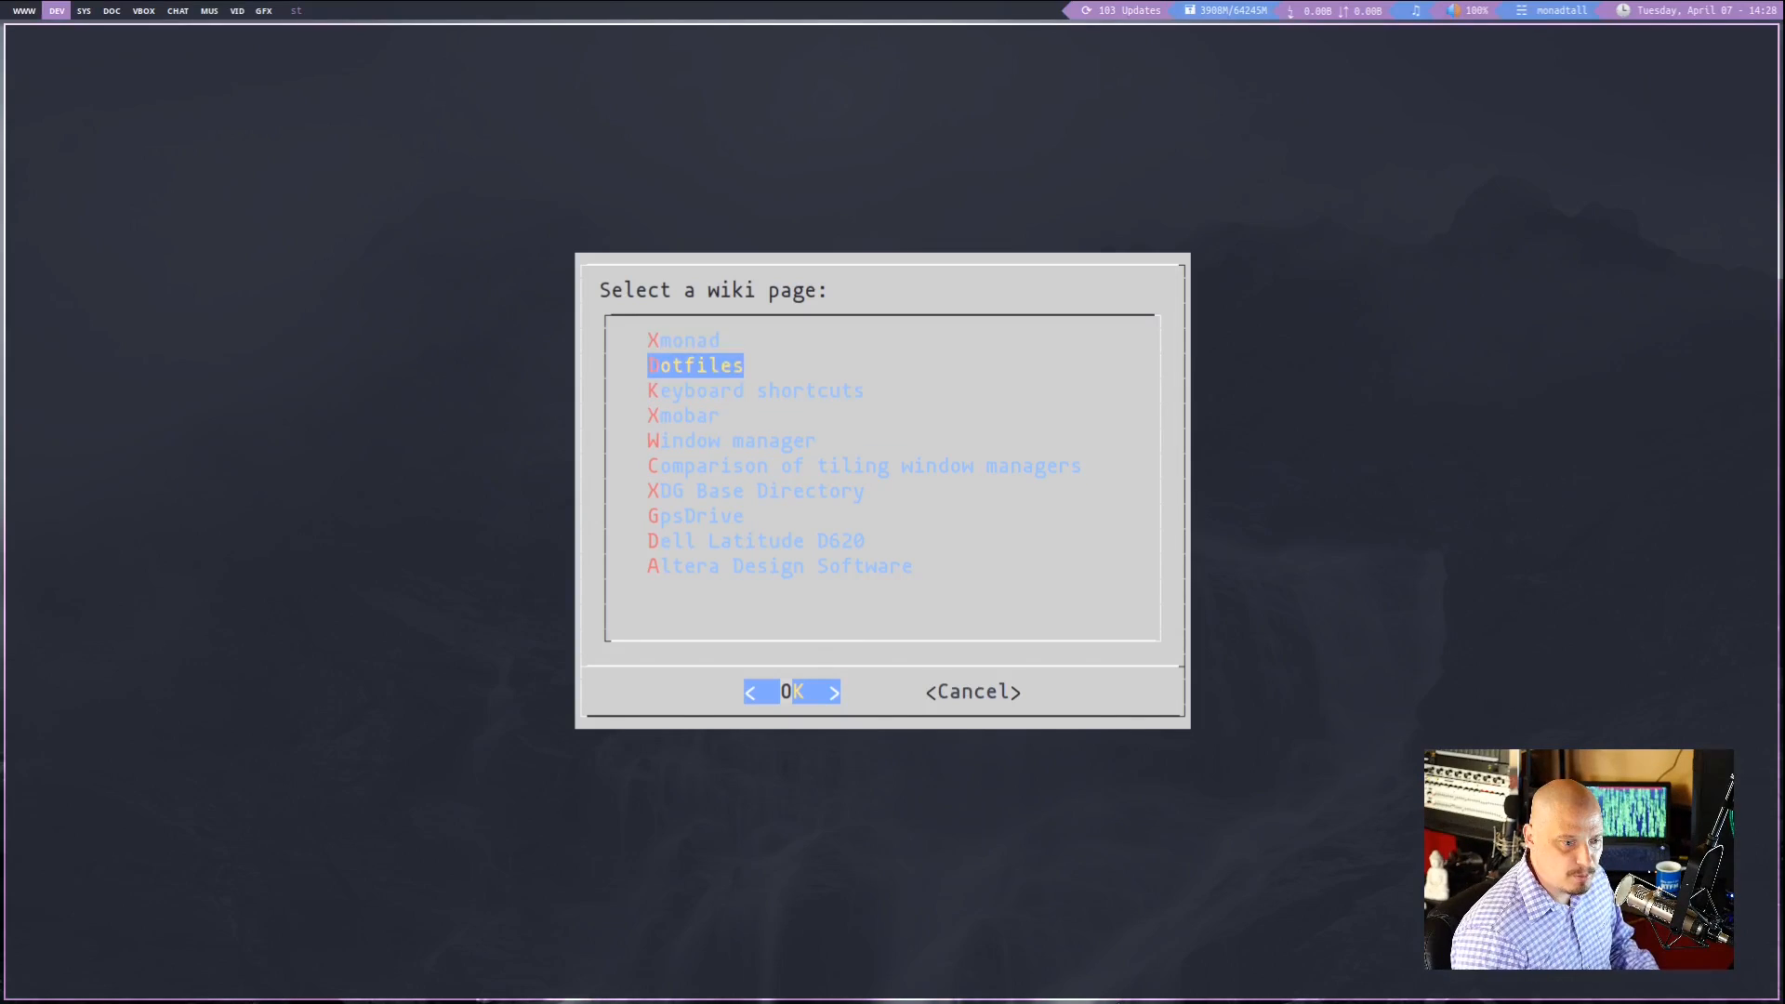
Select the xmonad article, scroll into its contents, then quit the pager with q
key(Up)
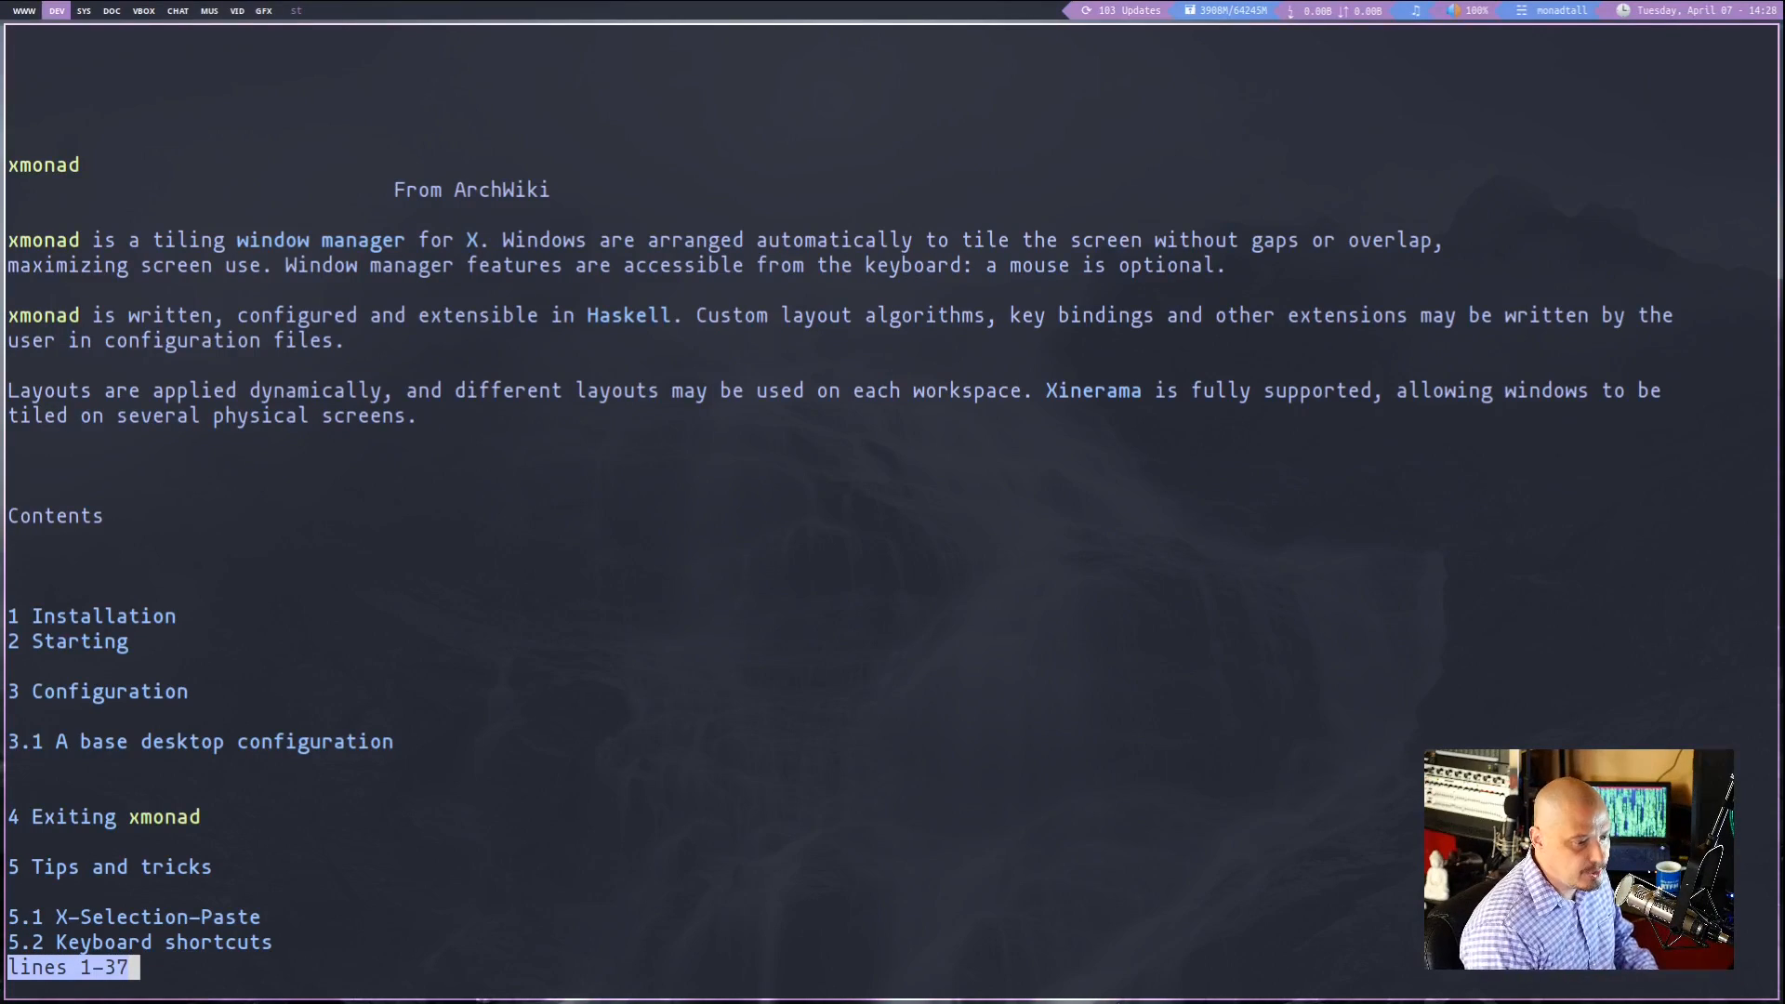
scroll(down, 3)
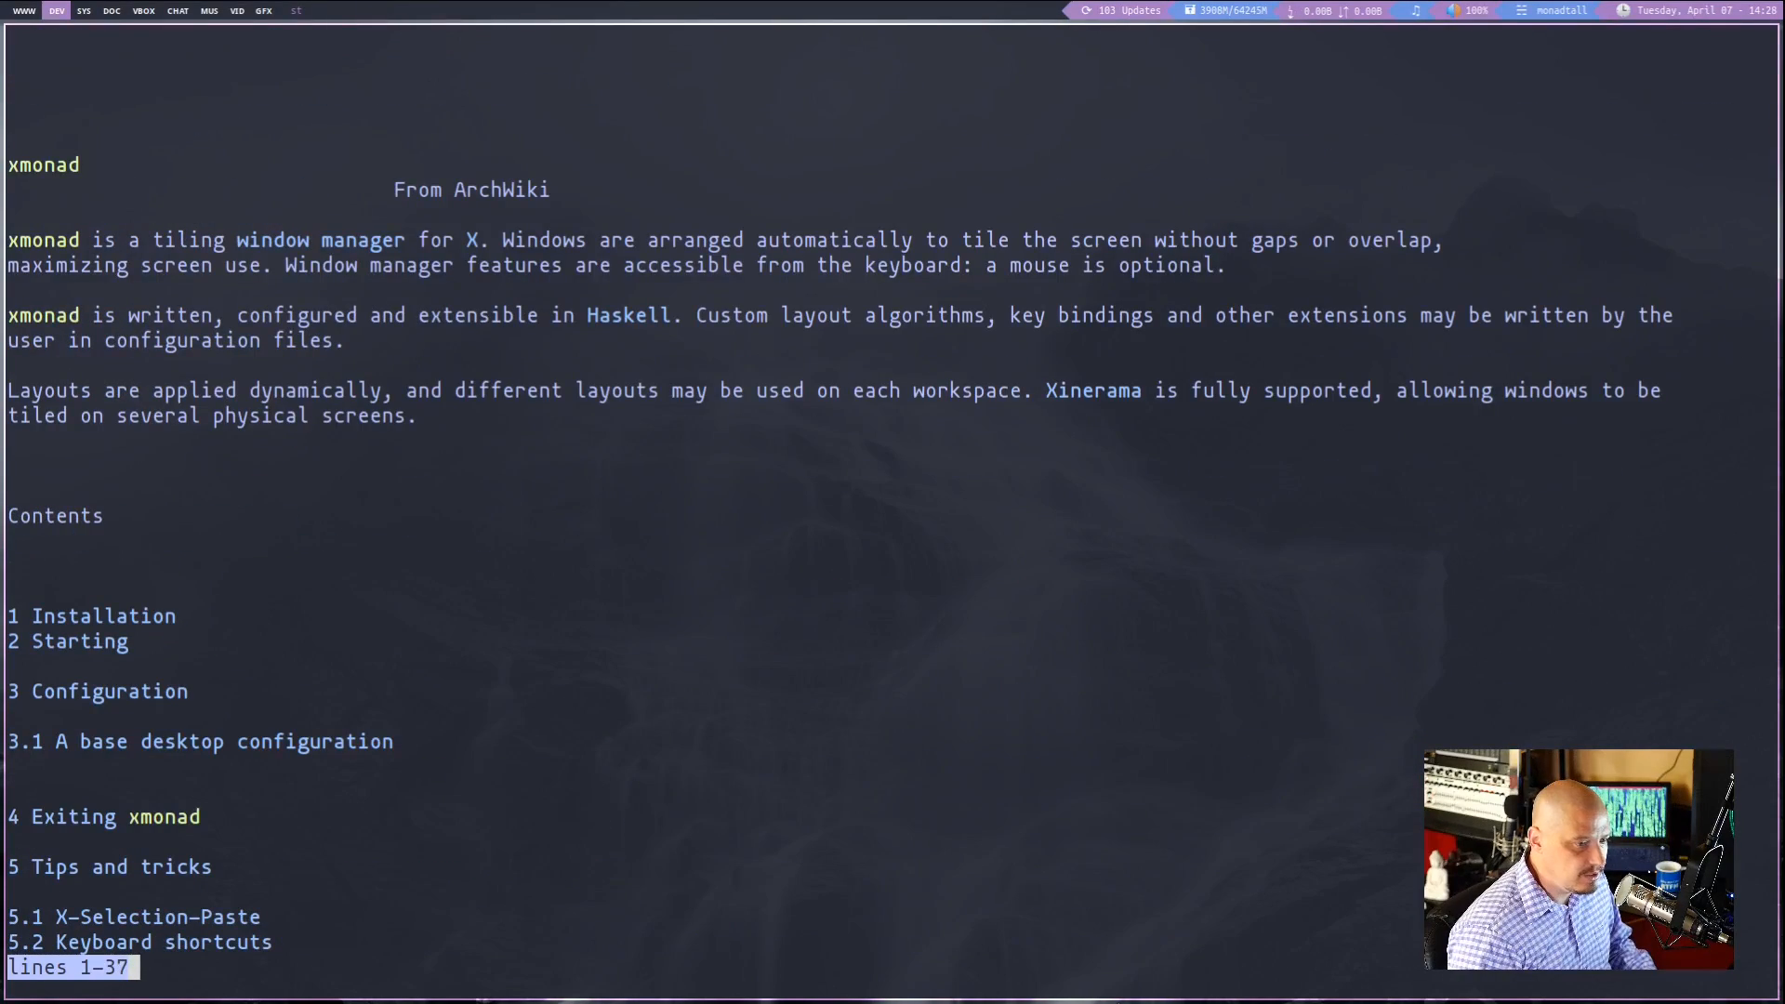
scroll(down, 3)
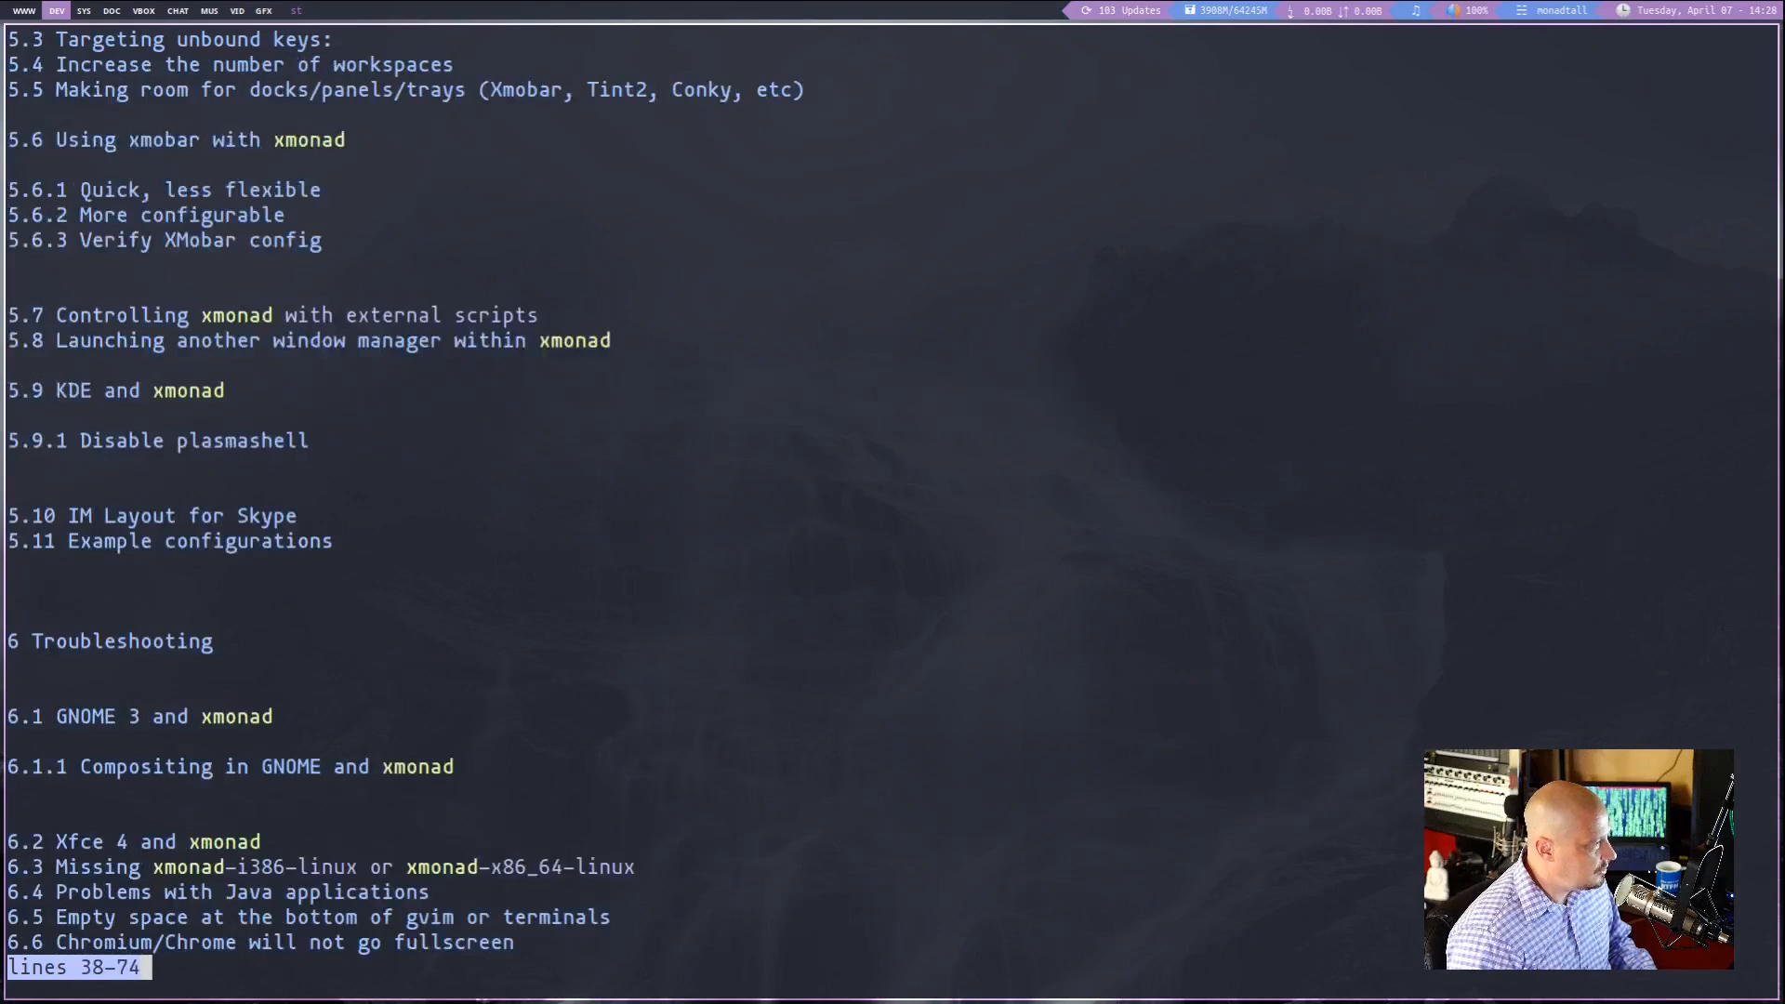
key(q)
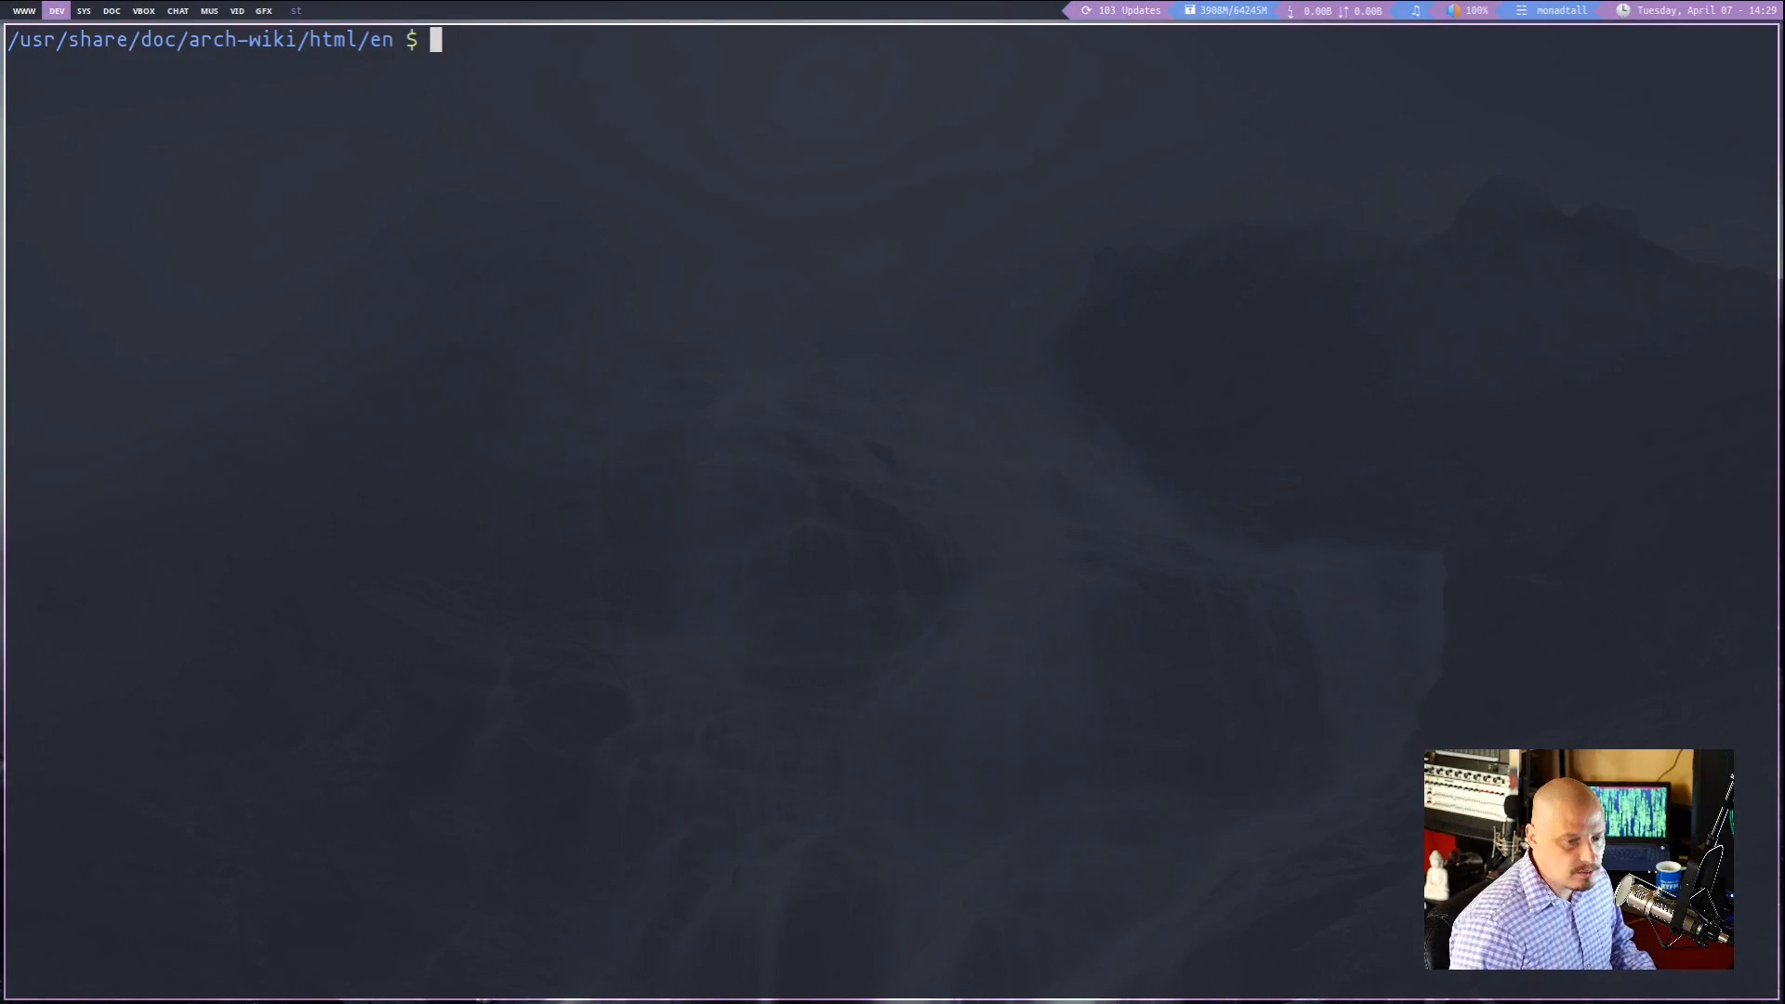
Run wiki-search ext4, scroll the Ext4 page, then quit back to the shell with q
text(wi)
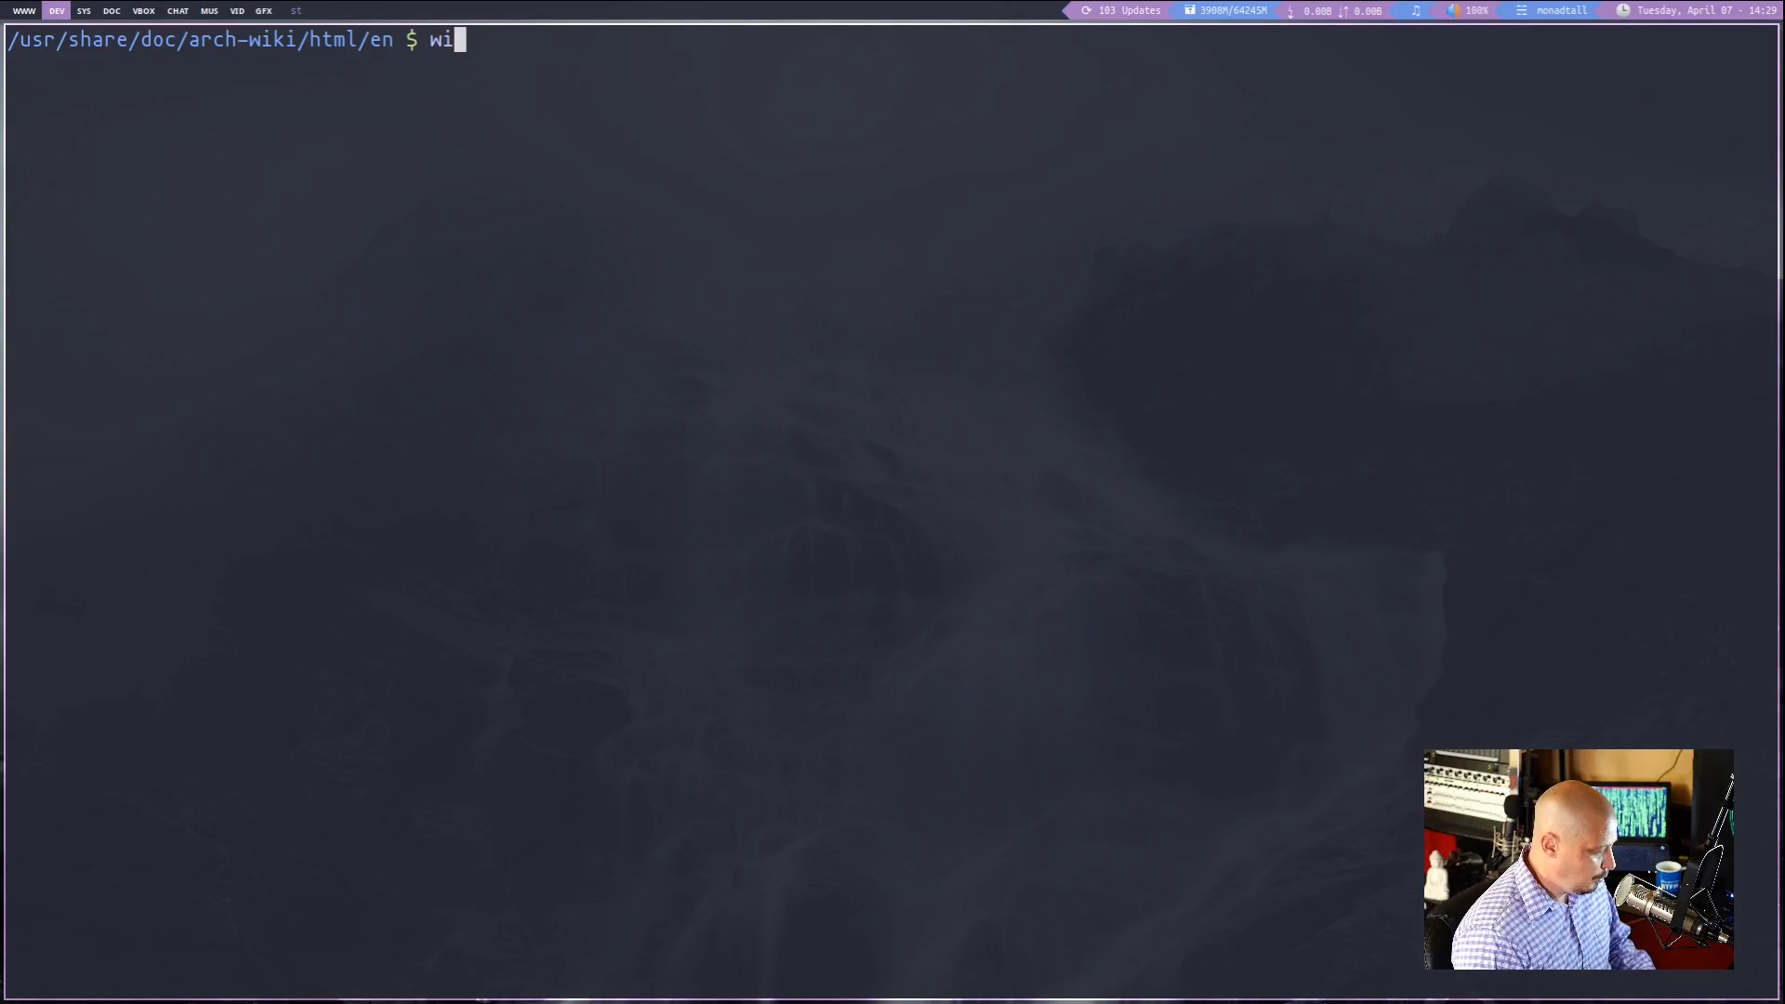
text(ki-sear)
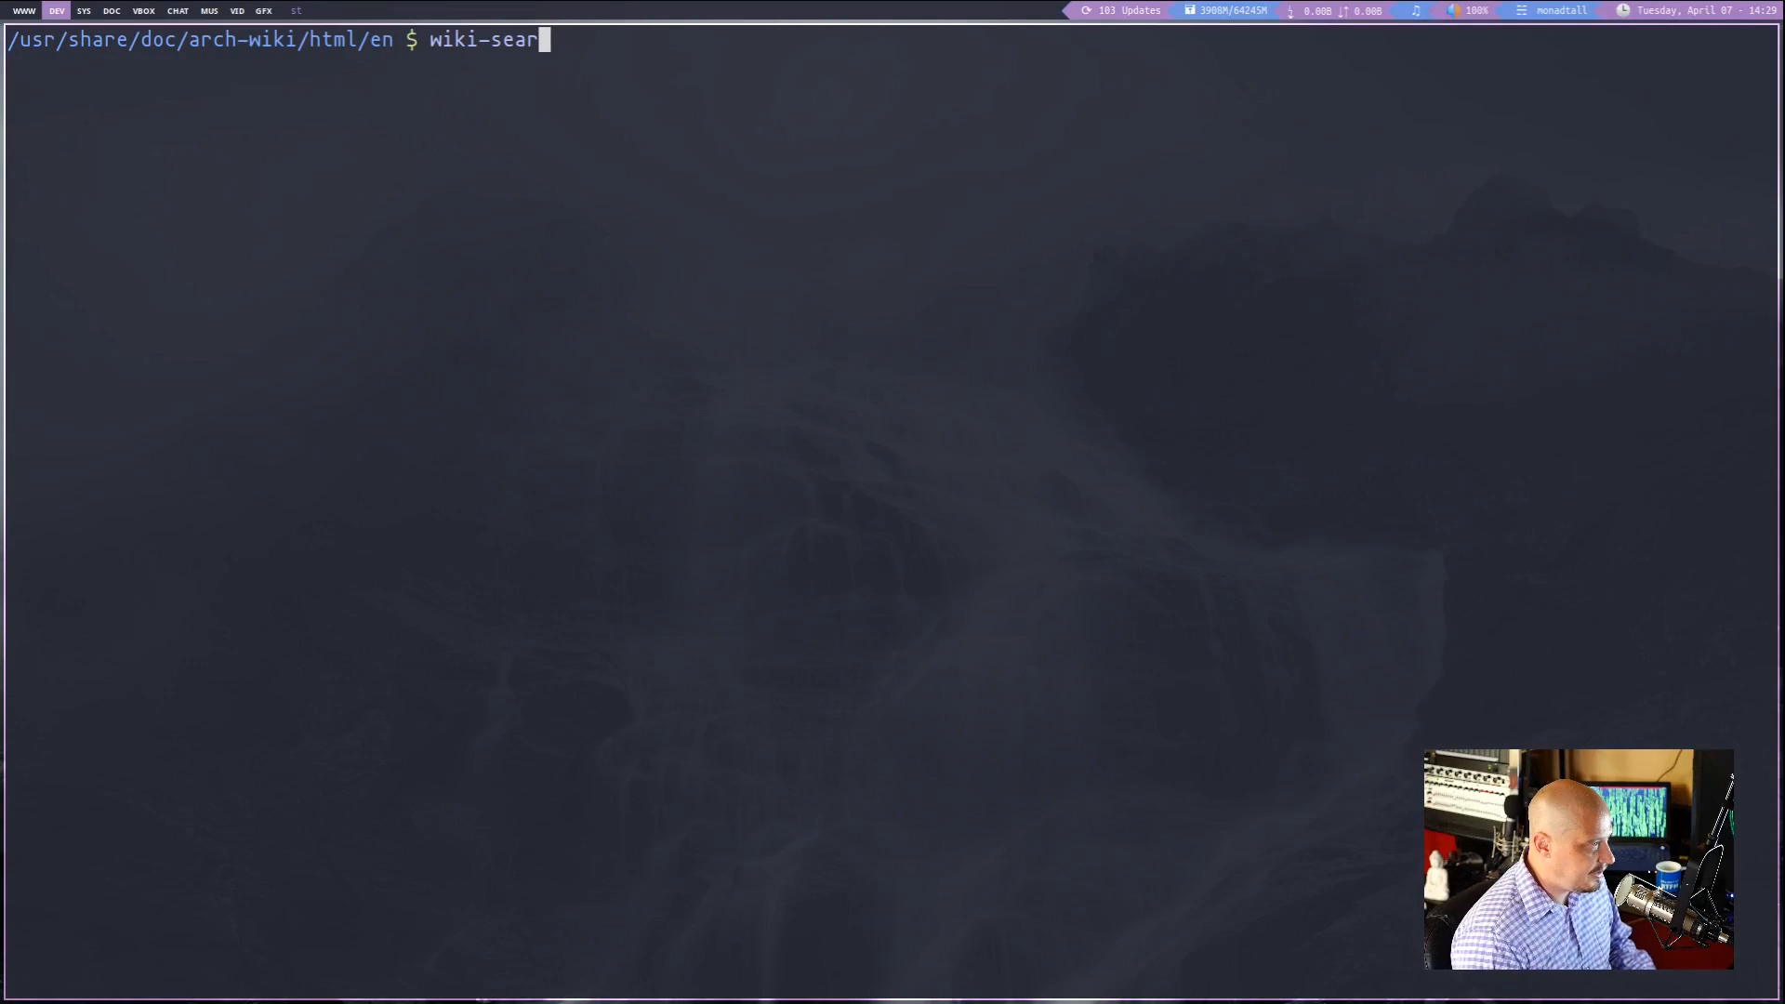
text(ch)
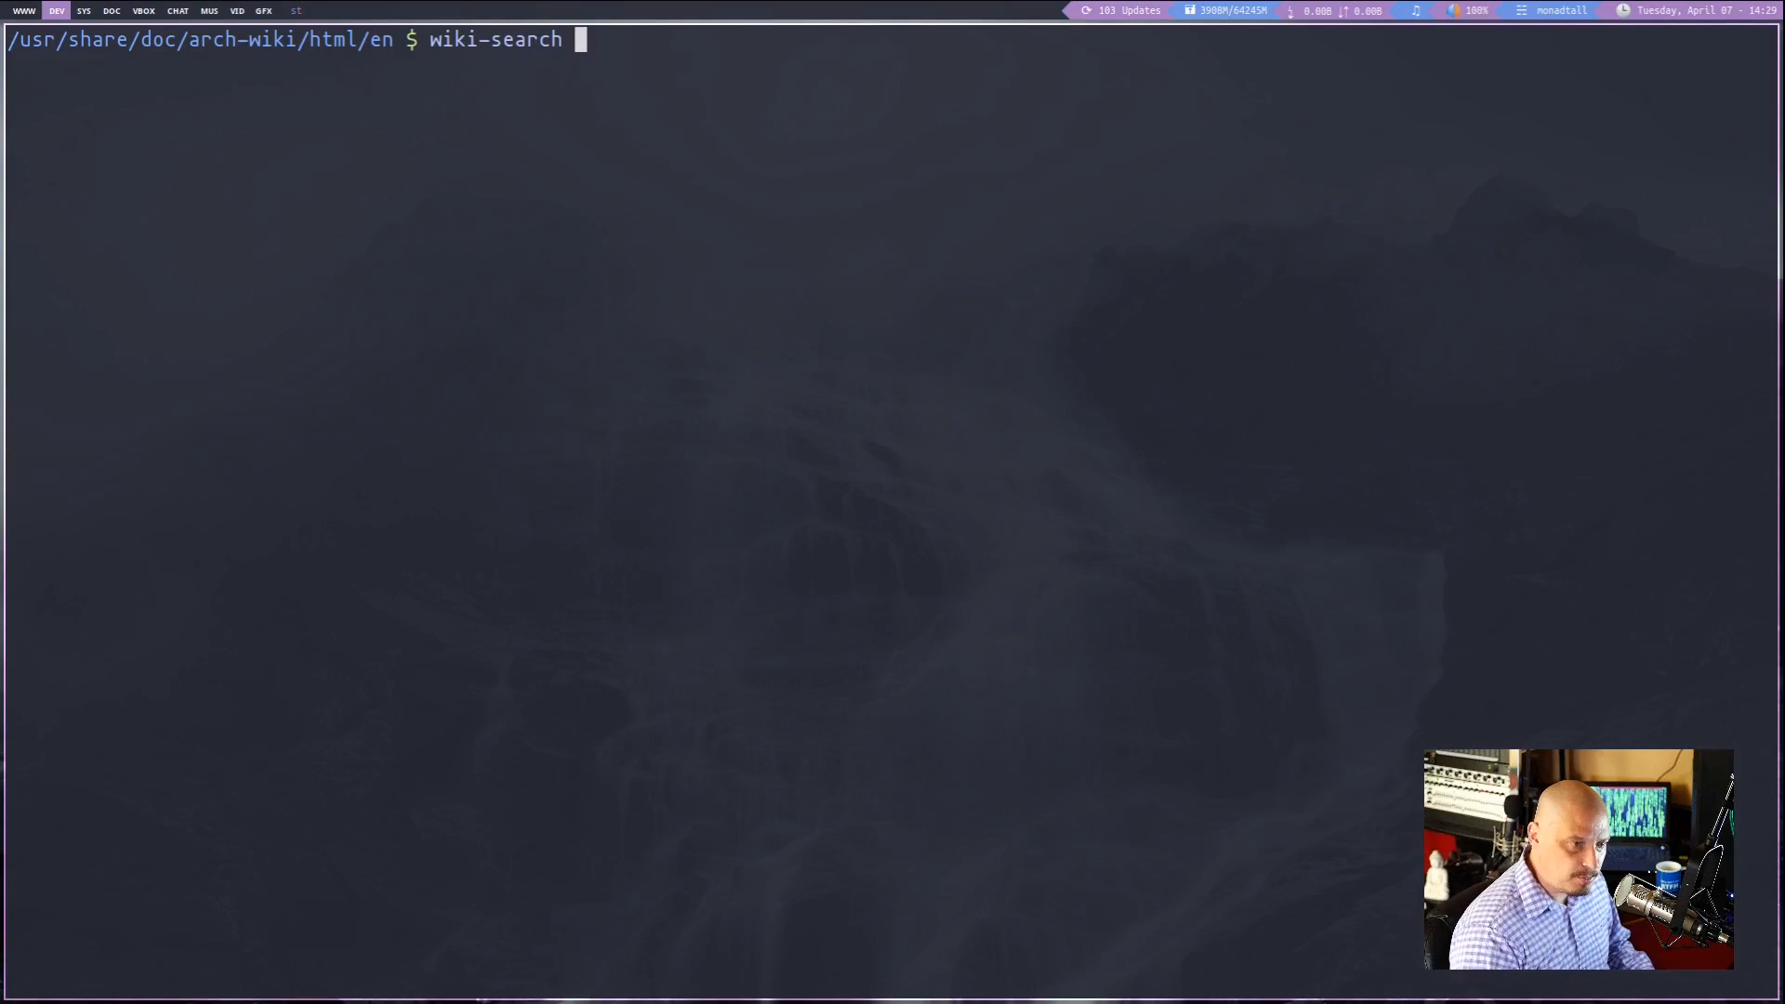
text(ext4)
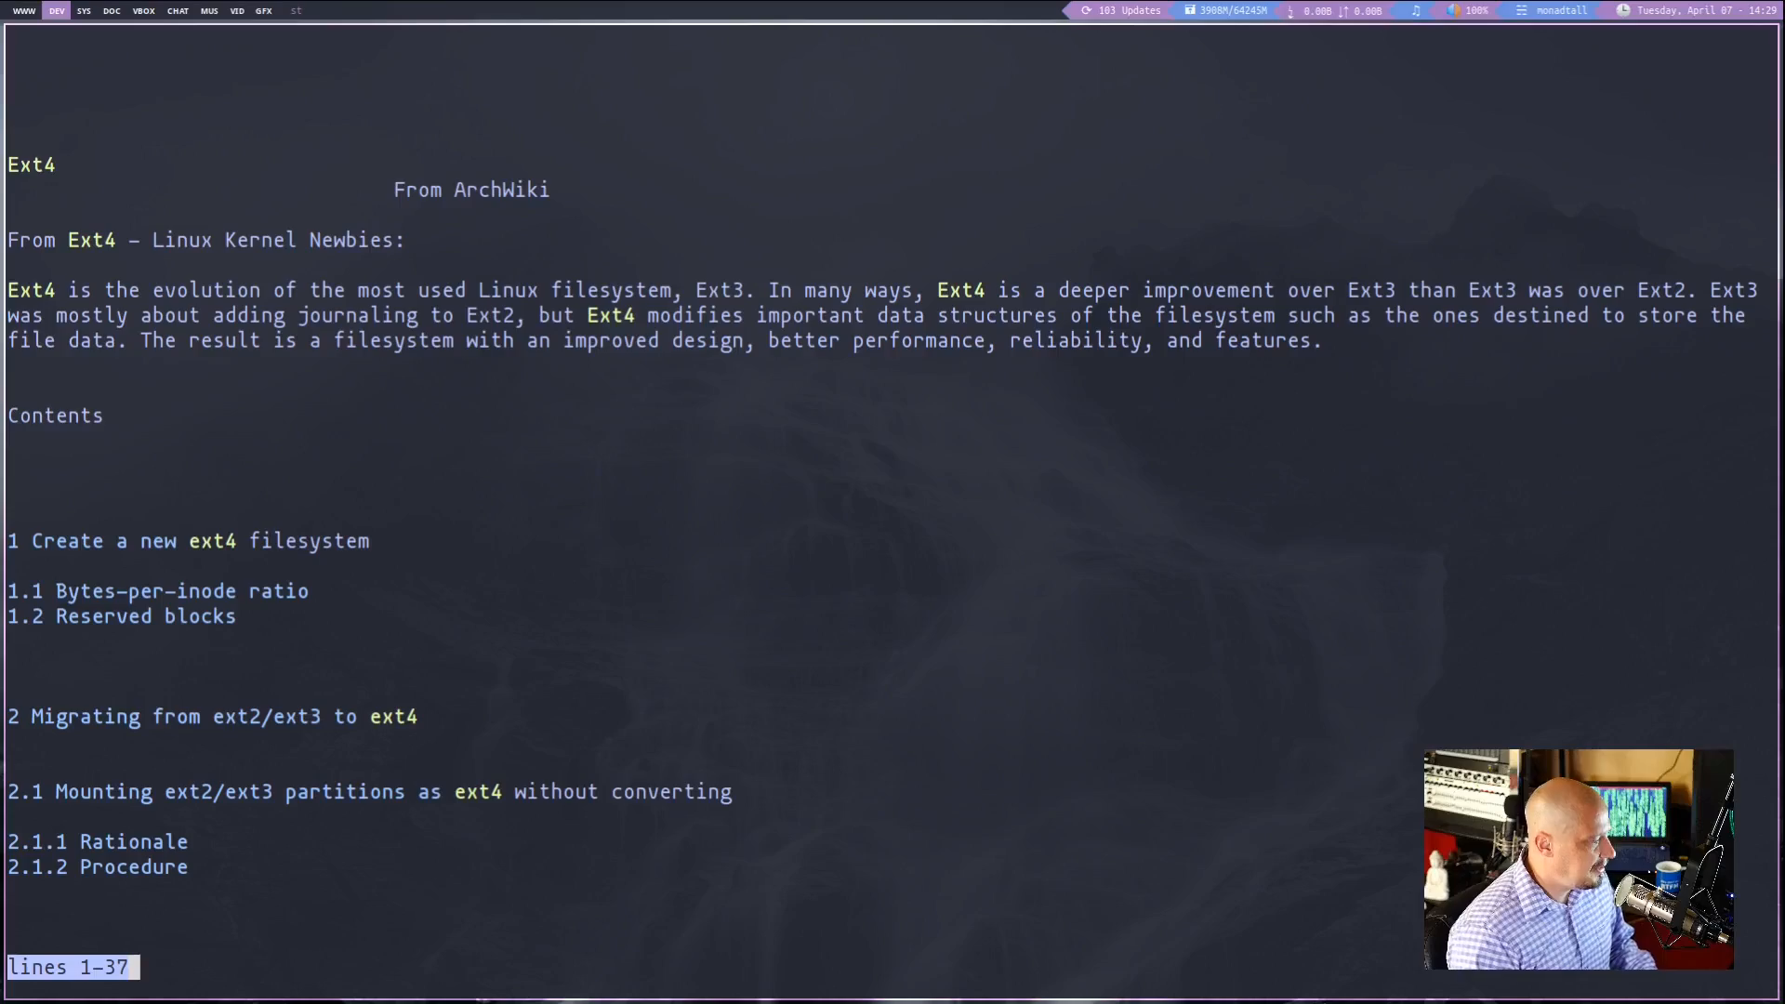
scroll(down, 3)
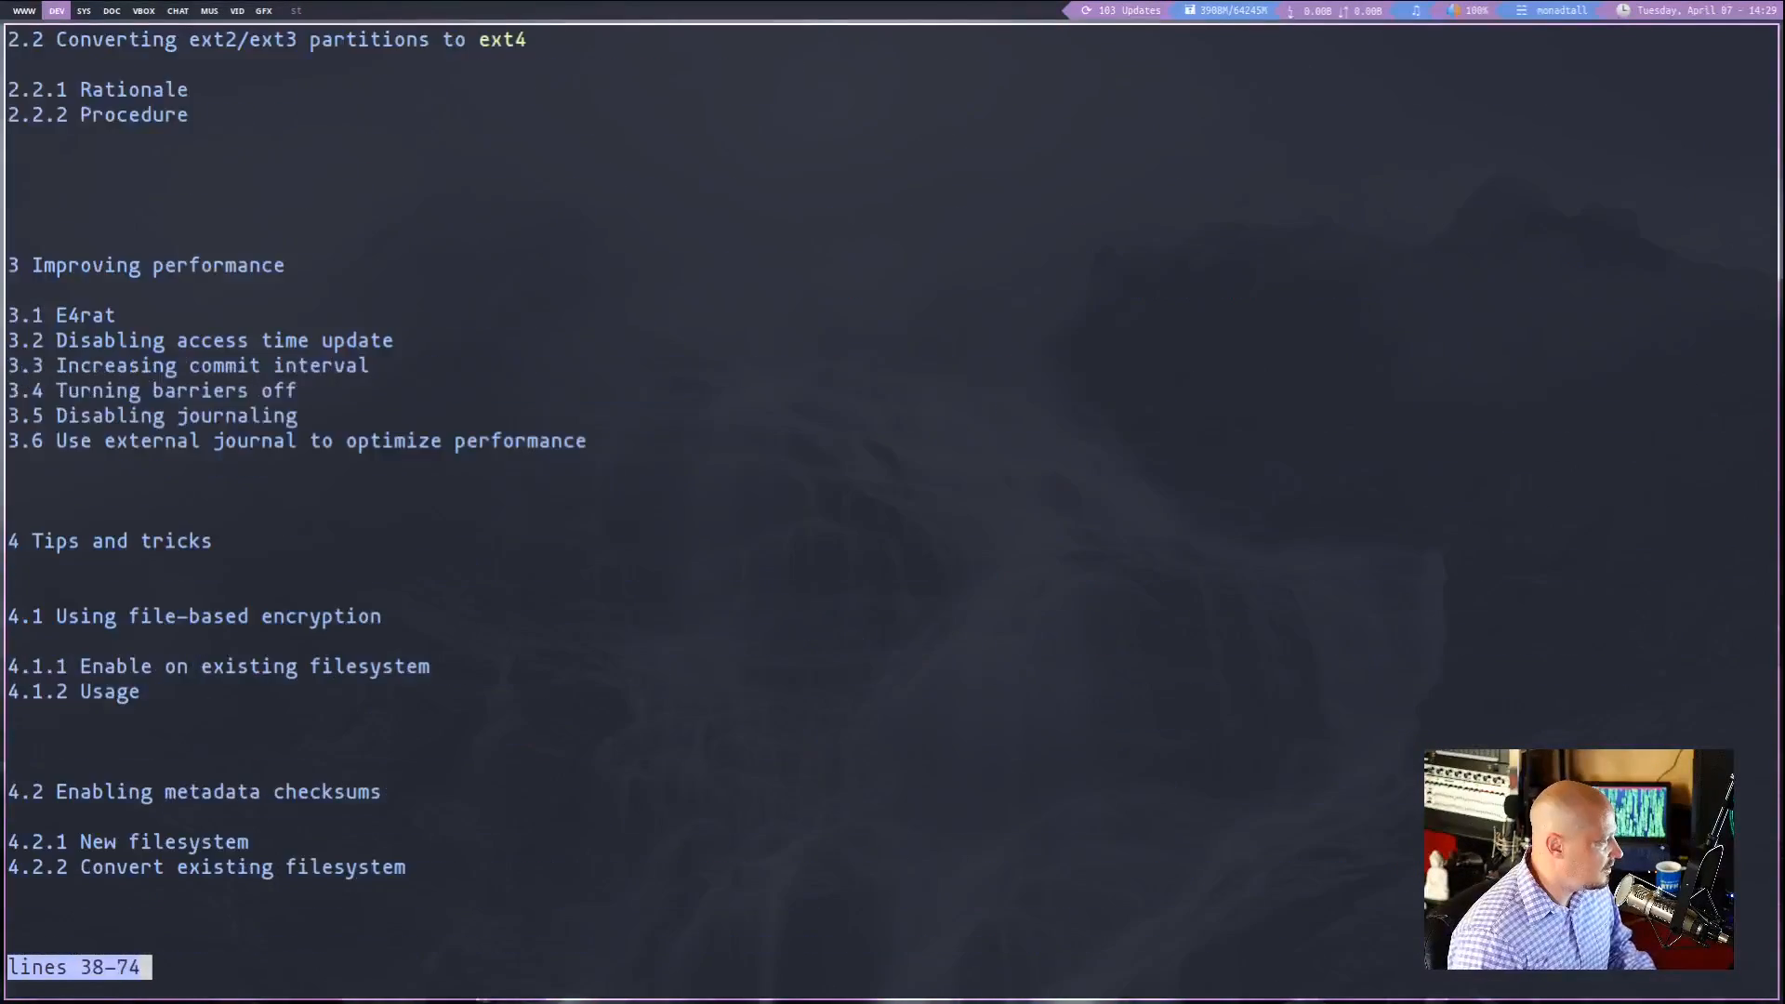
key(q)
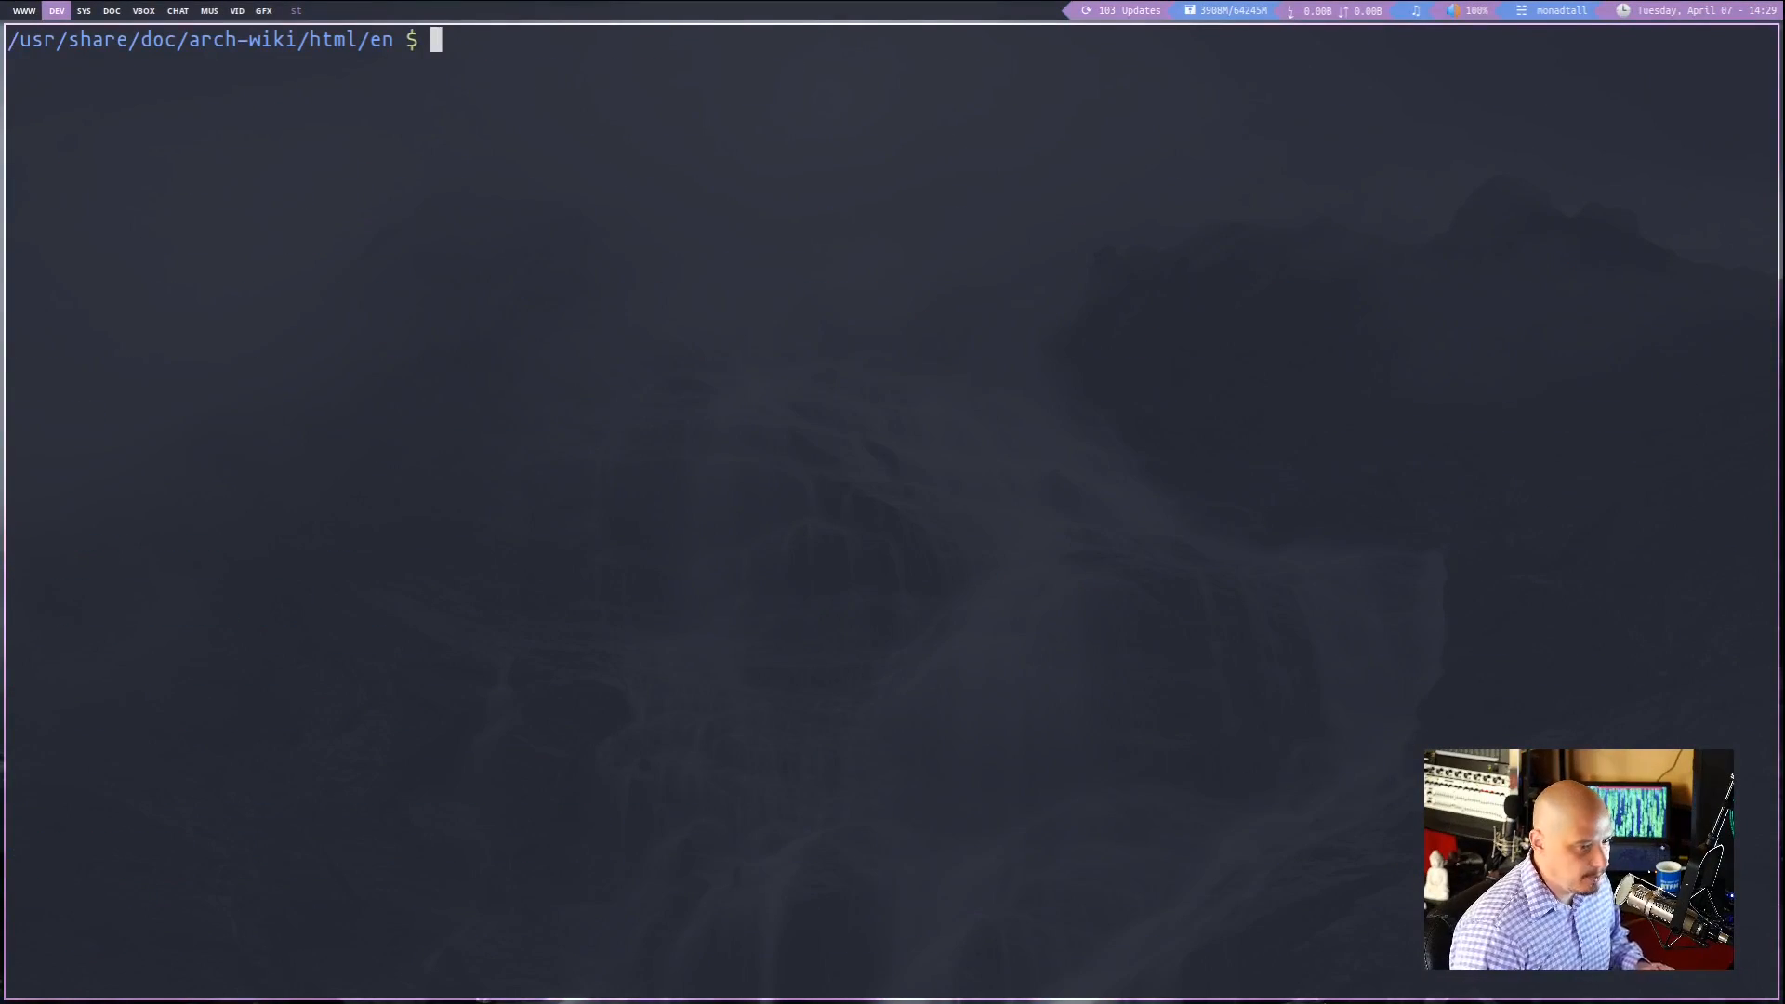